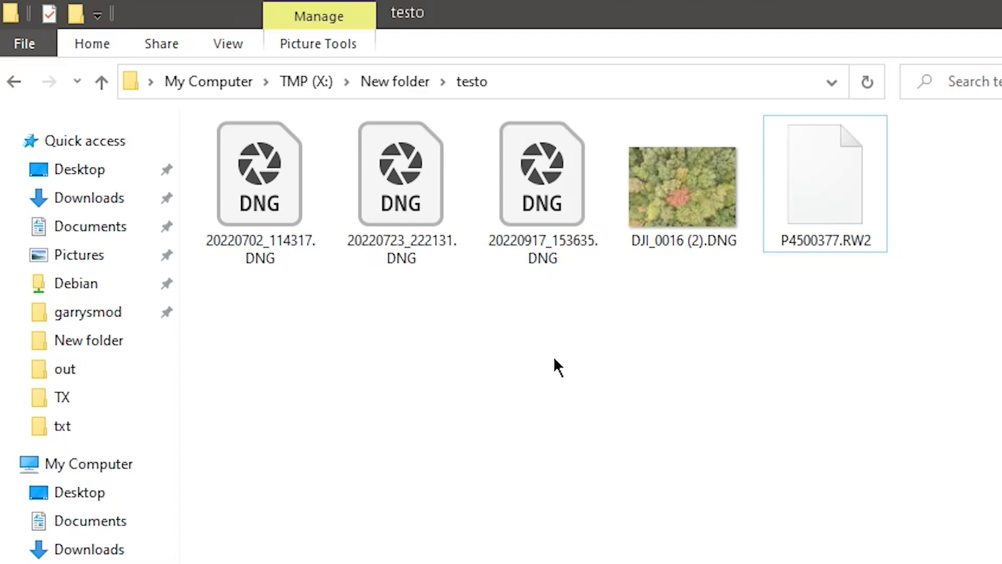
Bring up Adobe's Digital Negative (DNG) help page and read down it.
click(102, 81)
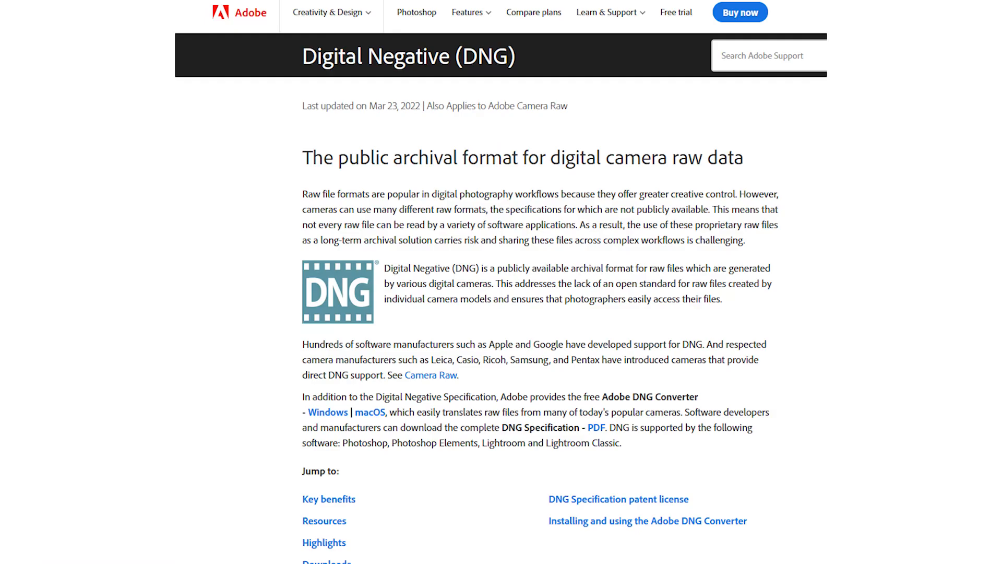
scroll(down, 3)
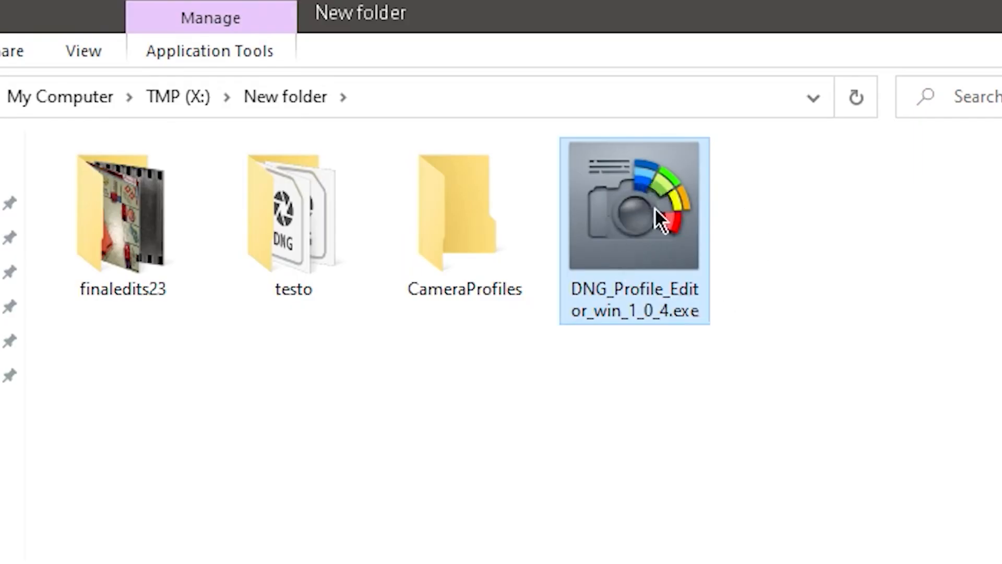
mouse_move(687, 160)
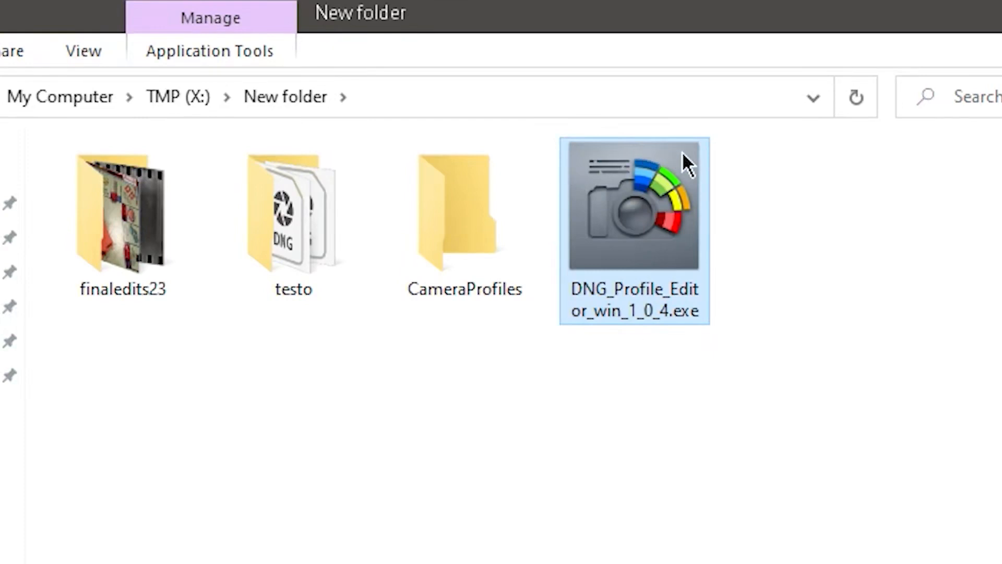
mouse_move(552, 275)
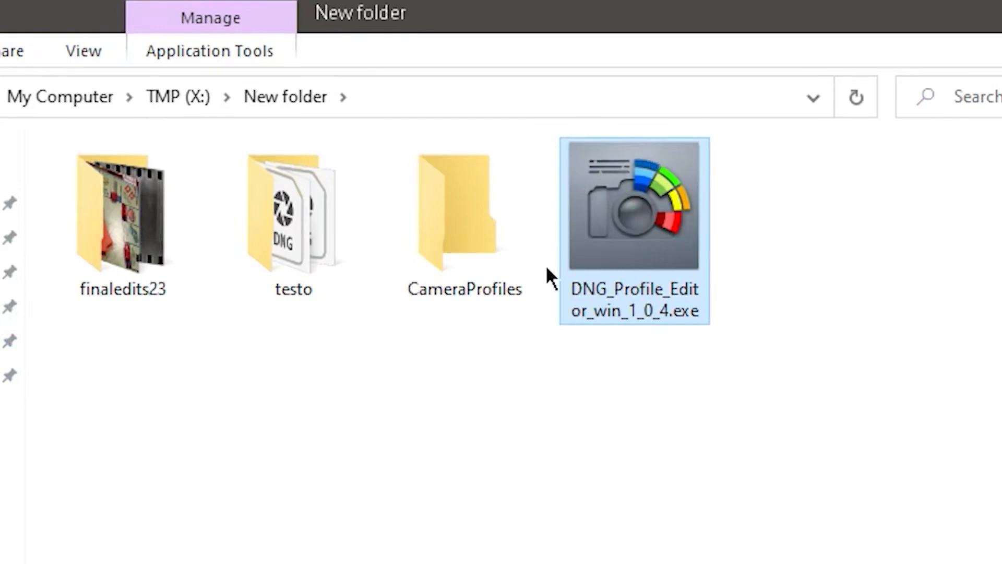
mouse_move(738, 301)
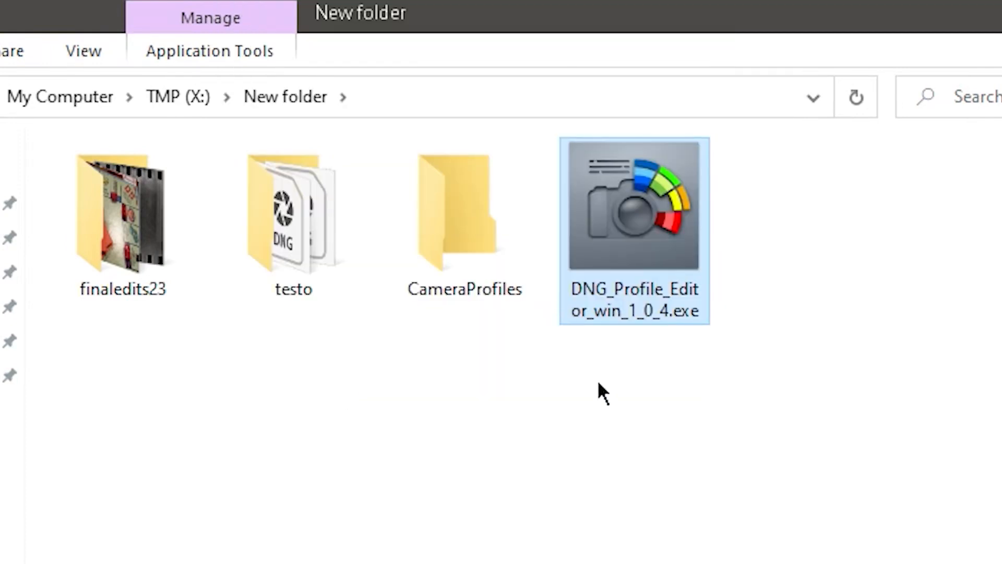
mouse_move(614, 409)
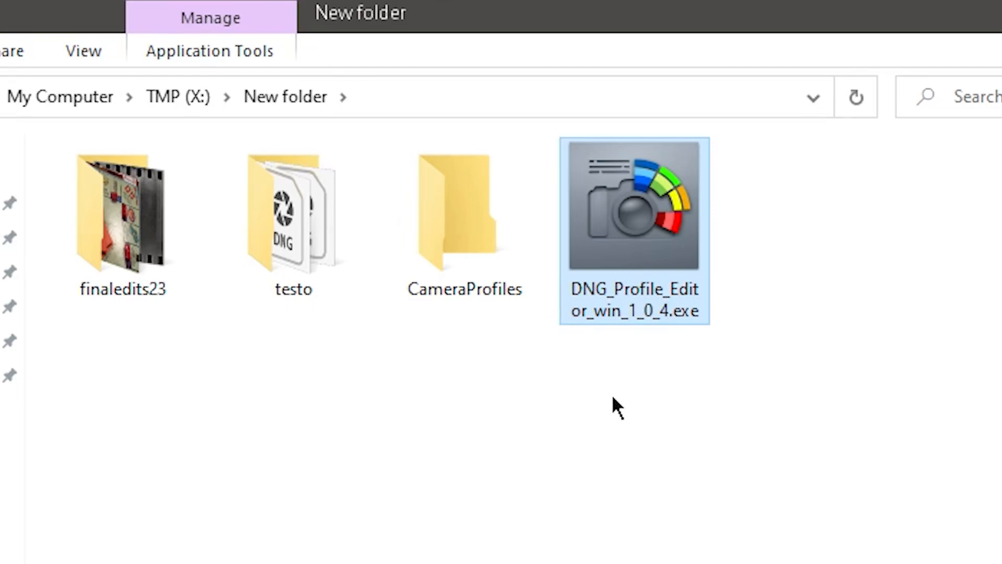
mouse_move(693, 479)
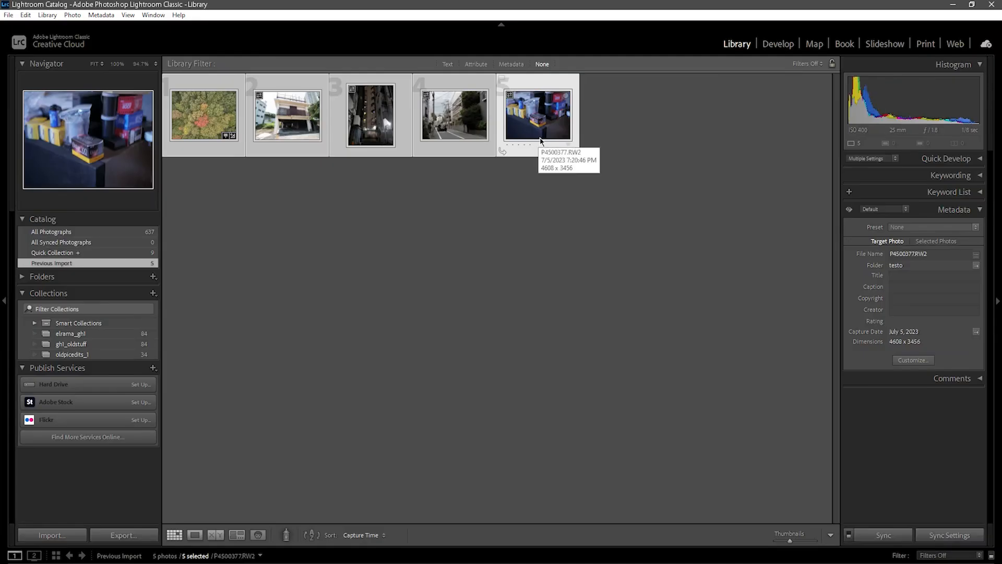
mouse_move(573, 197)
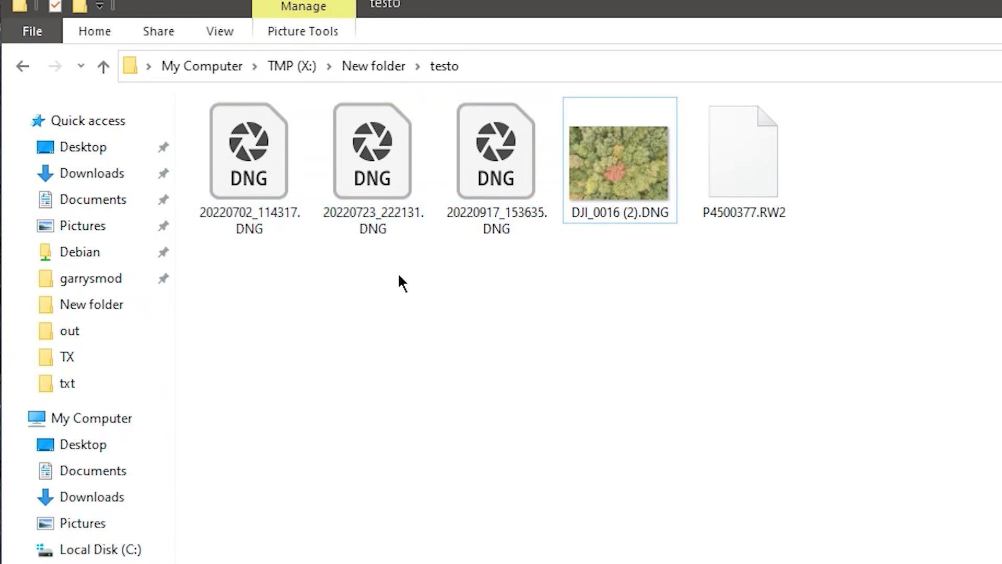
mouse_move(581, 345)
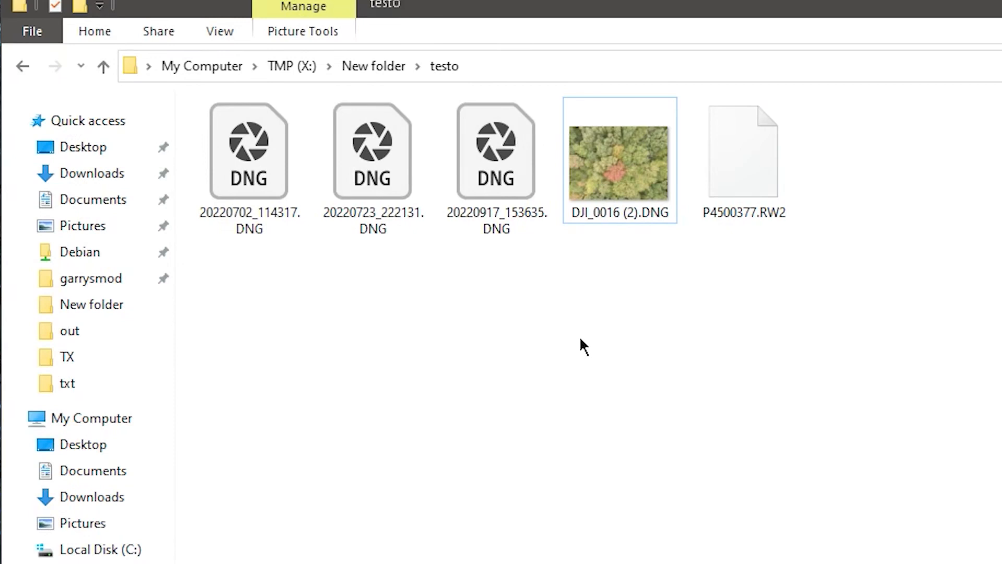
View the testo folder with the sample DNG, drone shot and RW2 raw files.
click(248, 150)
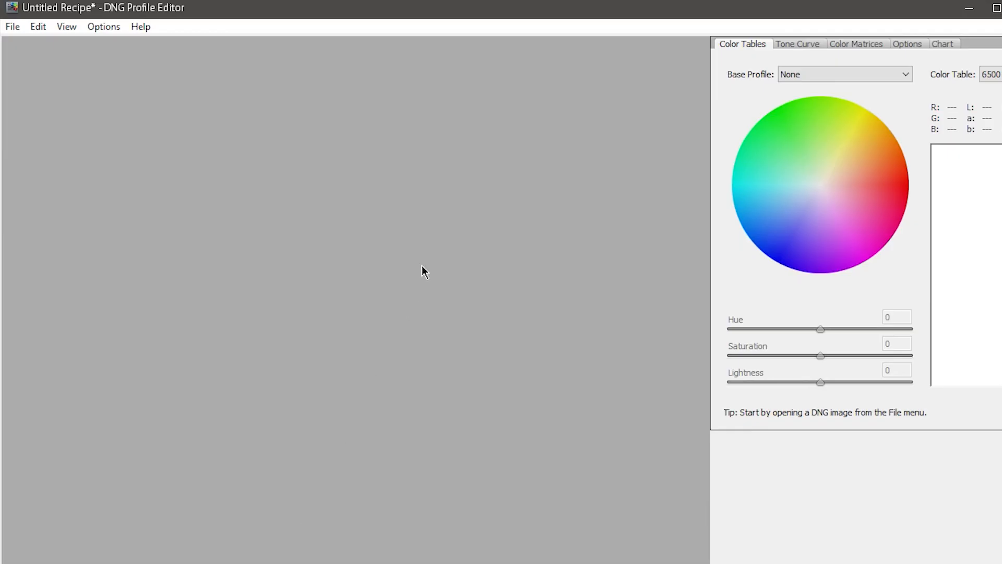
Load the DJI_0016 (2).DNG drone photo into DNG Profile Editor.
click(12, 26)
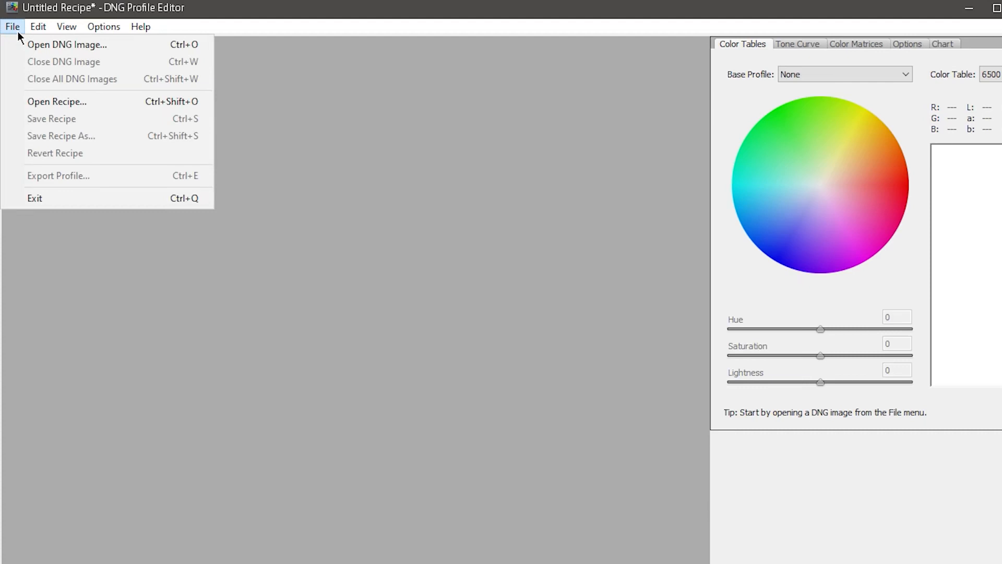
click(67, 45)
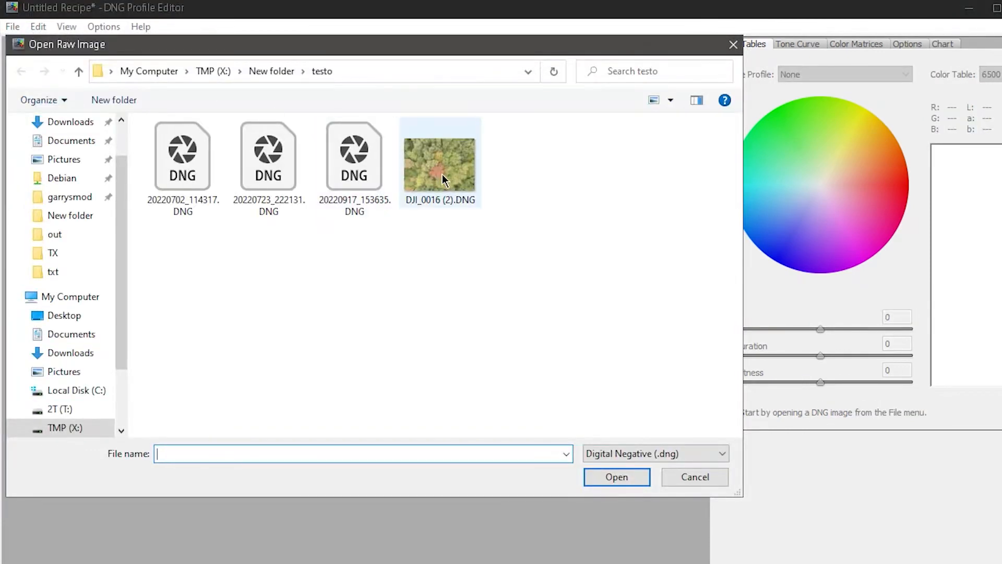
click(439, 159)
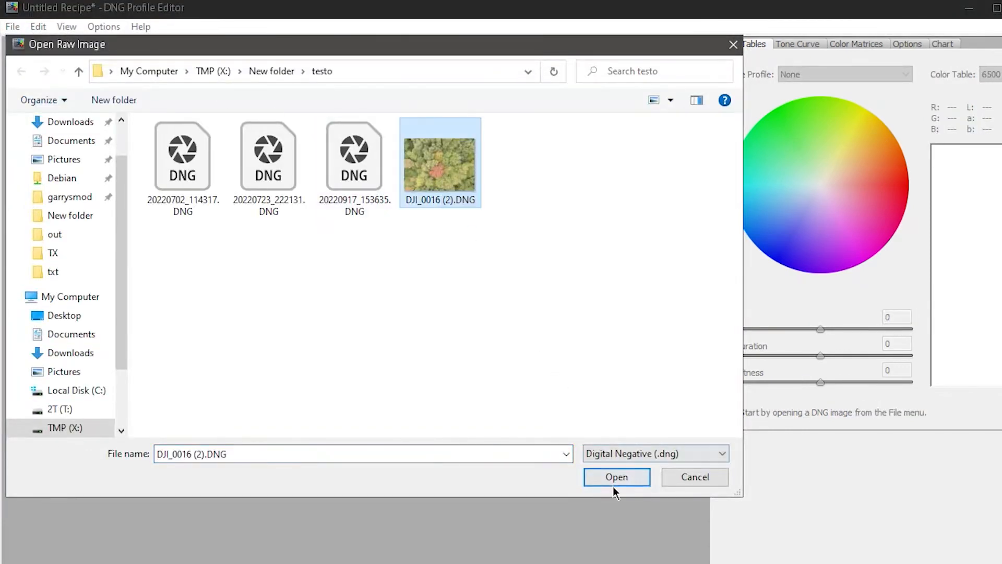
click(616, 477)
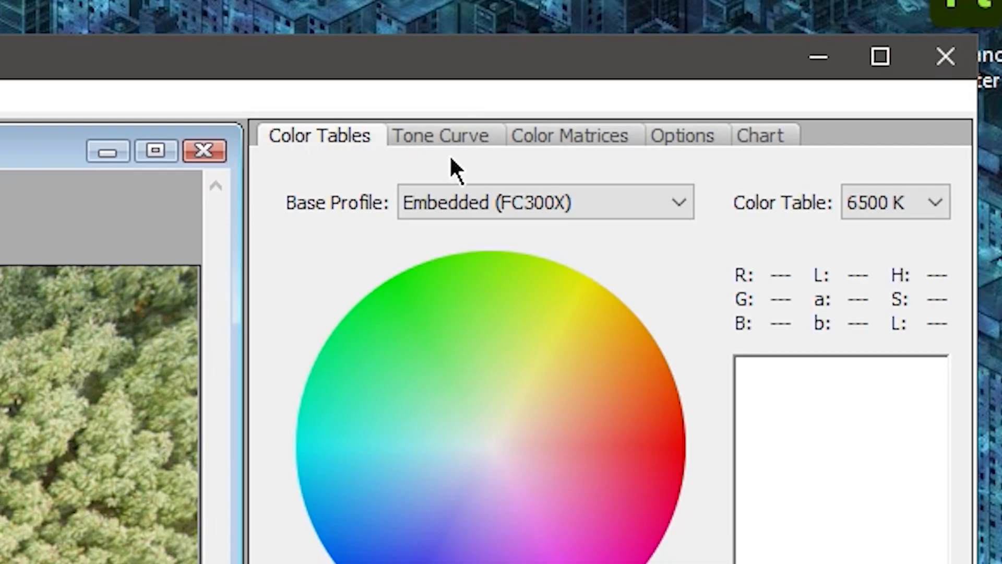
Show the Color Matrices settings, then the ColorChecker chart instructions.
click(855, 44)
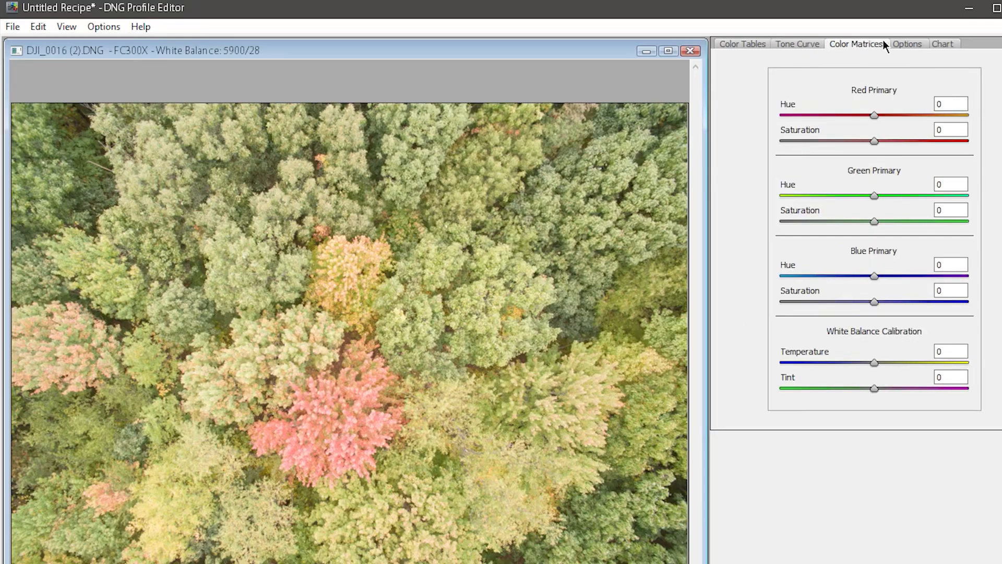
click(942, 44)
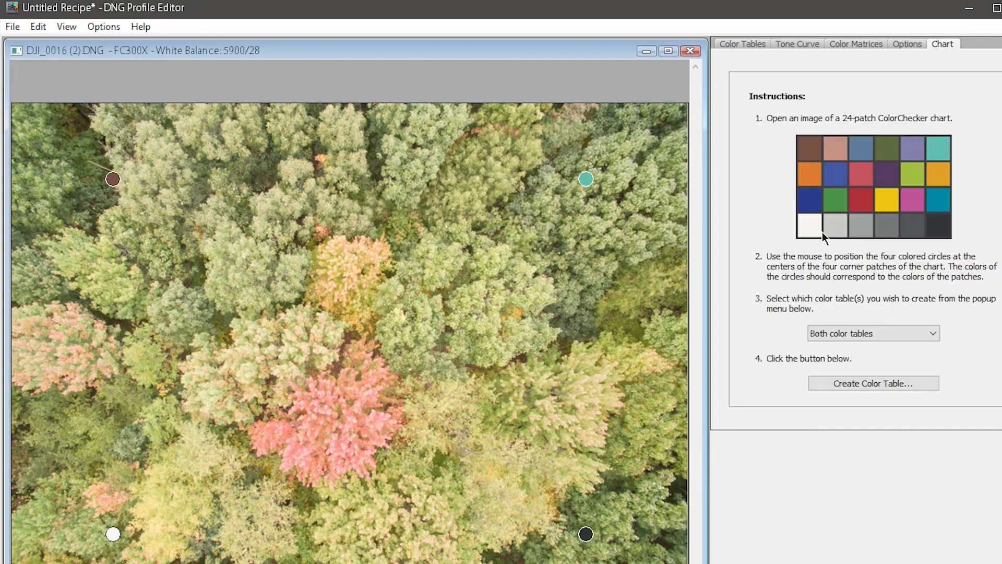
mouse_move(895, 187)
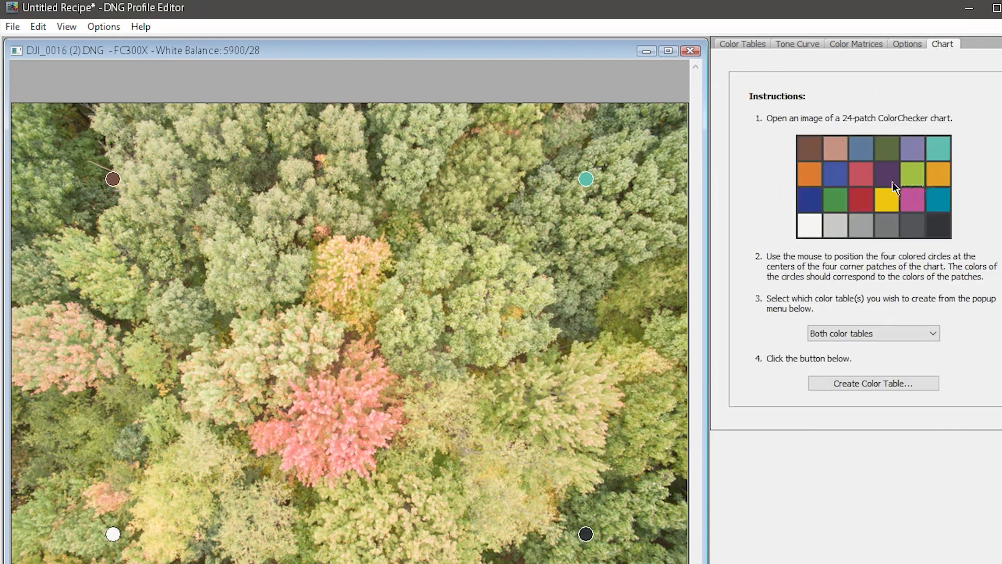
mouse_move(870, 145)
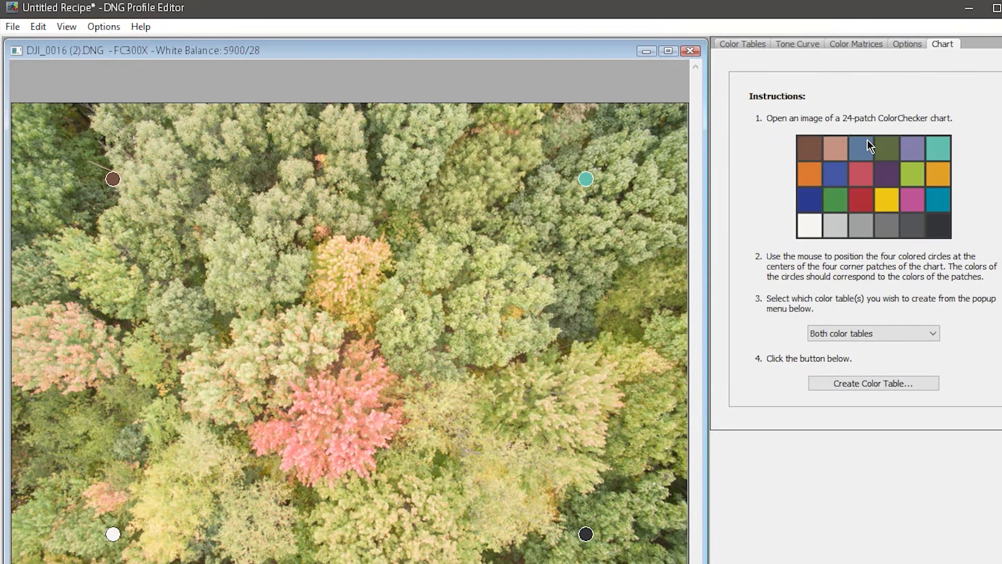
mouse_move(841, 139)
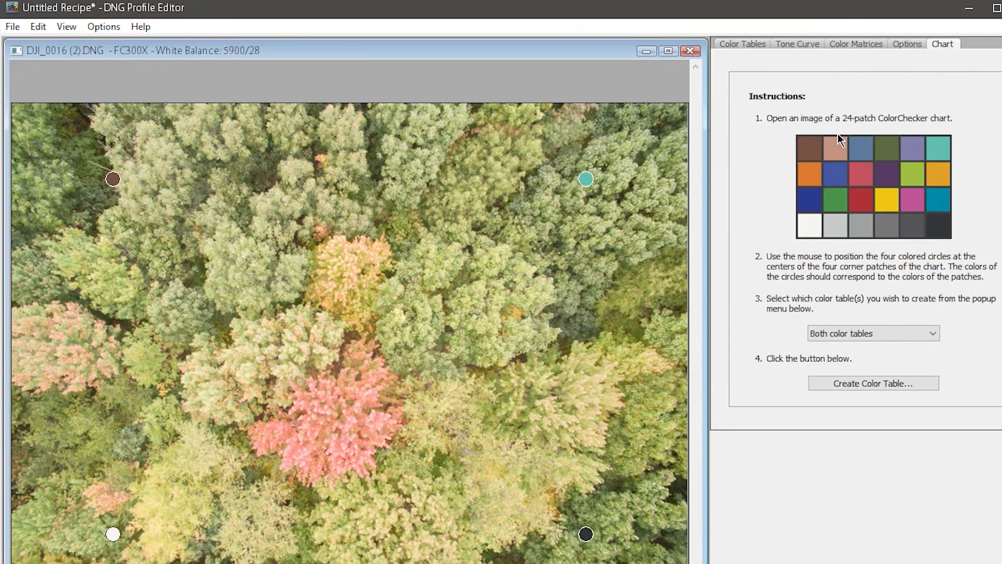
Set the Base Tone Curve to Linear and review the Base Profile choices on Color Tables.
click(796, 44)
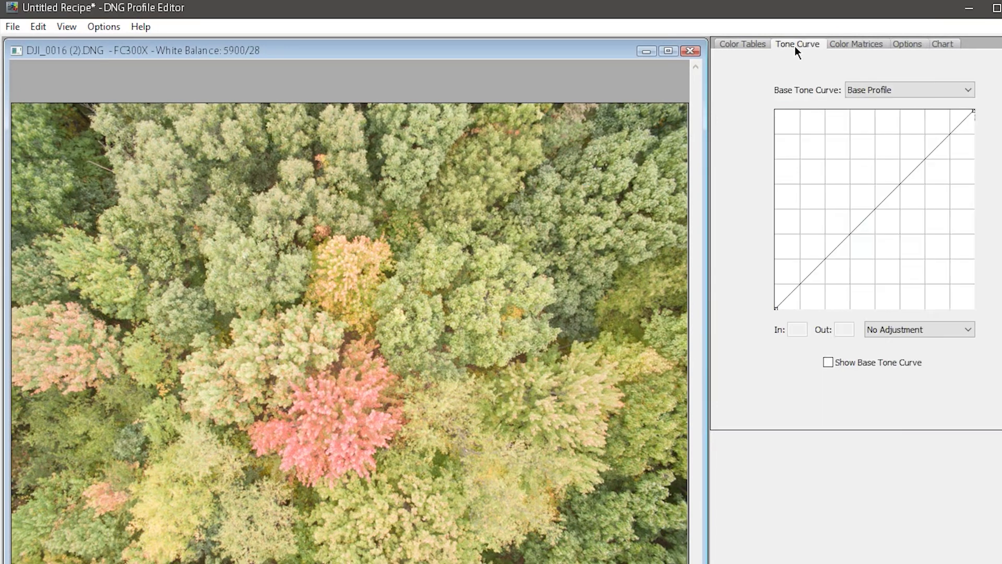
click(958, 90)
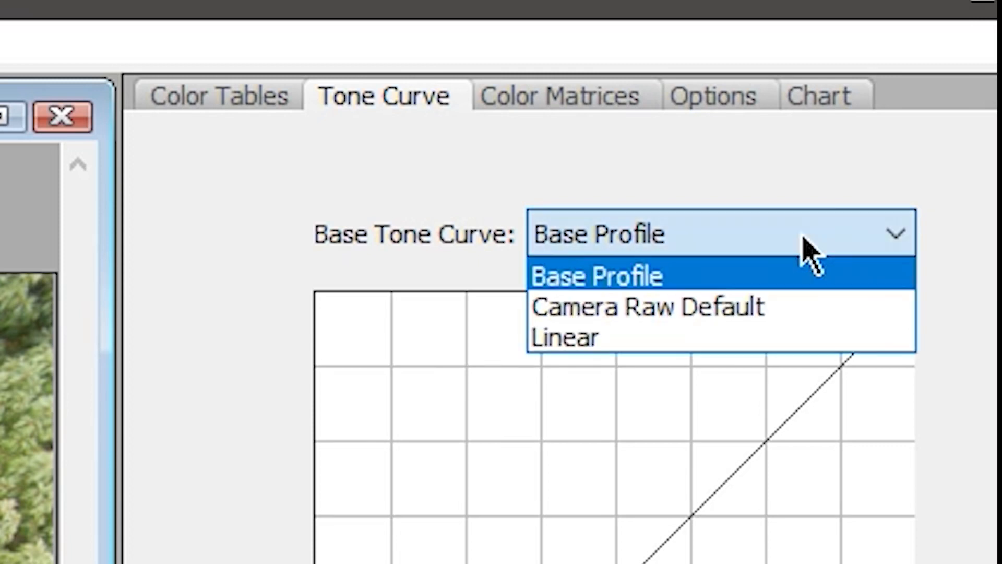
click(564, 337)
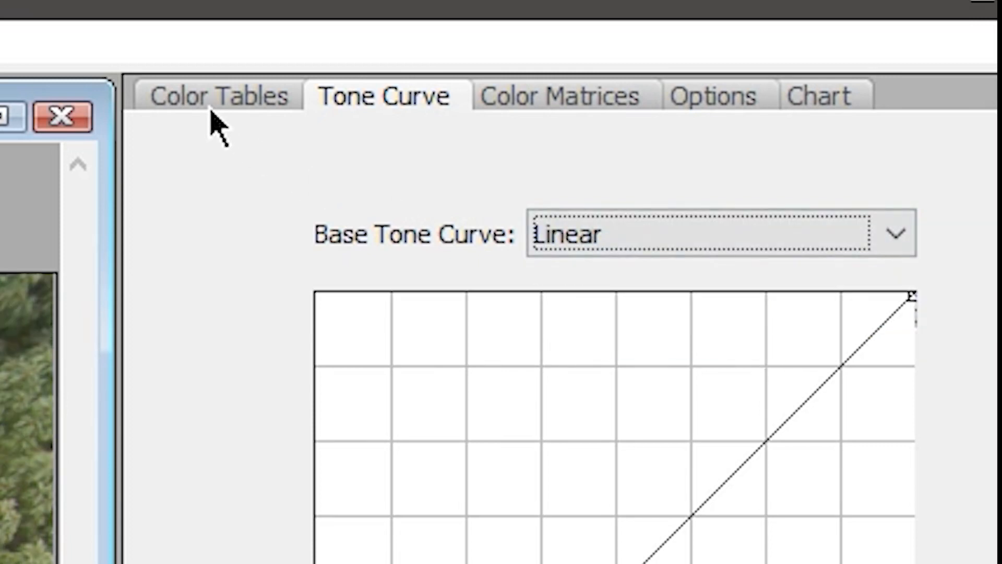
click(217, 96)
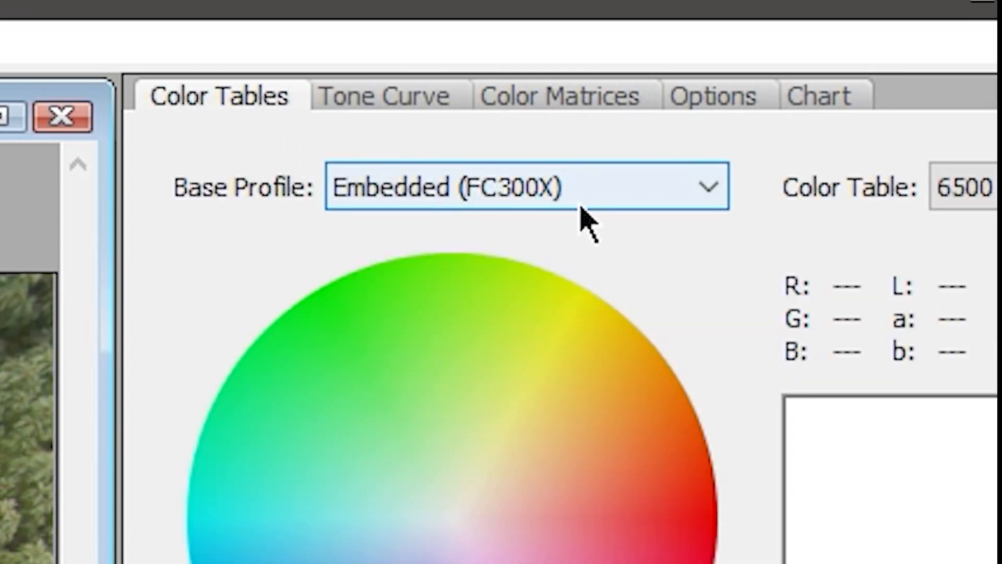
click(526, 187)
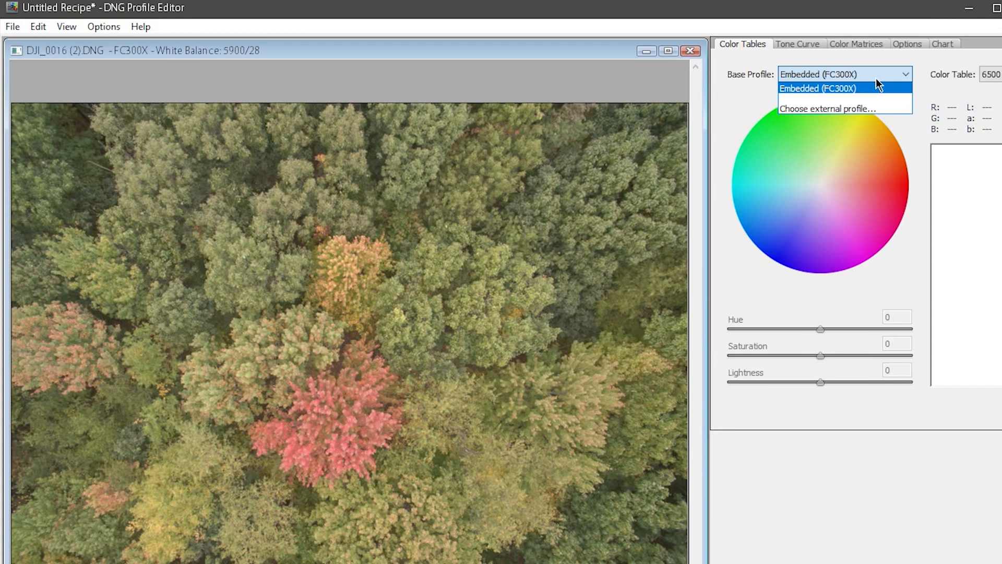
mouse_move(807, 69)
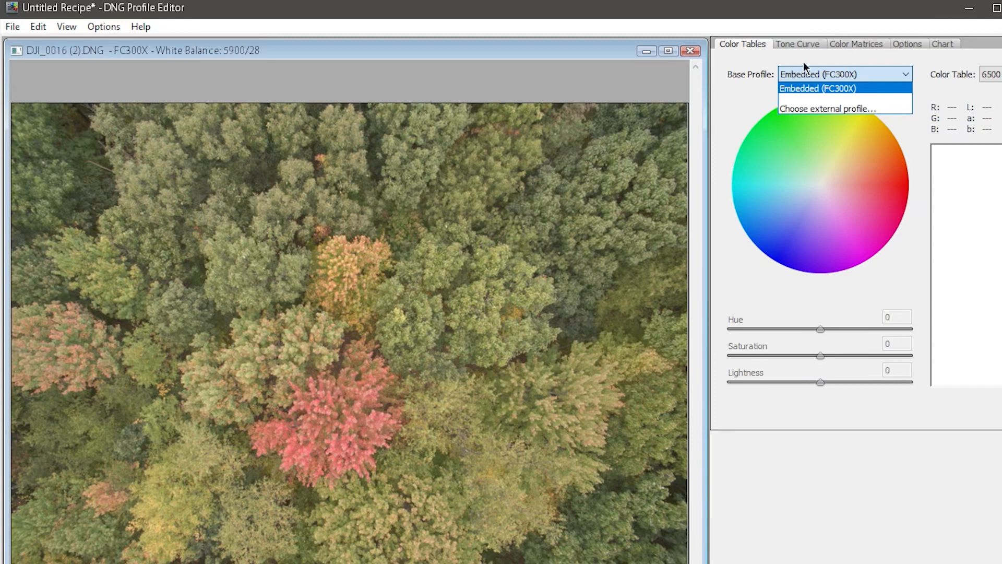
Start exporting the FC300X camera profile and review its naming and embedding options.
click(816, 88)
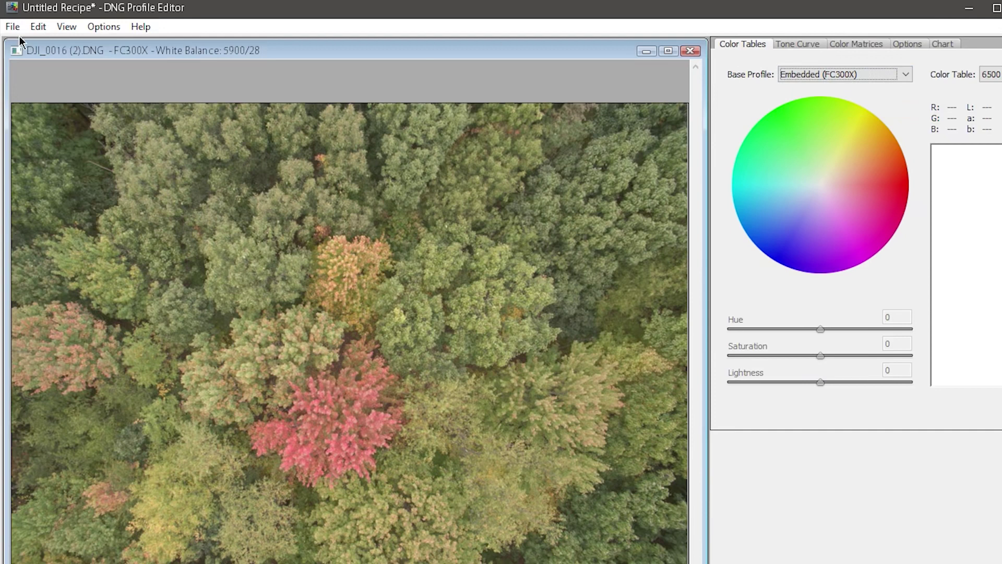
click(11, 26)
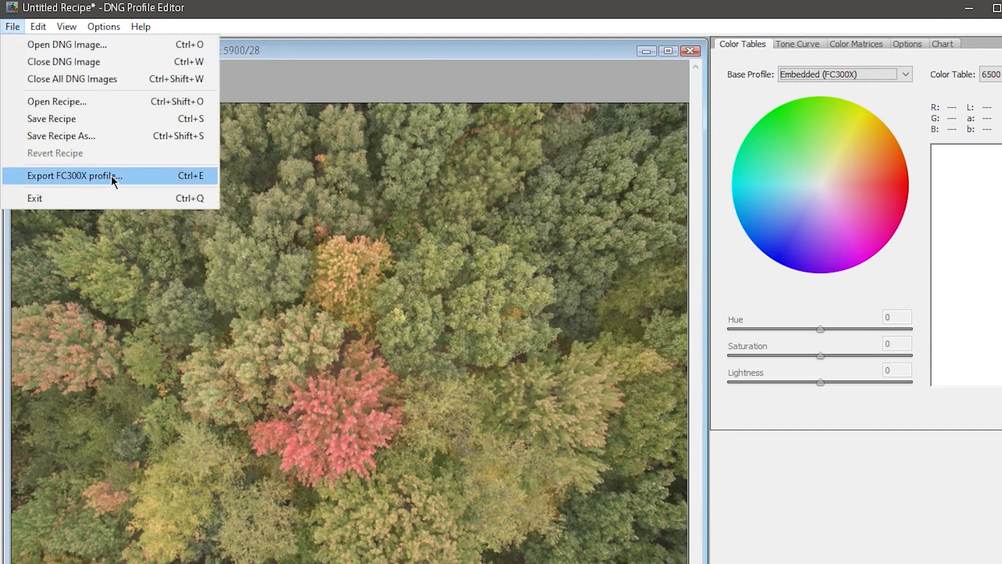
click(73, 175)
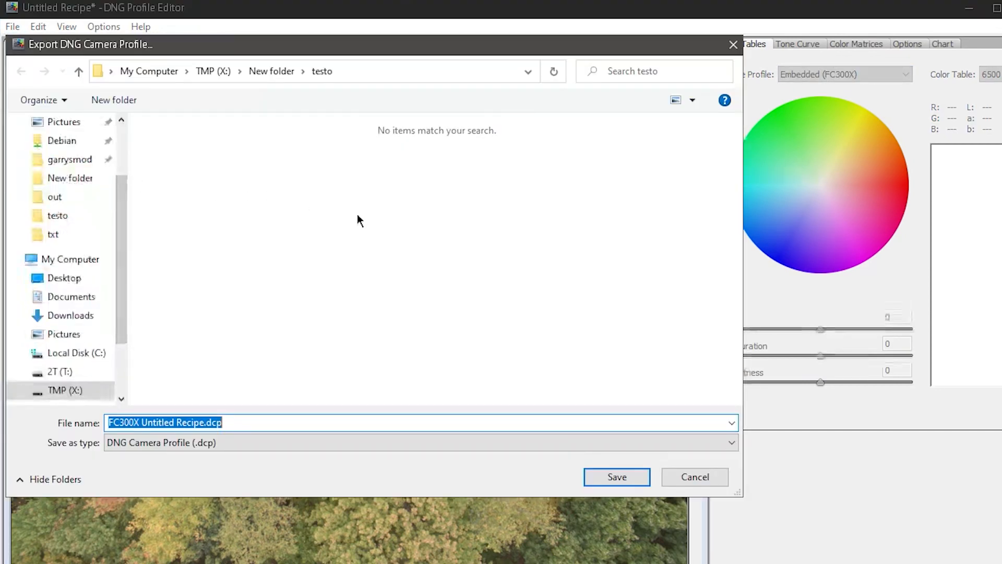
click(616, 477)
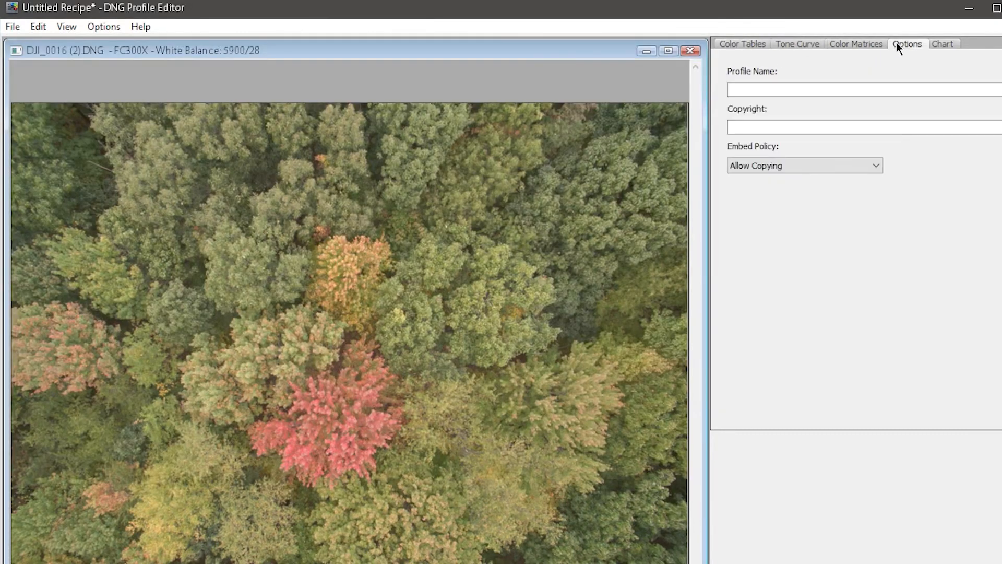
Keep the embed policy as Allow Copying and name the profile dji_linear.
click(831, 89)
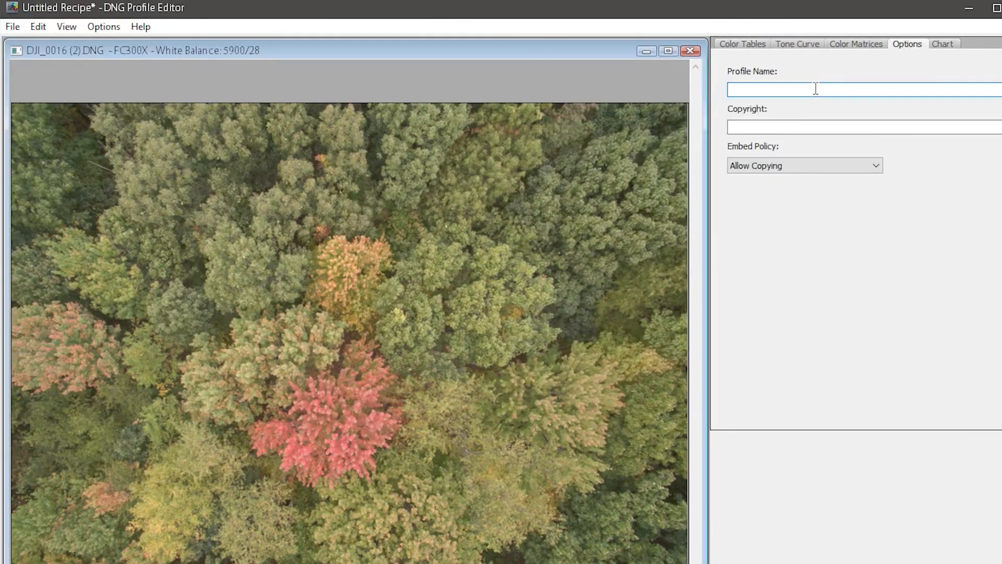
click(804, 165)
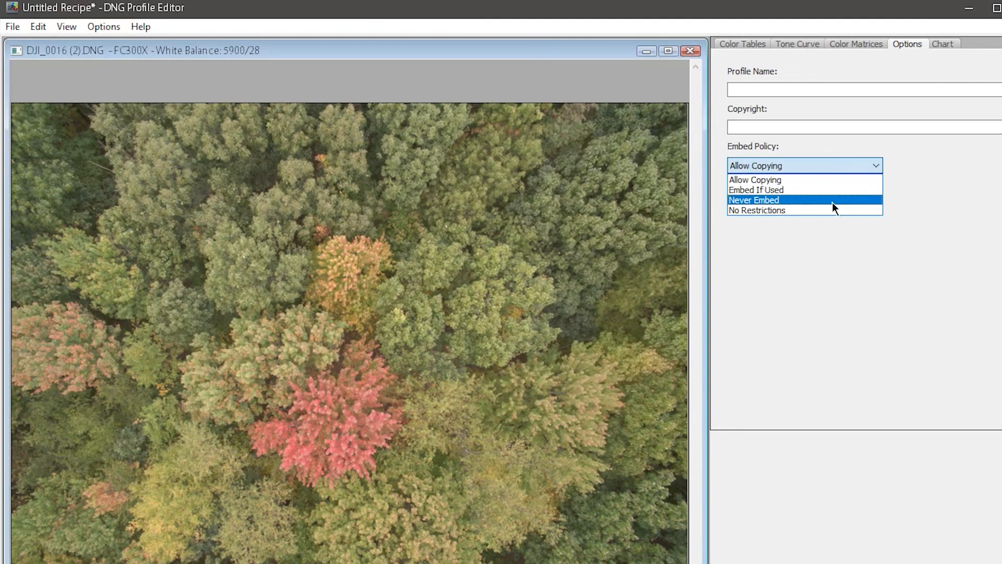
click(755, 180)
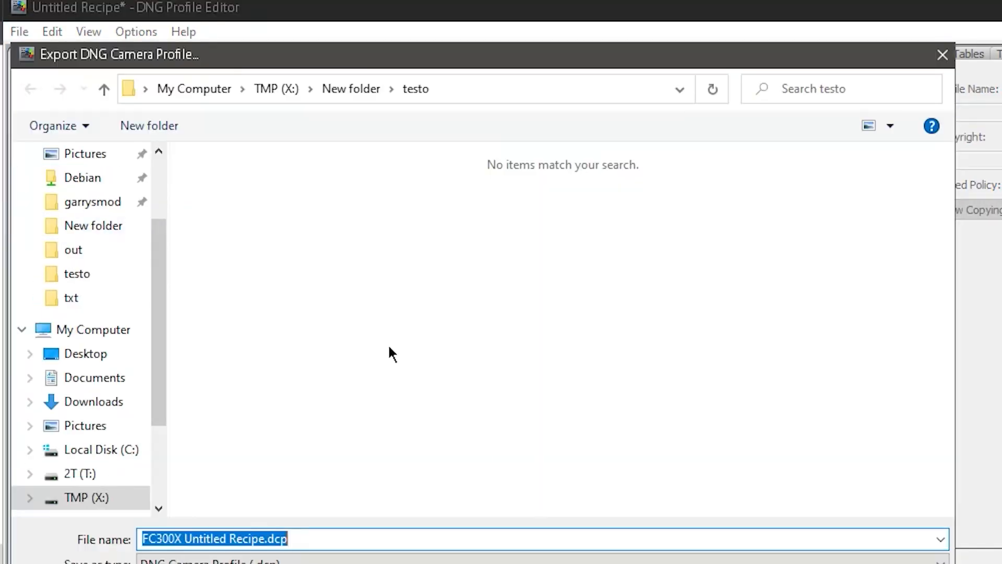
text(dji_)
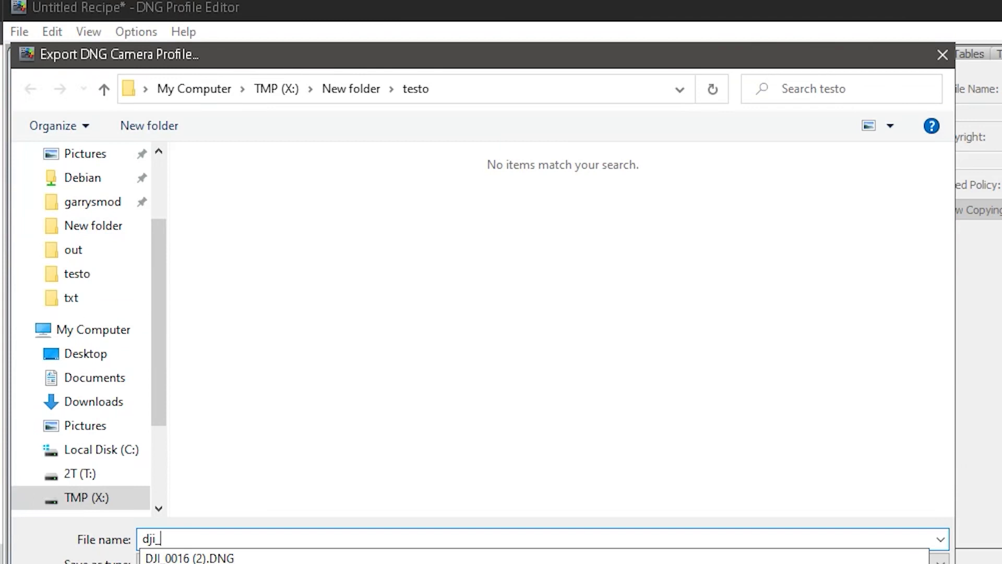
text(linear)
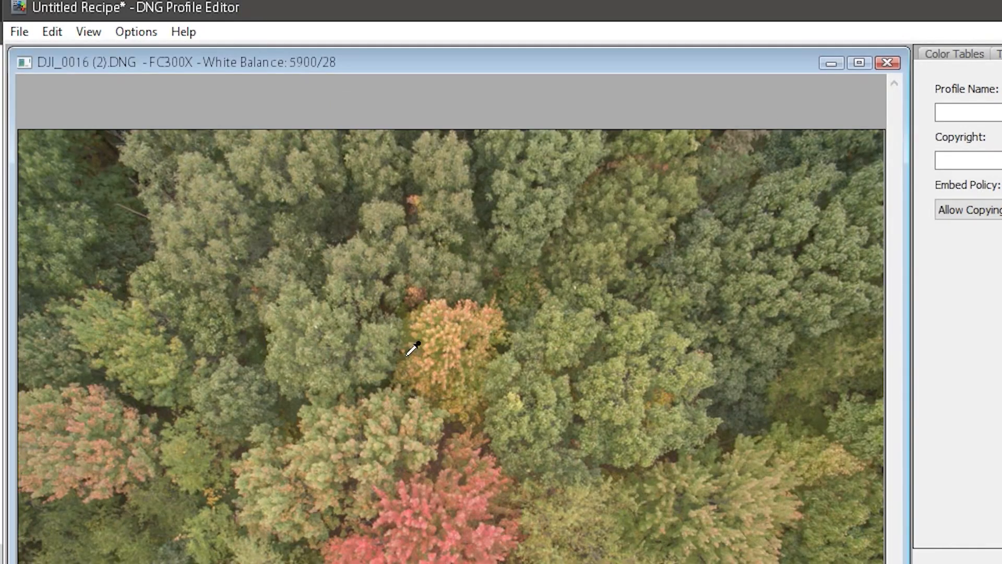
mouse_move(419, 346)
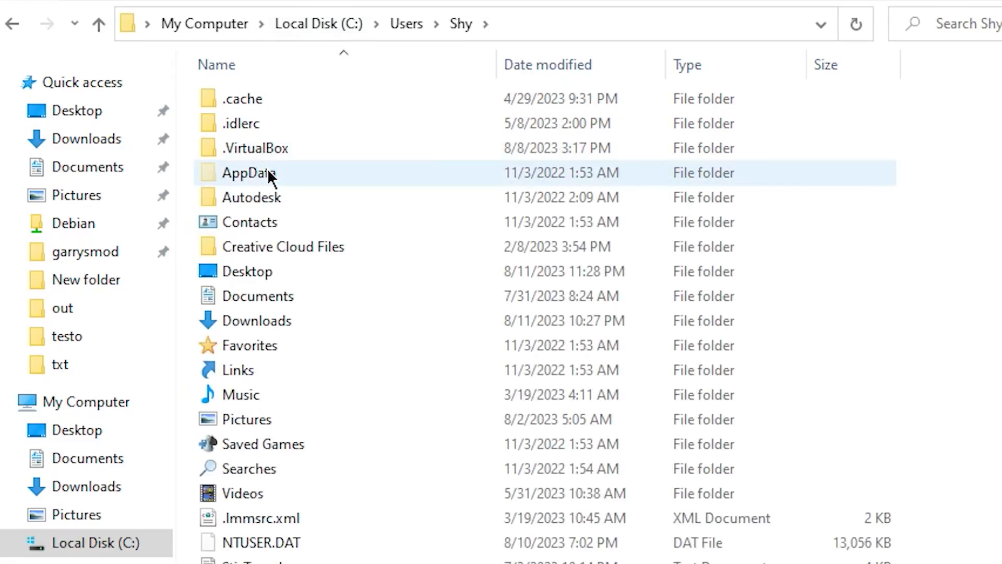
Navigate through AppData to Adobe's CameraRaw CameraProfiles folder.
double_click(249, 172)
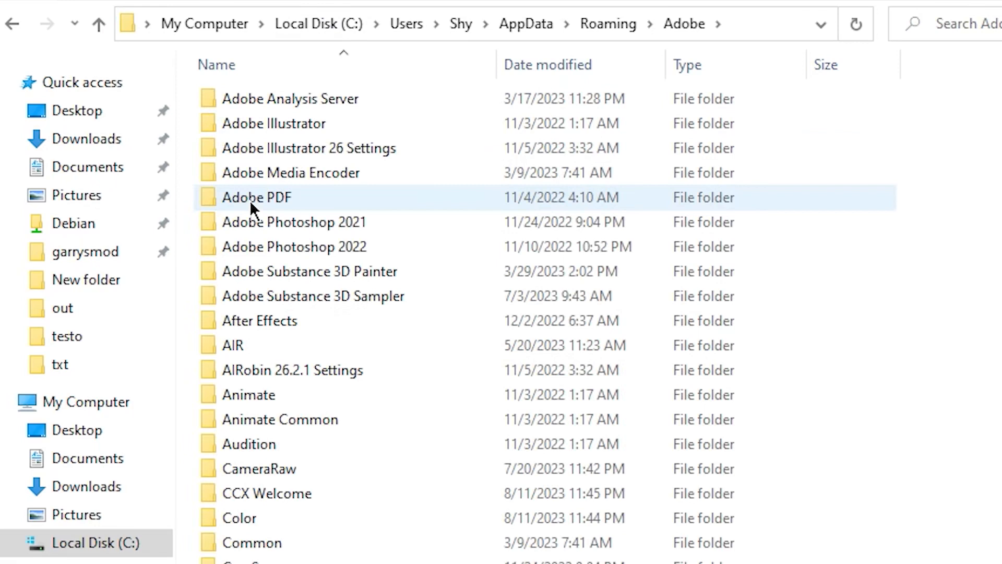
double_click(262, 468)
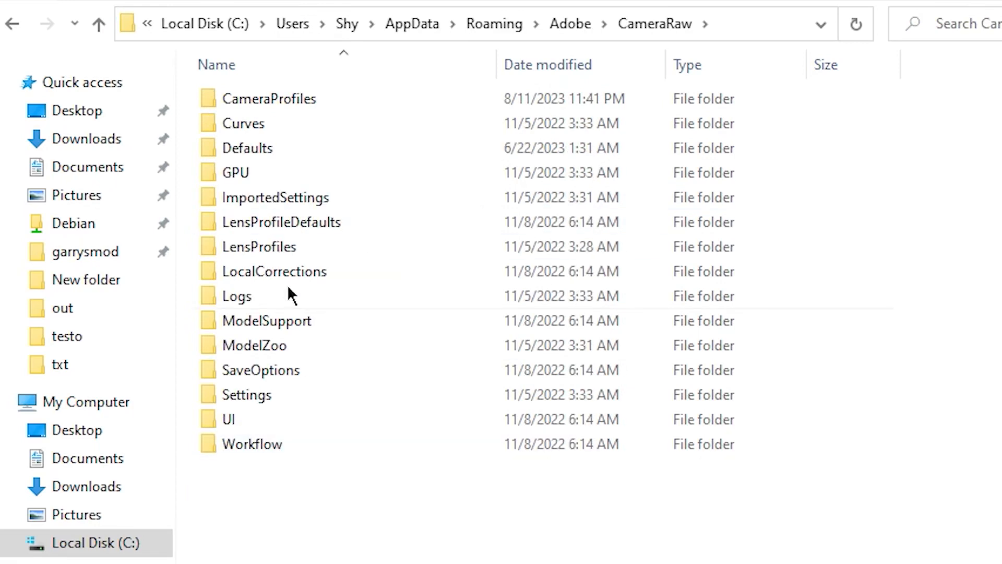
double_click(271, 98)
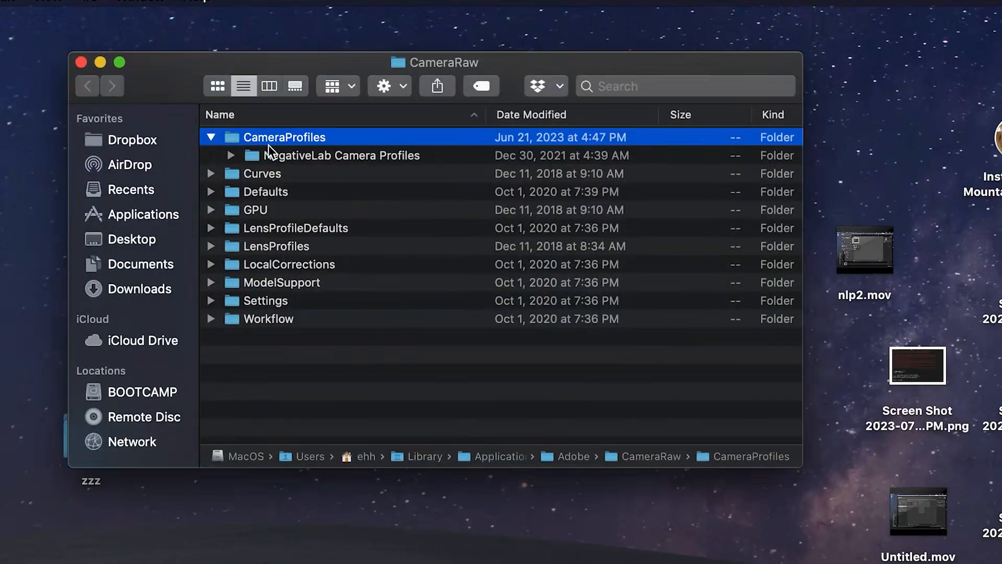
Import the dji_linear.dcp profile via Import Develop Profiles and Presets.
click(10, 24)
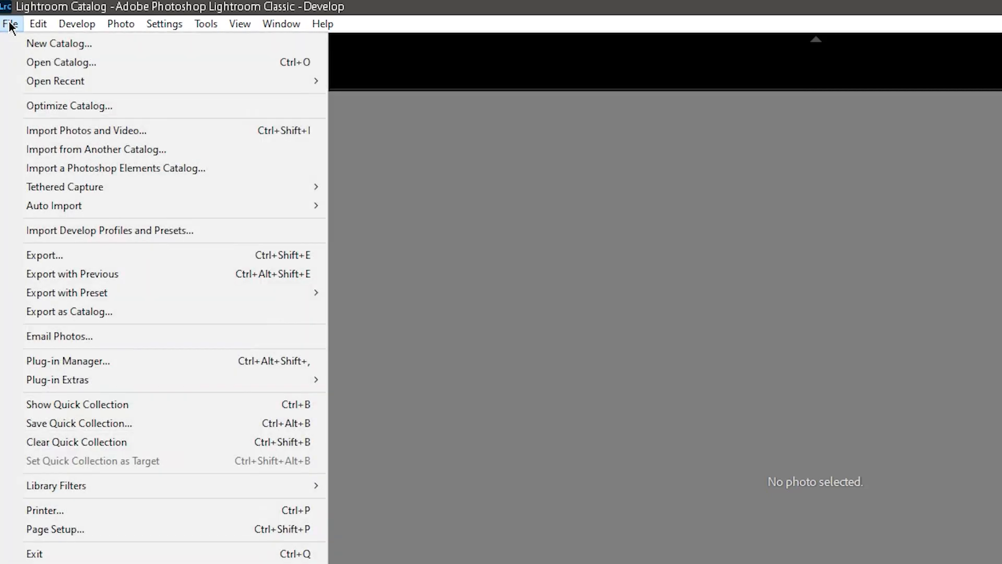
mouse_move(93, 223)
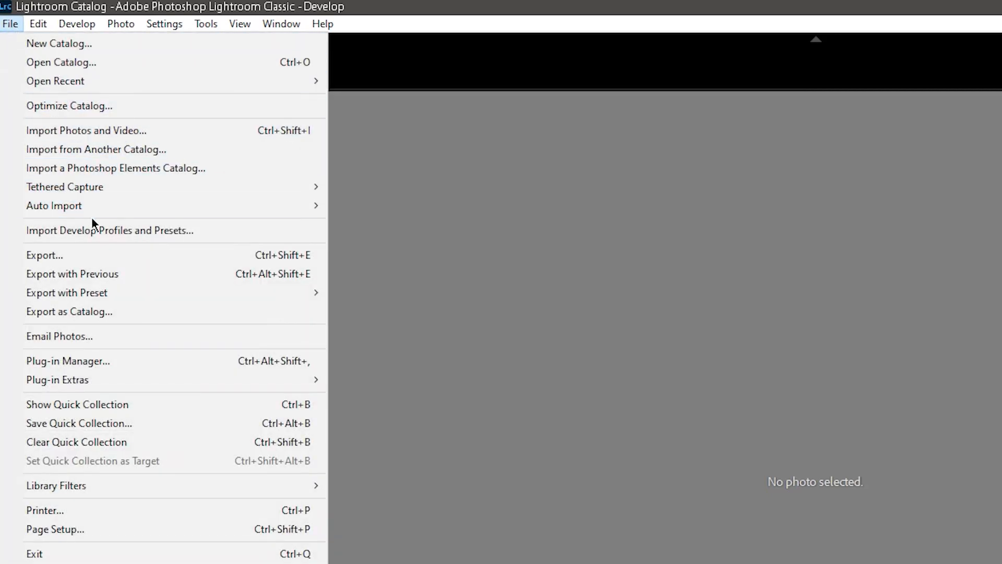
click(109, 229)
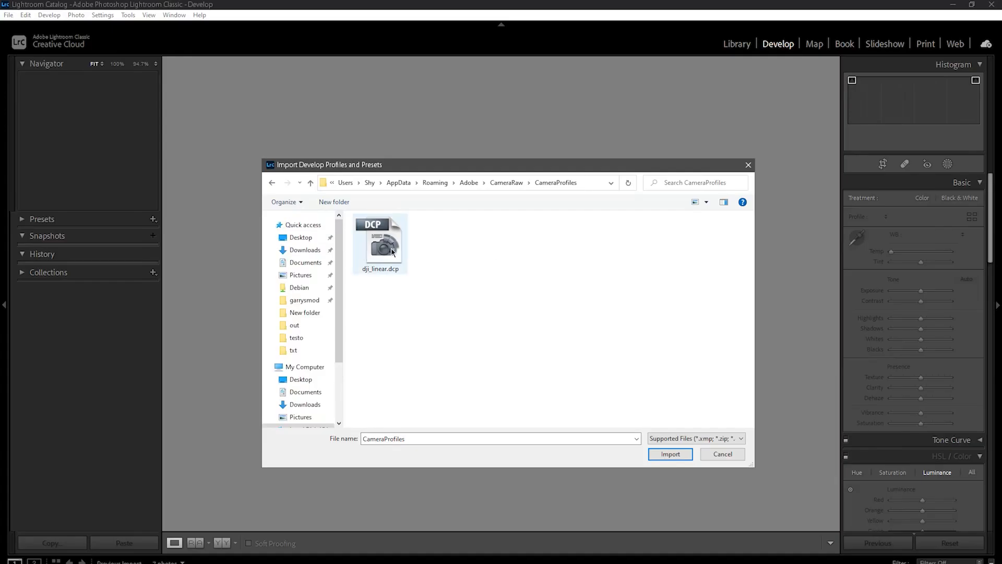
click(722, 454)
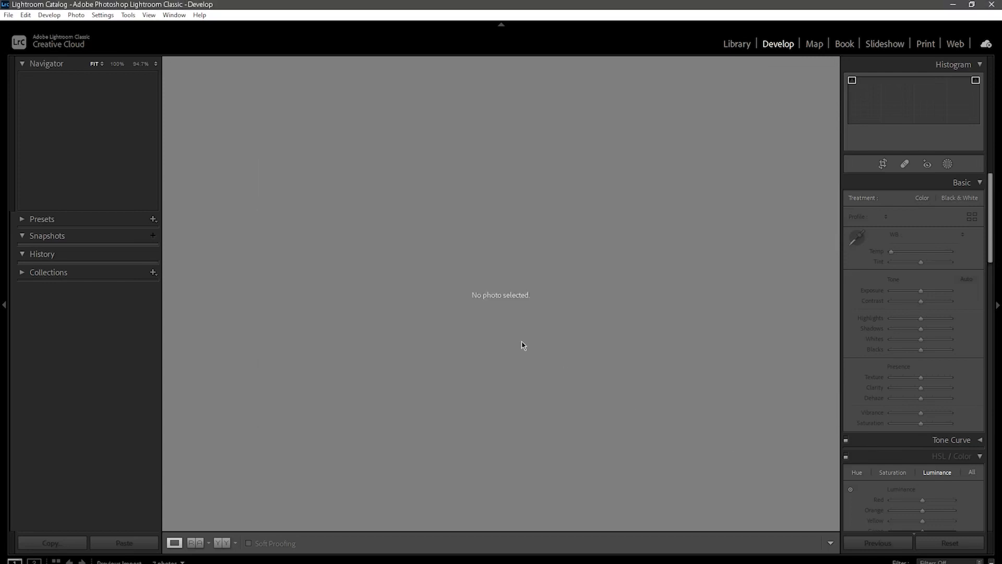
mouse_move(98, 87)
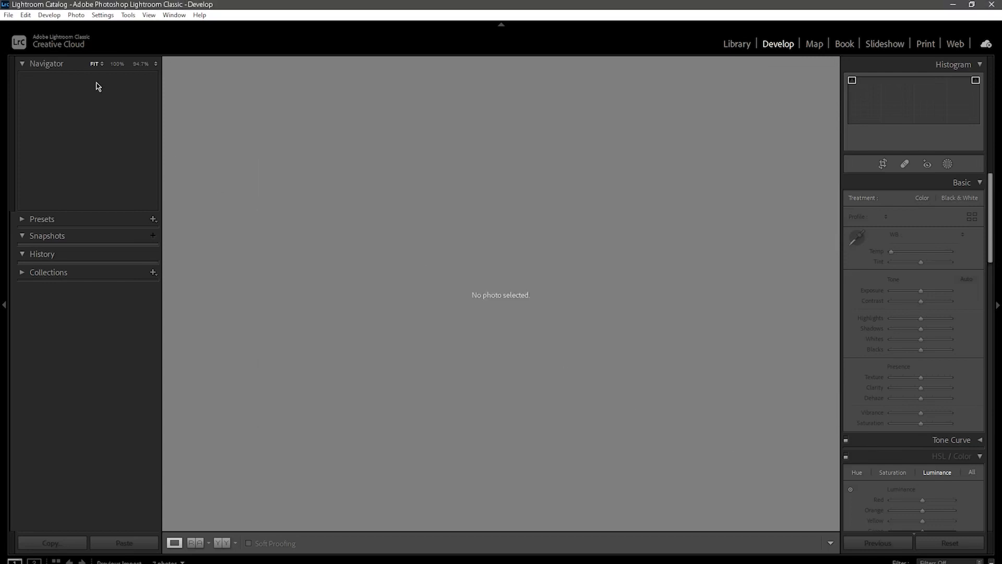
Select the aerial forest photo in Develop and apply the dji_linear camera profile.
click(9, 15)
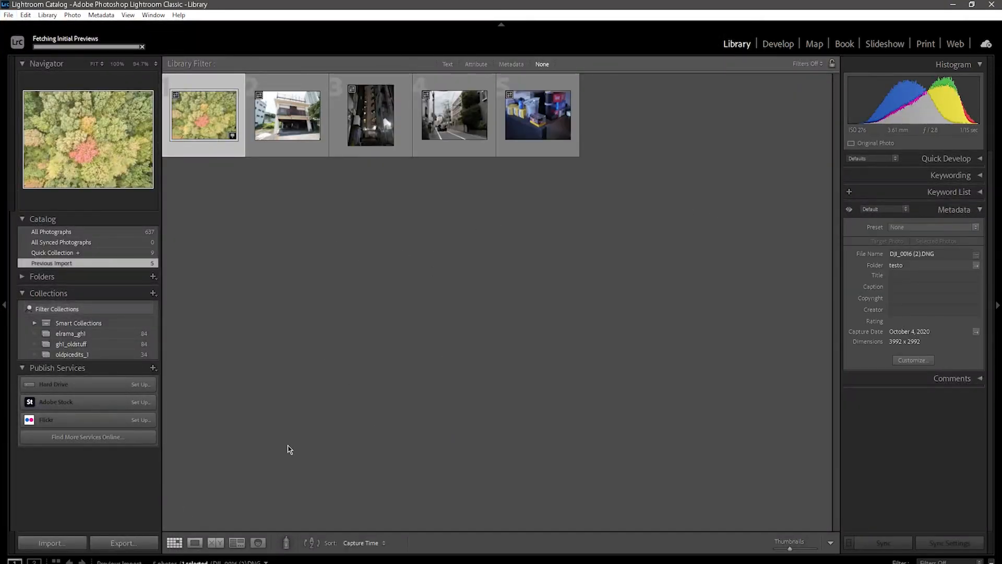
click(778, 44)
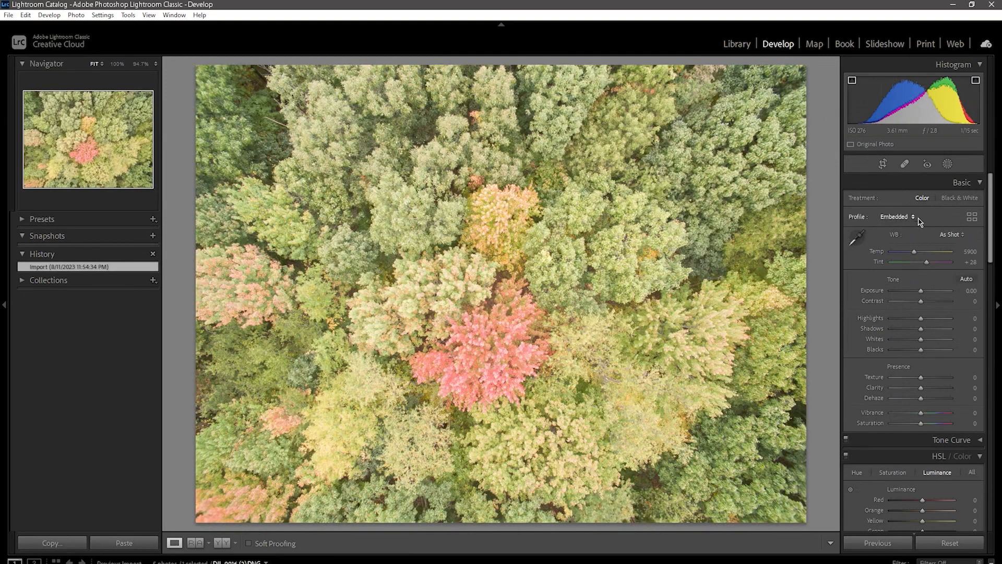
click(970, 216)
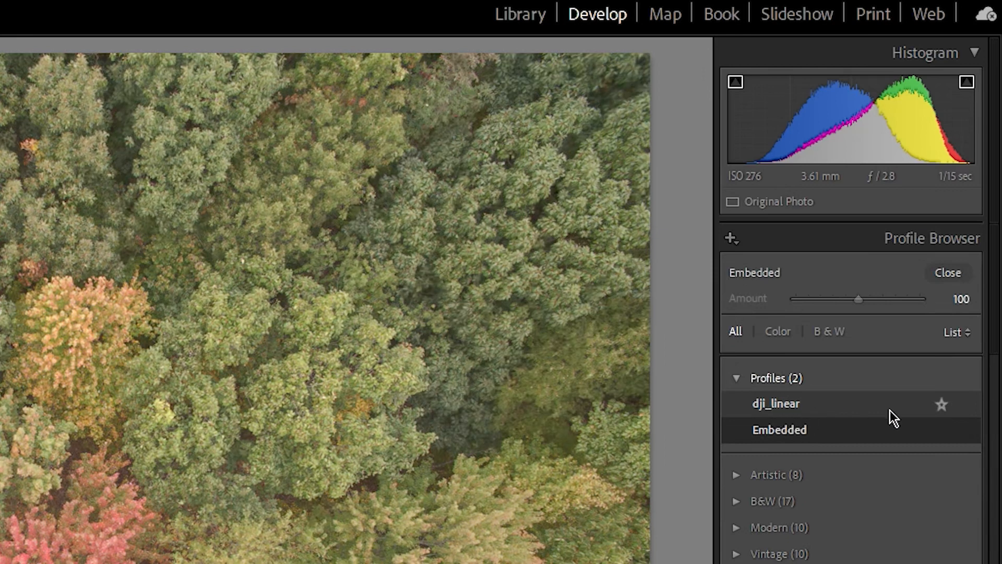
click(941, 405)
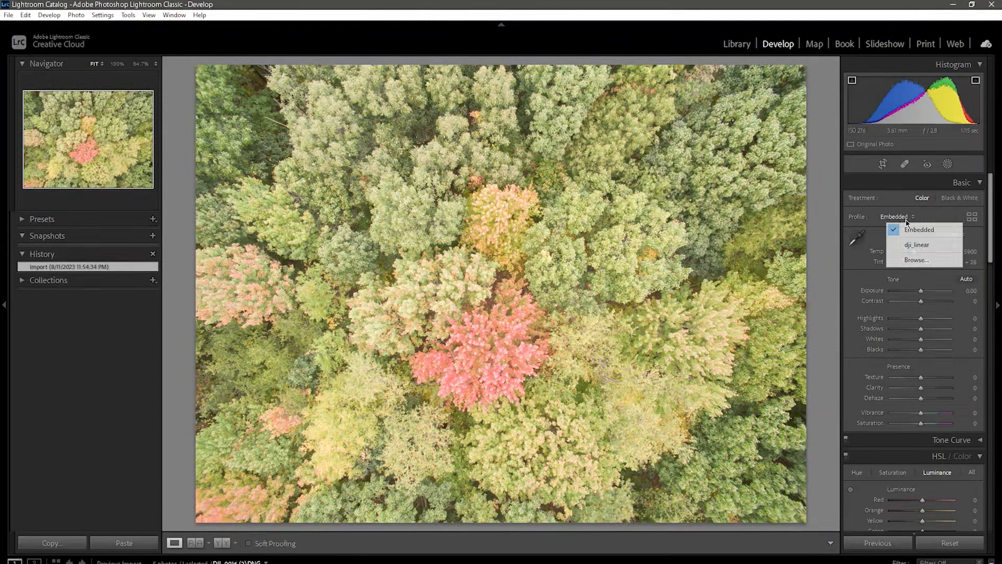
click(916, 245)
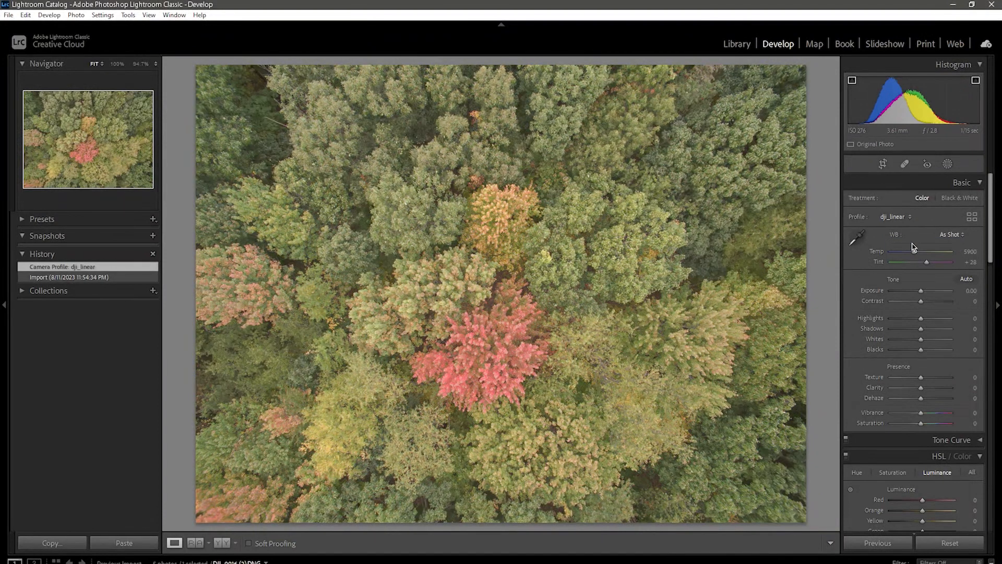
mouse_move(271, 520)
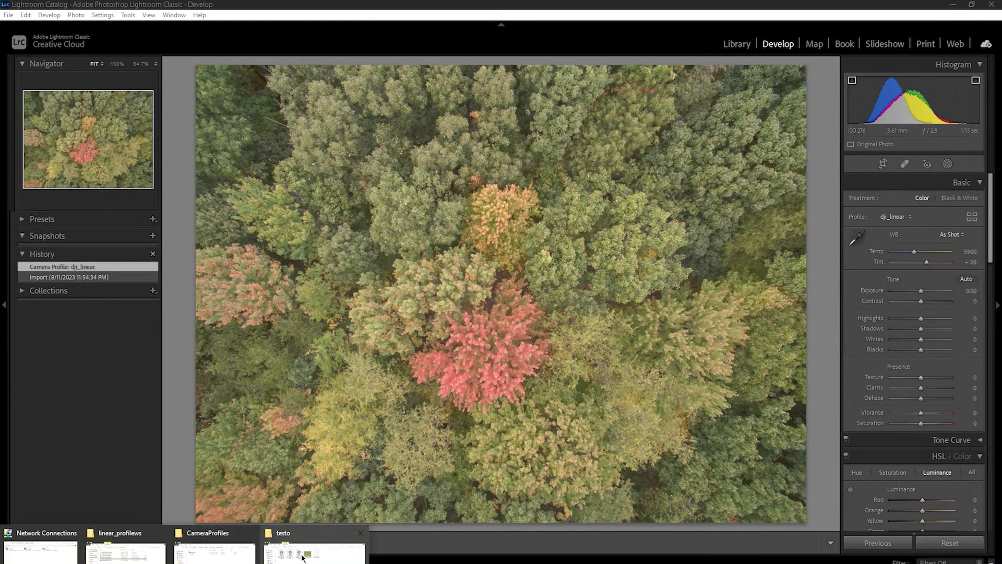
Load the Sony 20220917_153635.DNG photo and confirm only its Embedded base profile is offered.
click(313, 552)
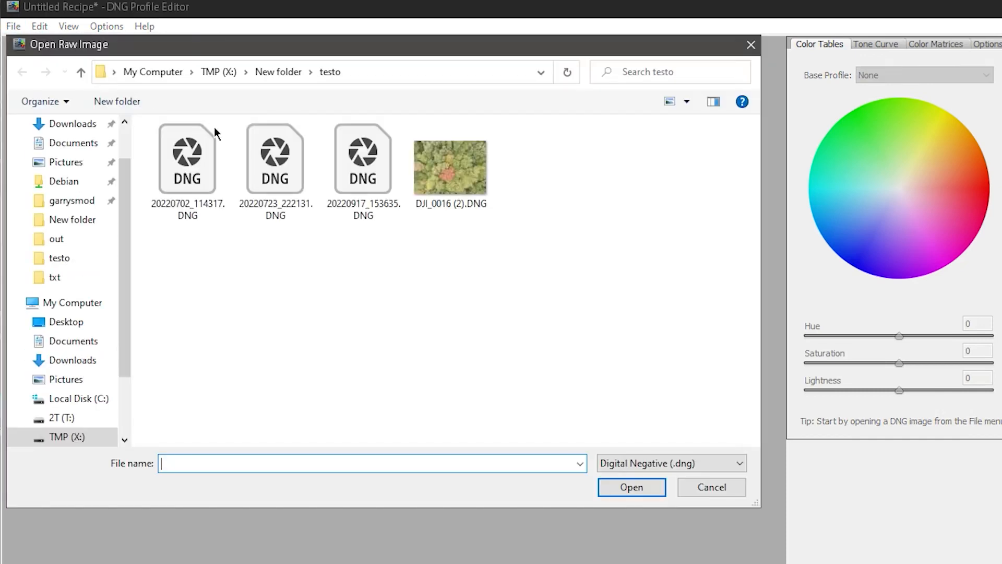
double_click(362, 157)
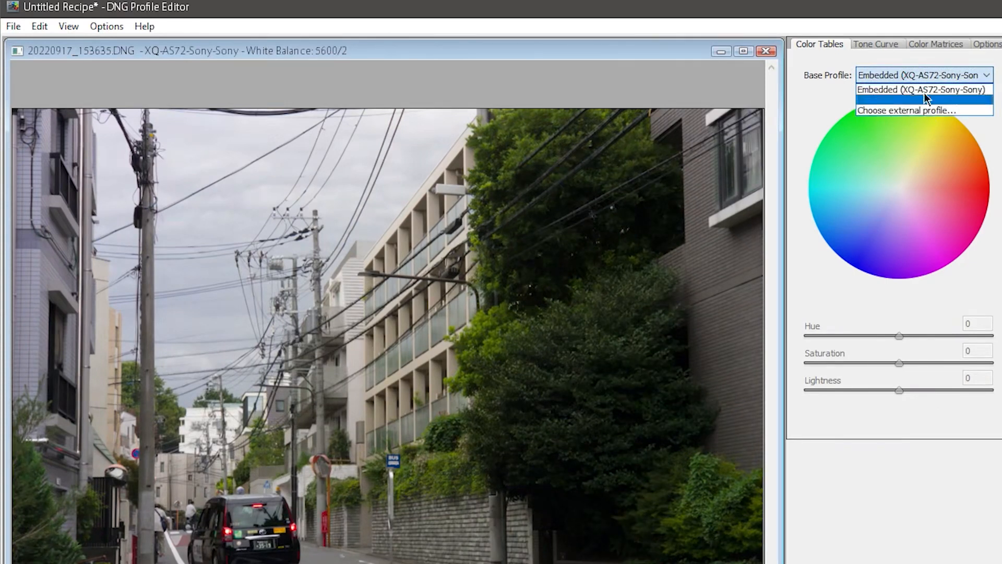
mouse_move(937, 103)
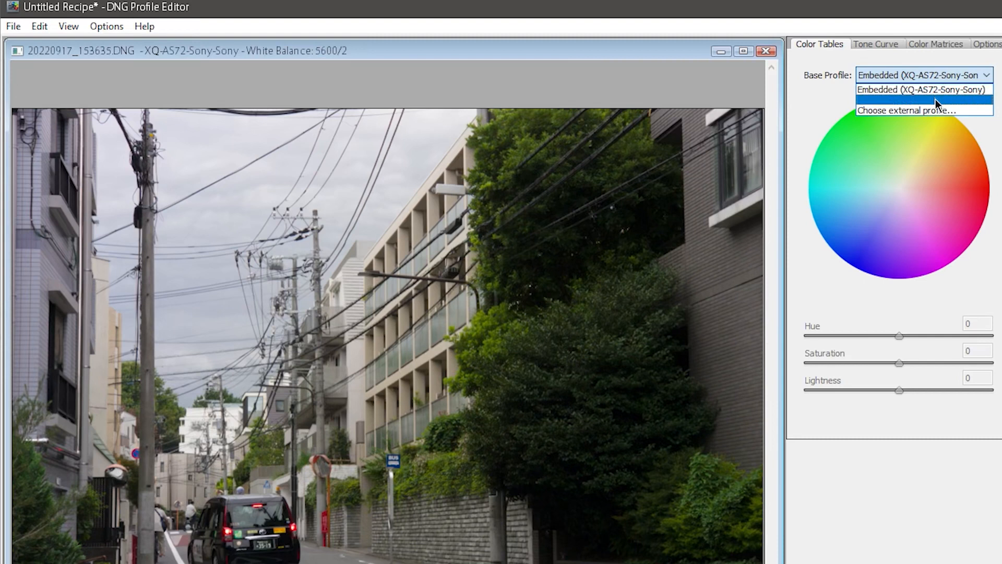
mouse_move(922, 90)
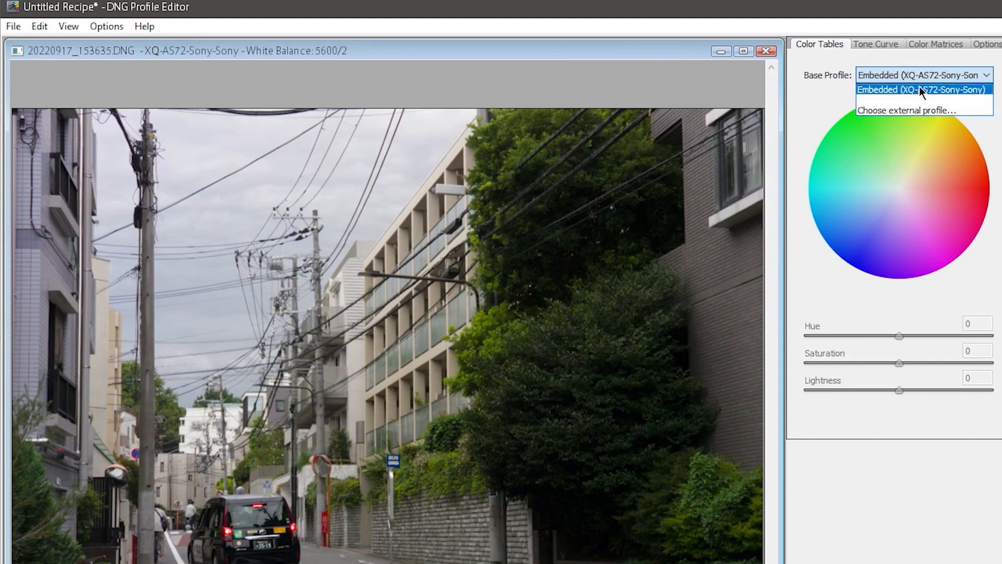
mouse_move(912, 70)
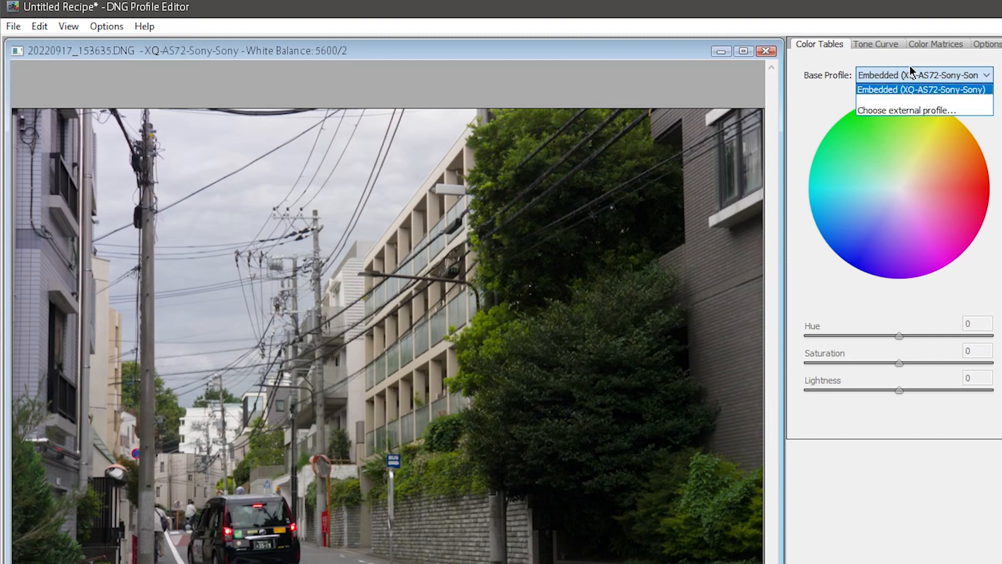
click(904, 110)
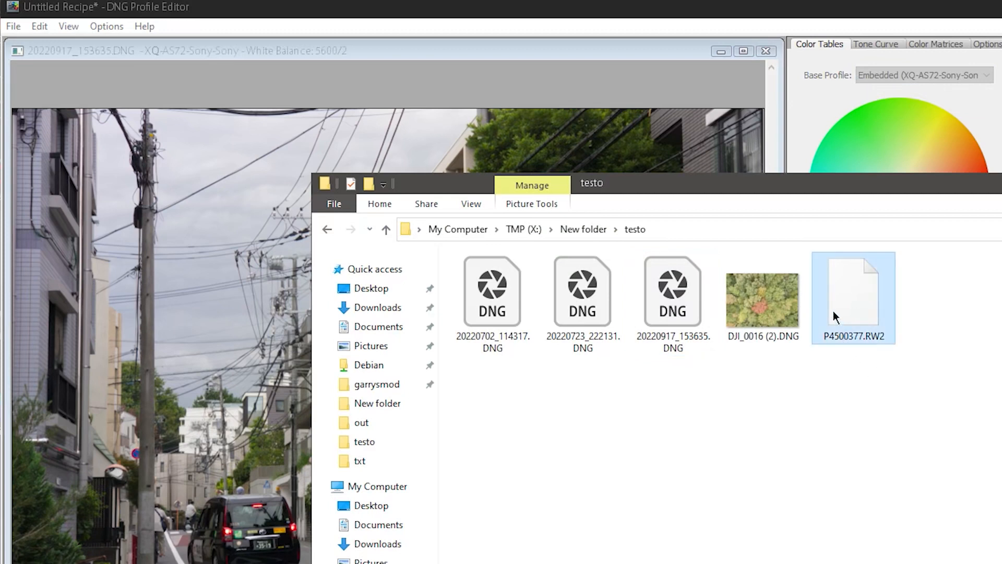
mouse_move(906, 334)
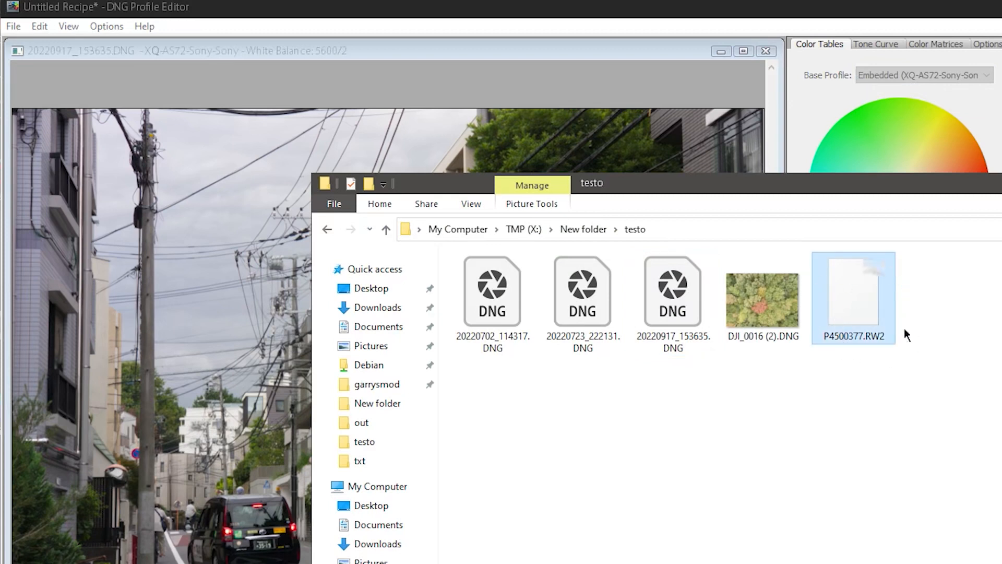
mouse_move(880, 375)
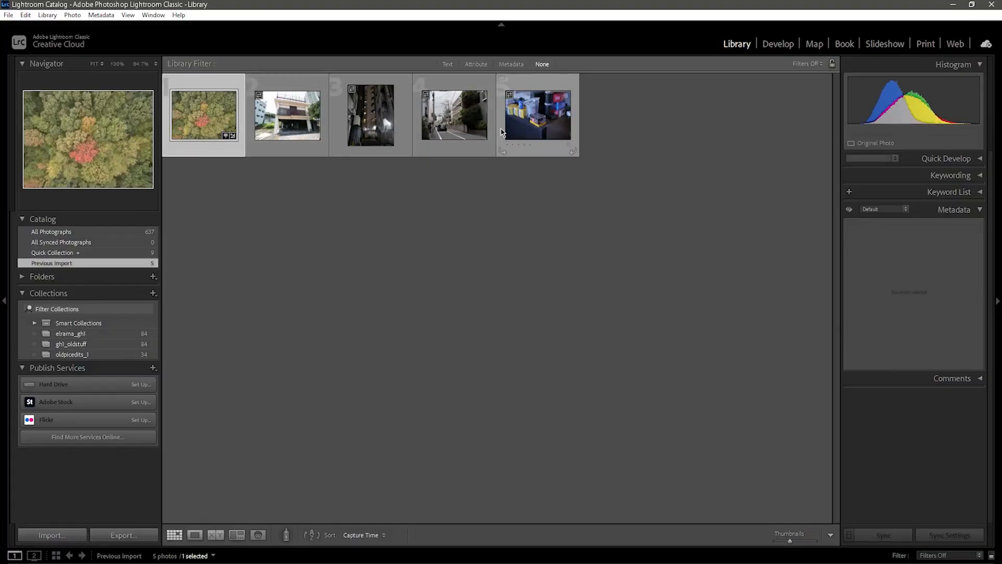
Convert the selected photos to DNG via the thumbnail context menu's Export to DNG.
right_click(537, 114)
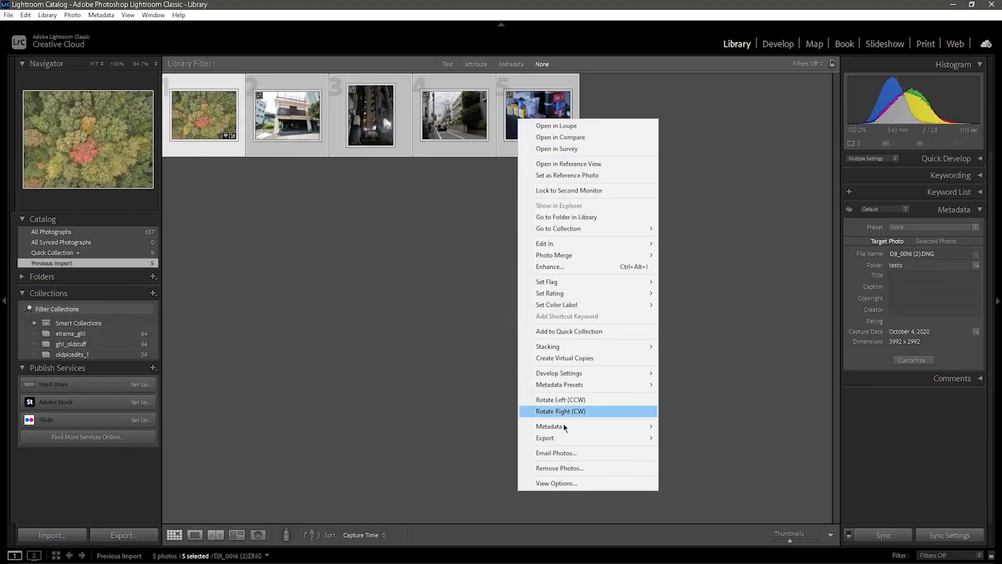
mouse_move(559, 437)
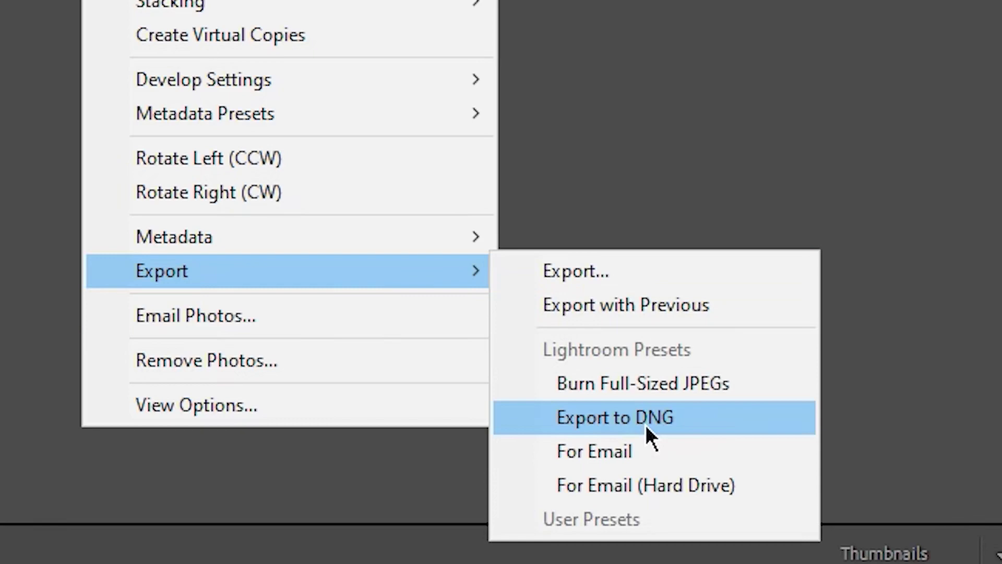
click(615, 417)
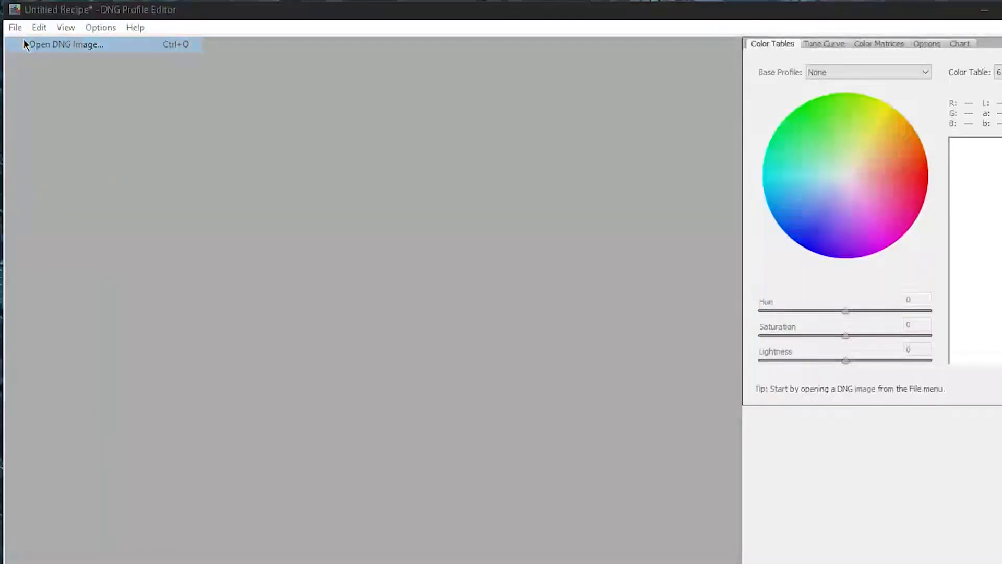
Load the Xperia 5 II telephoto DNG and base its profile on Adobe Standard after comparing Embedded.
click(65, 44)
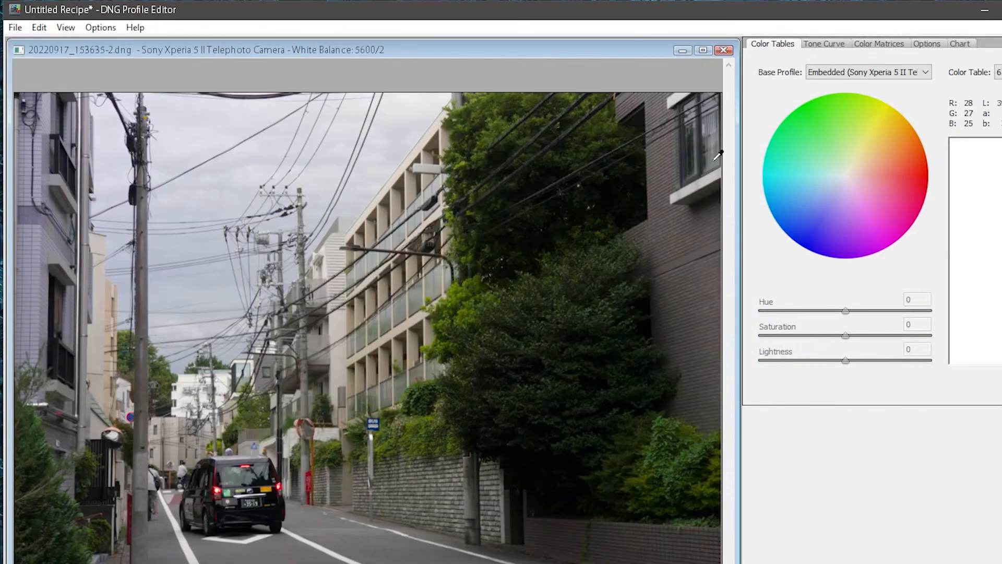
click(867, 72)
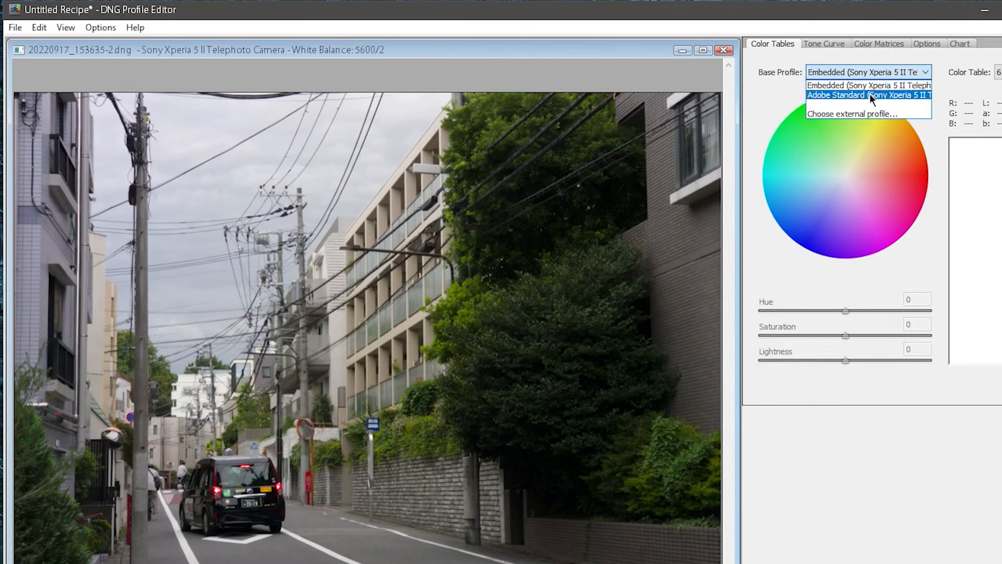
click(867, 95)
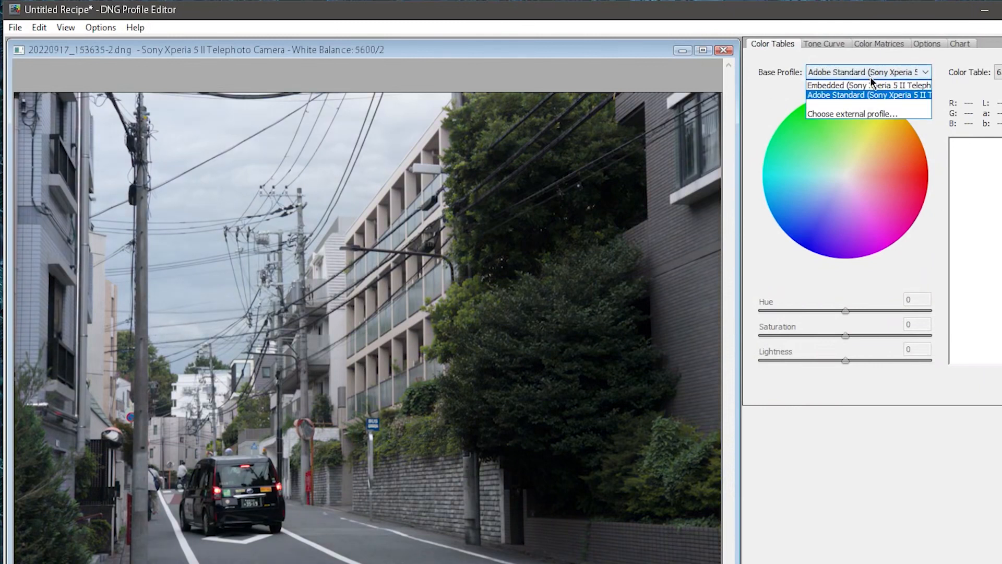
click(869, 85)
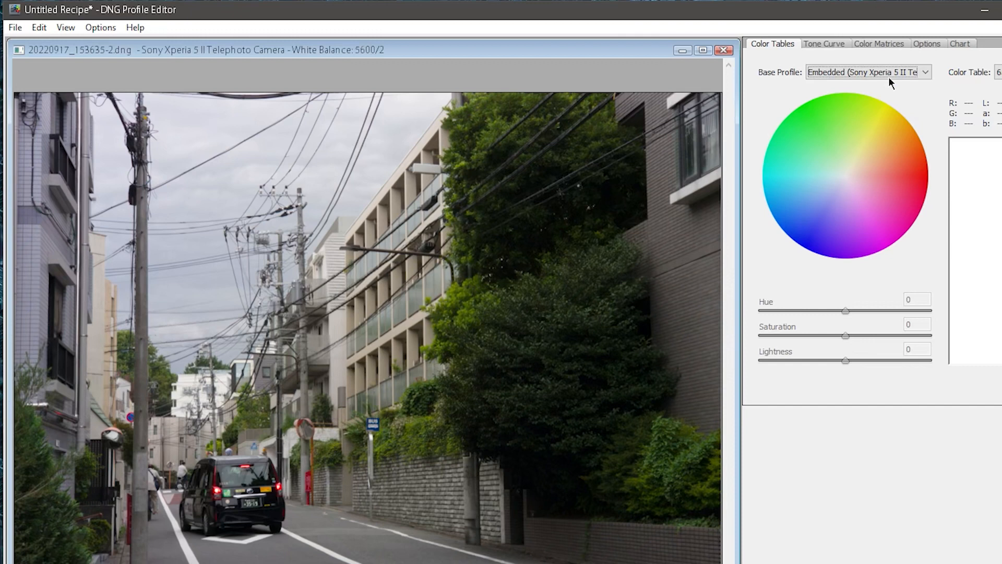
click(866, 72)
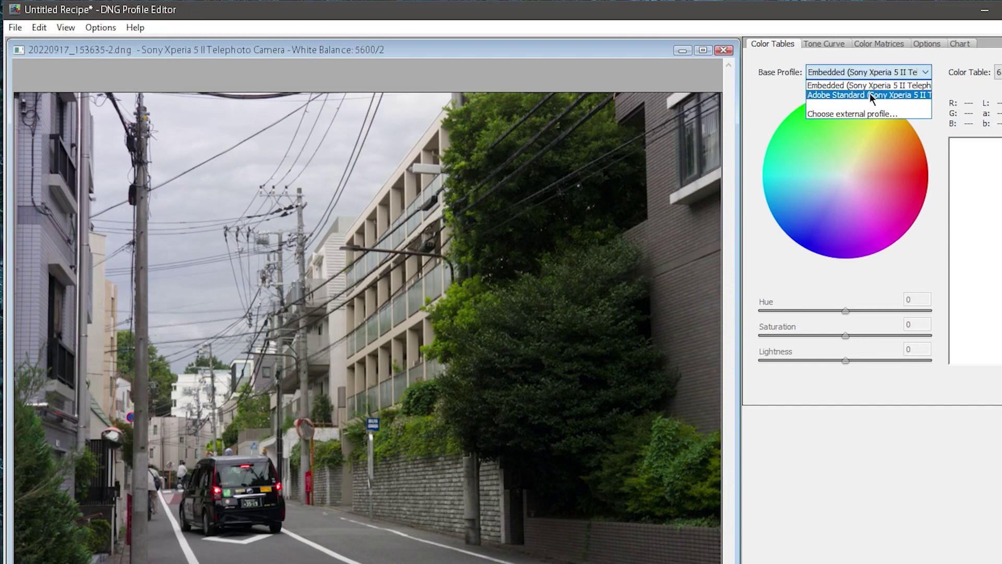
click(868, 95)
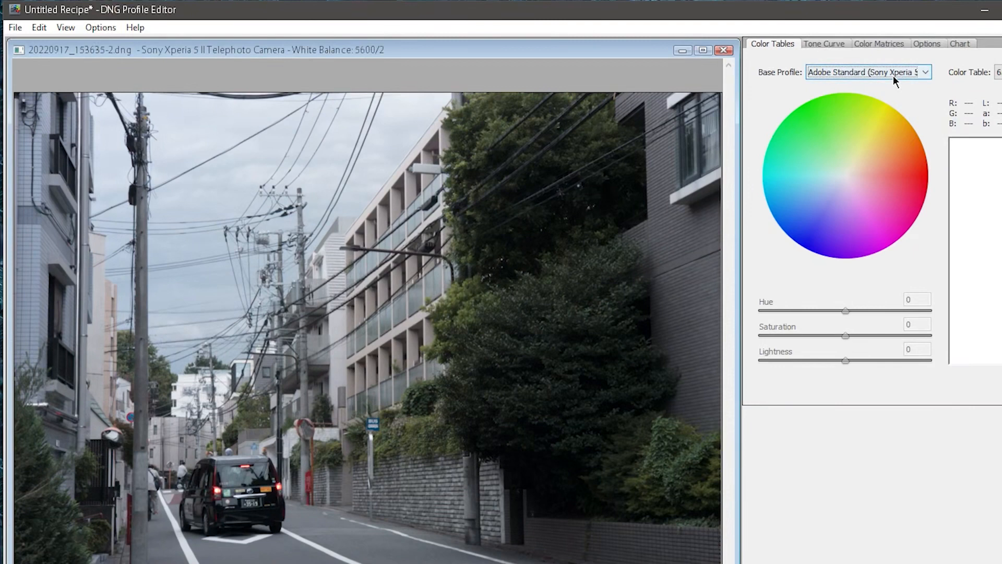
mouse_move(791, 77)
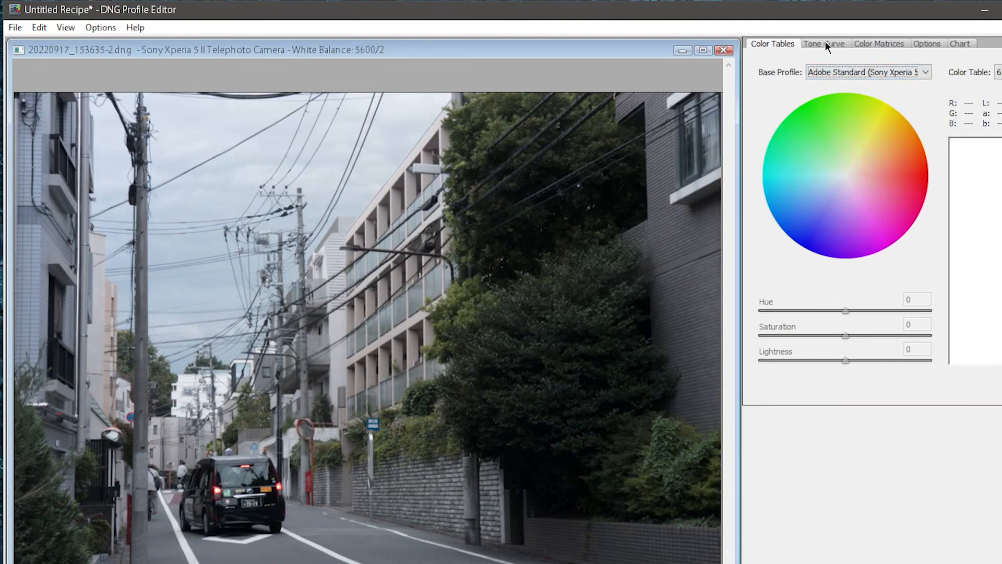
Set the base tone curve to Linear and begin exporting the camera profile.
click(824, 43)
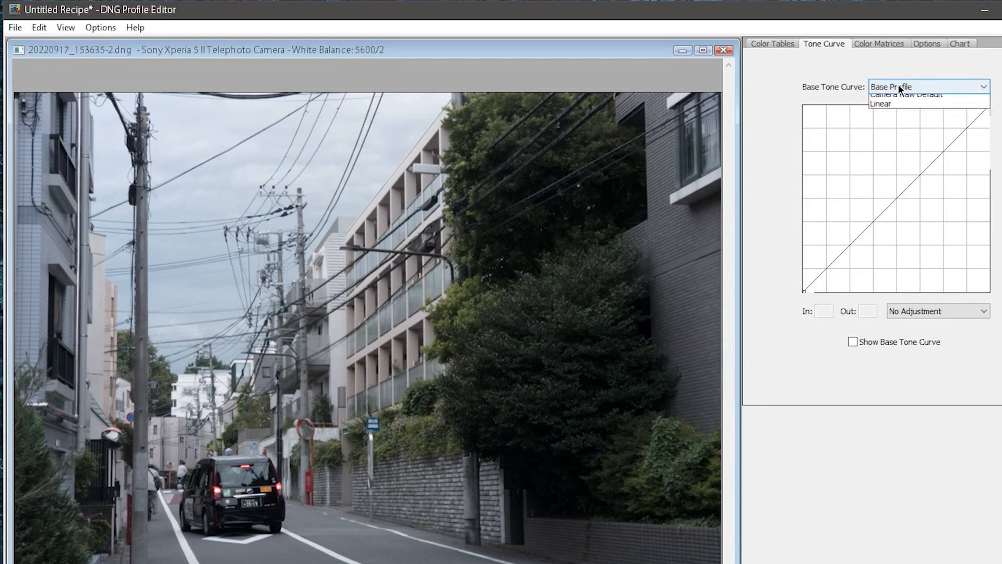
click(881, 103)
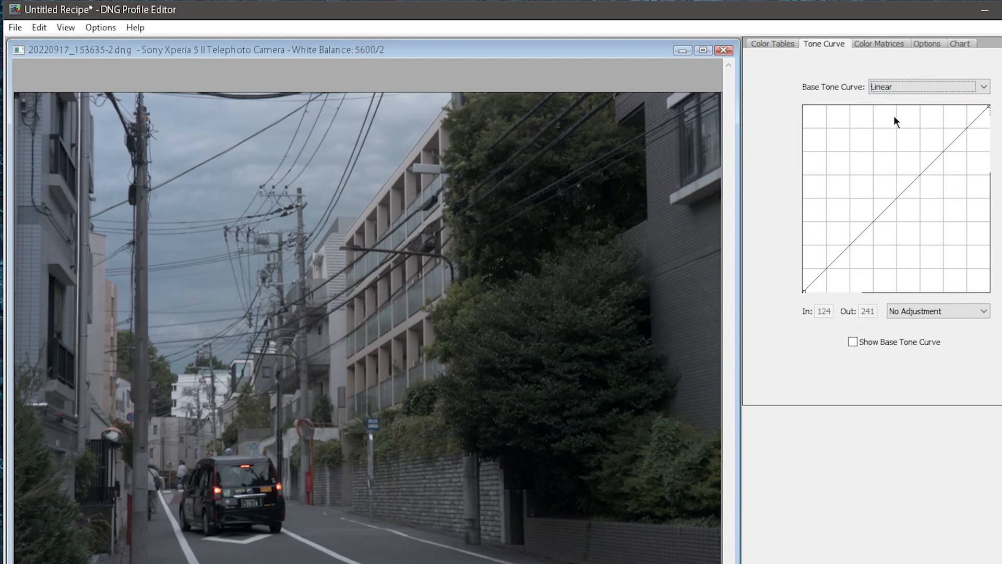
click(771, 44)
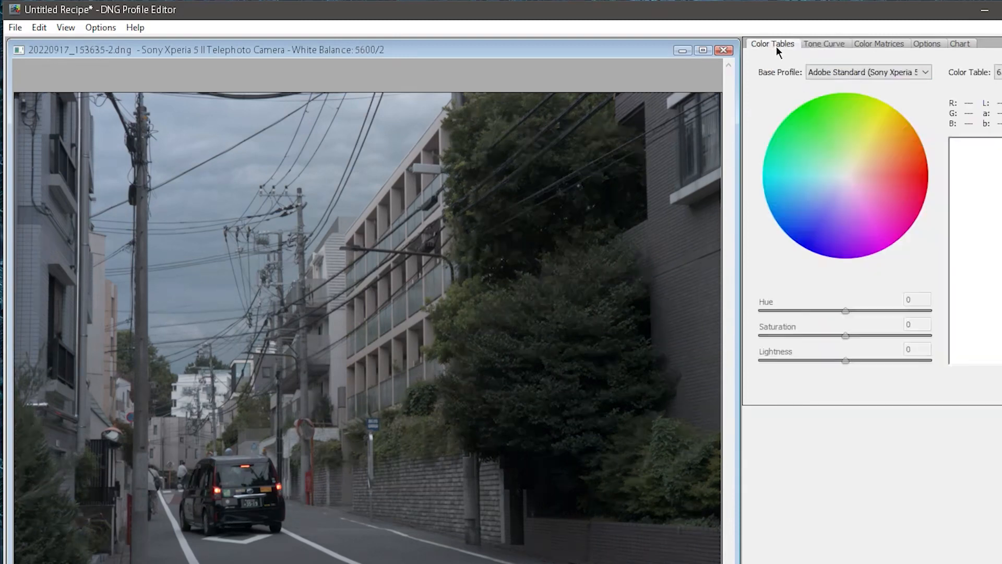
click(866, 72)
text(xperia_tele_li)
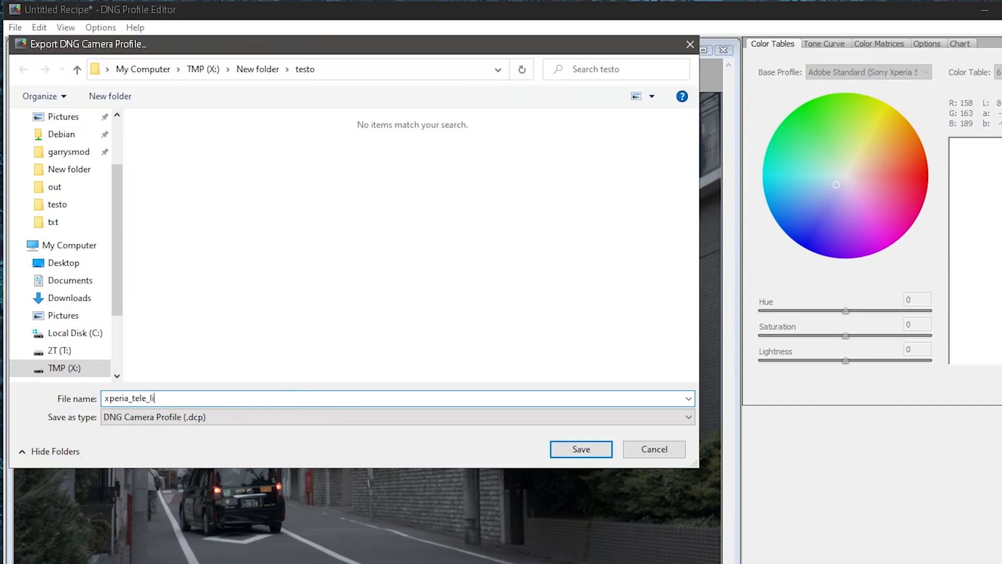
Save the linear Xperia profile file and revert the base profile to Embedded.
click(579, 449)
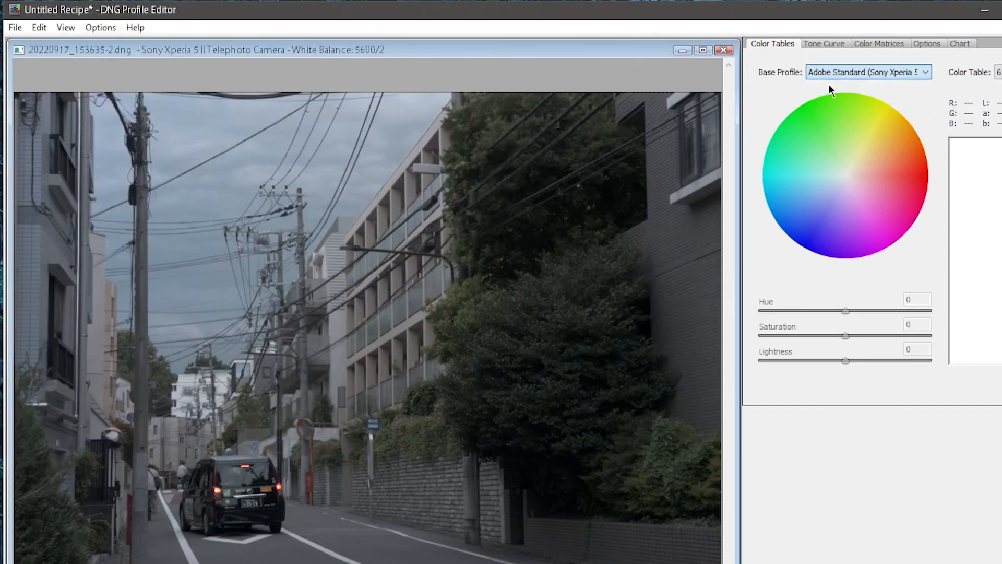
click(867, 72)
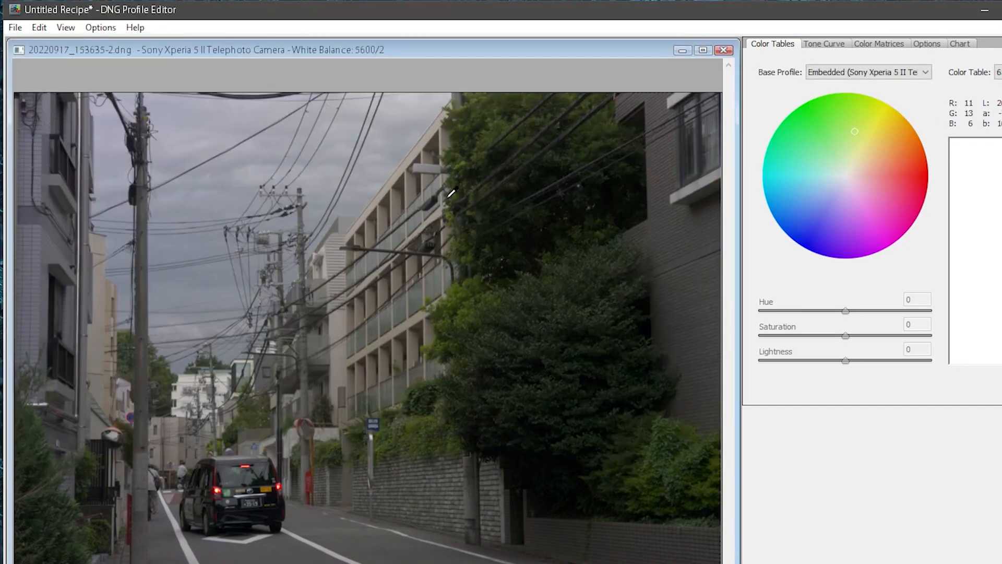
mouse_move(13, 27)
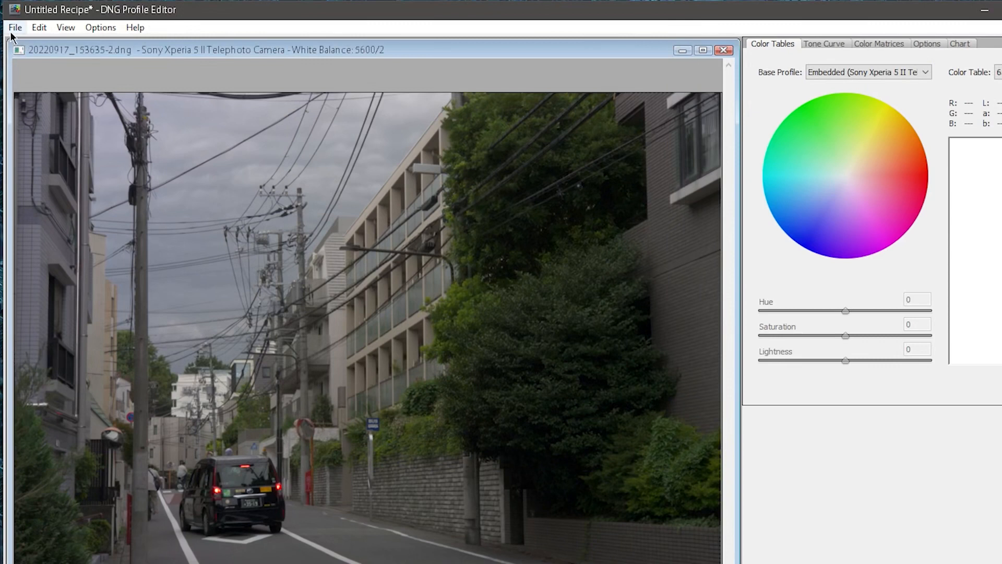
click(13, 27)
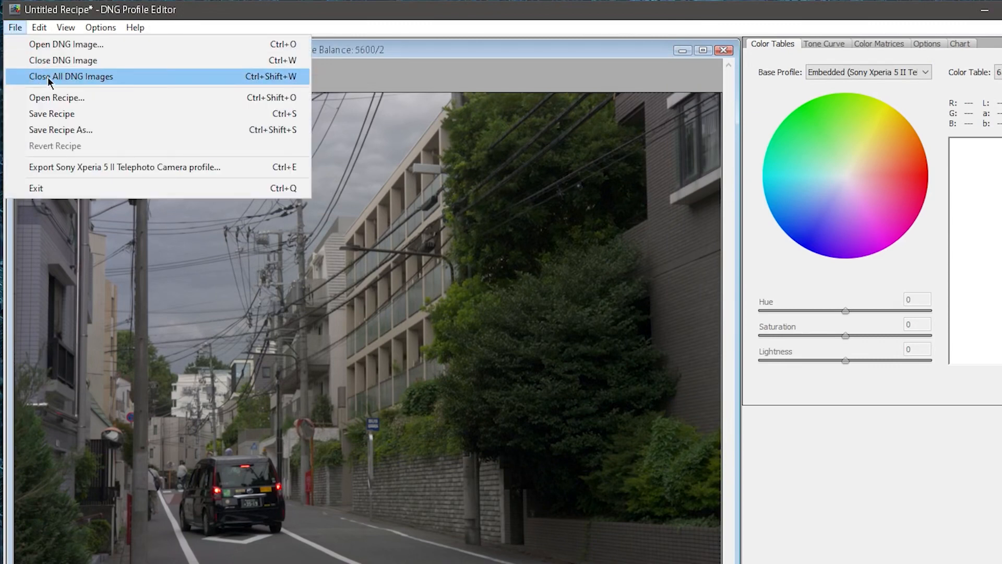
Load the converted DJI_0016 (2)-2.dng drone image, review its base profiles, then close it.
click(66, 43)
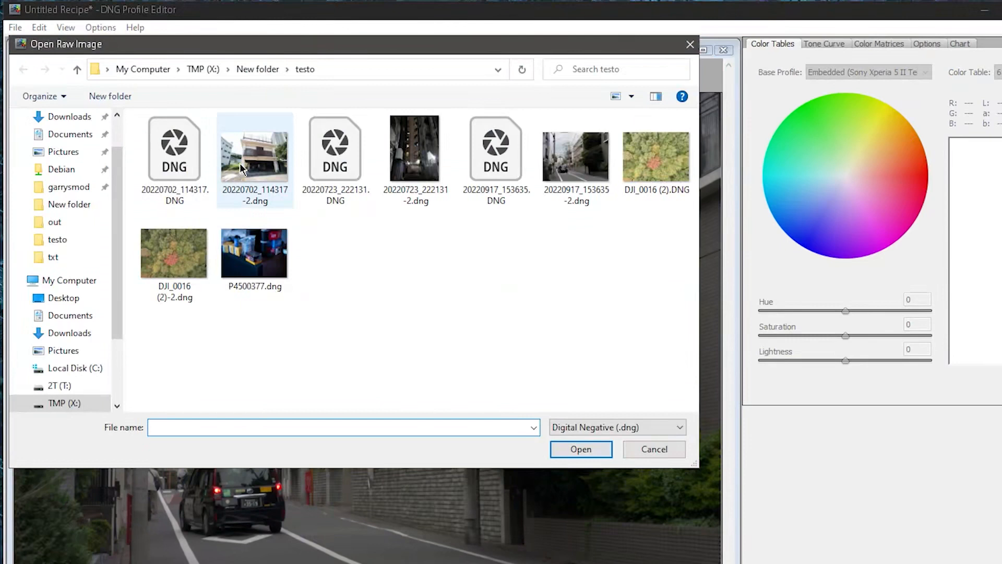
double_click(173, 253)
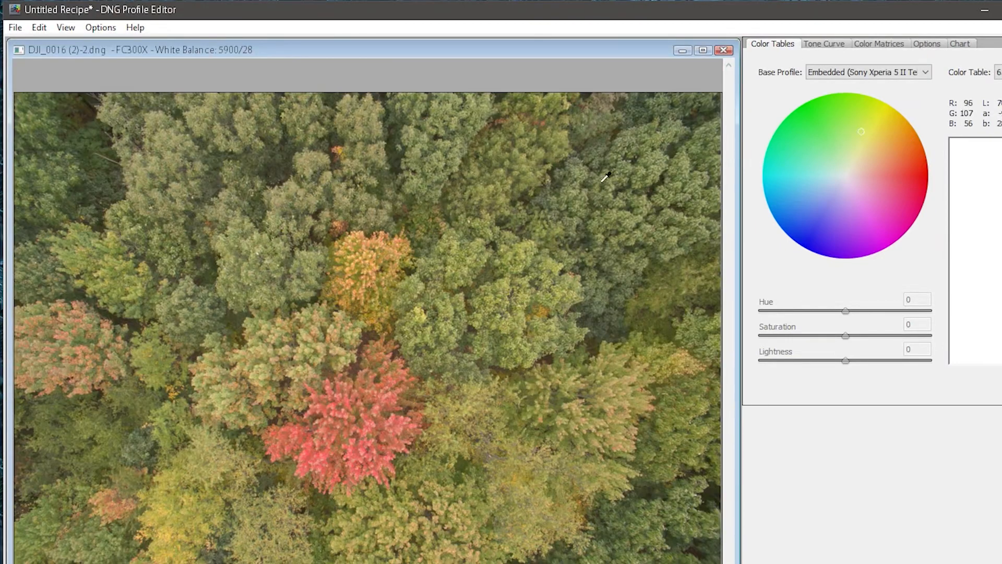
click(867, 72)
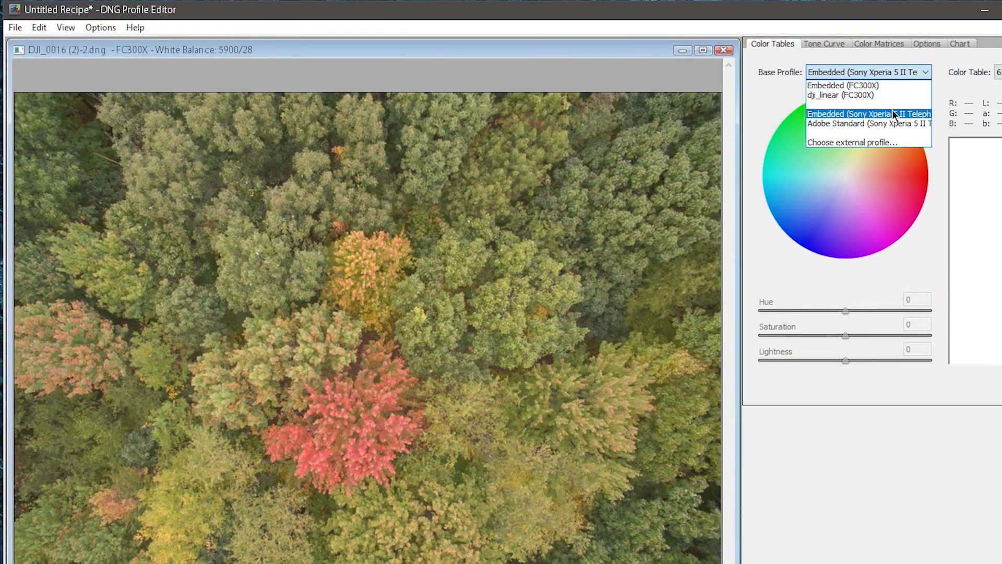
click(862, 124)
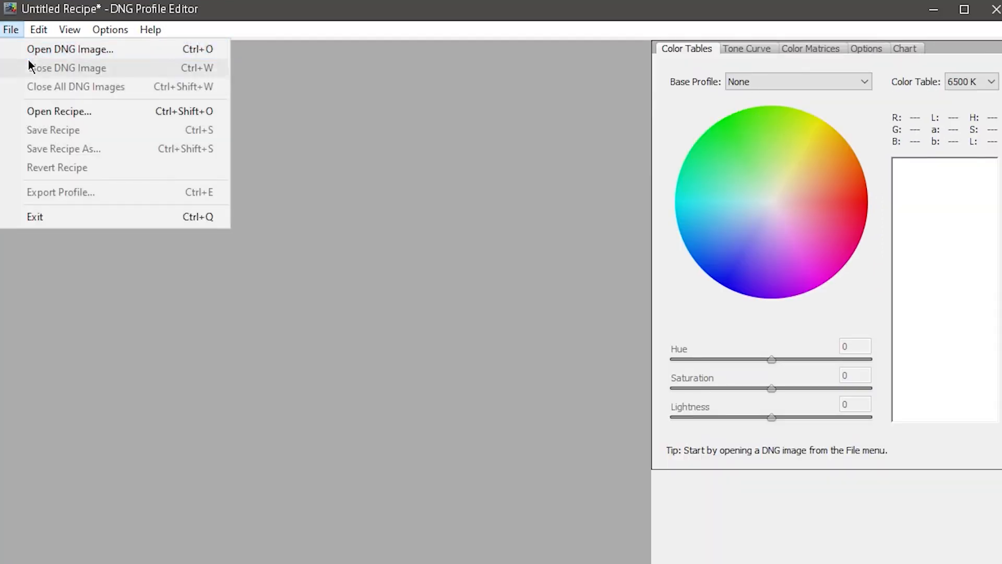
Load the GH4 photo P4500377.dng and try the Camera Natural and Camera Monochrome base profiles.
click(70, 49)
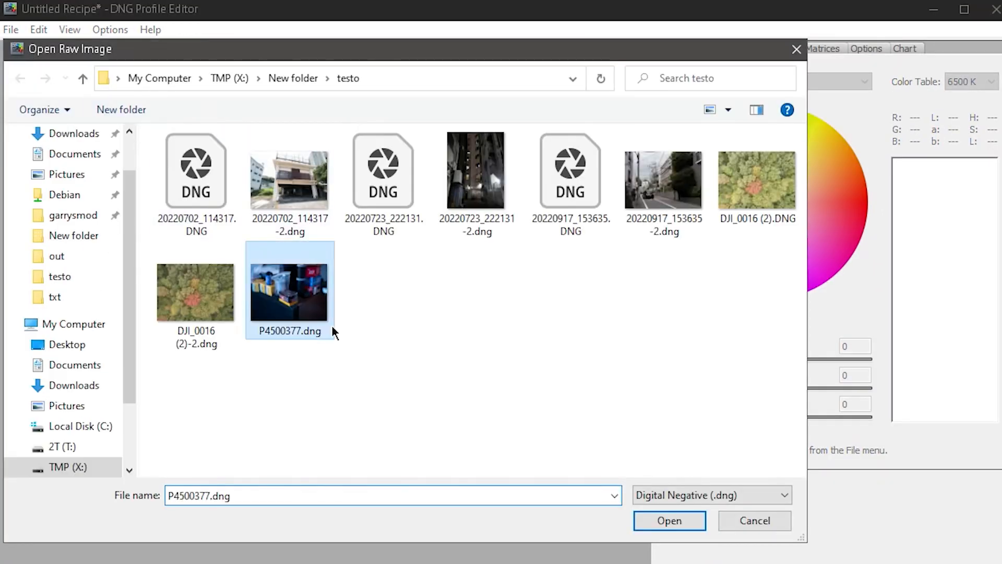
click(668, 520)
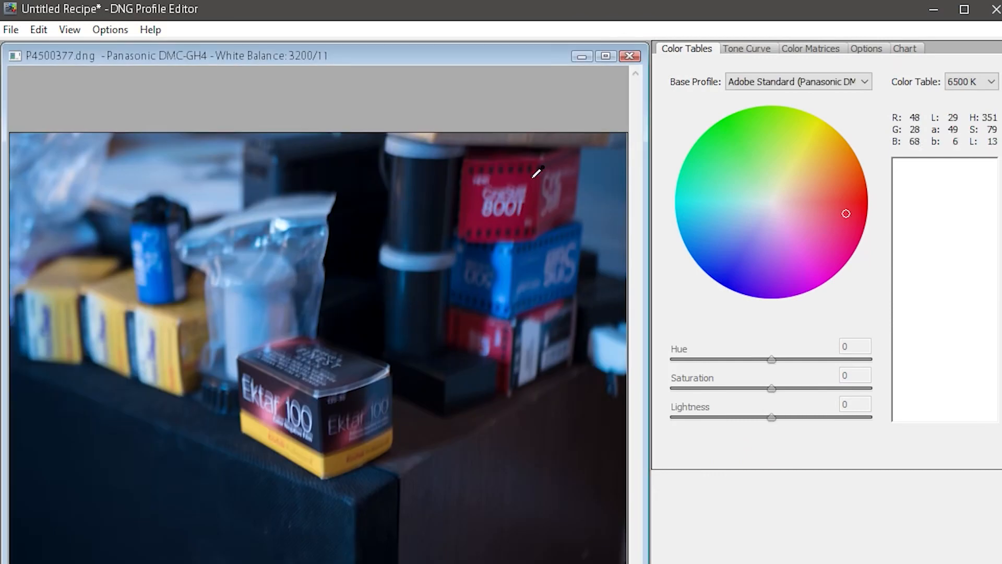
click(796, 81)
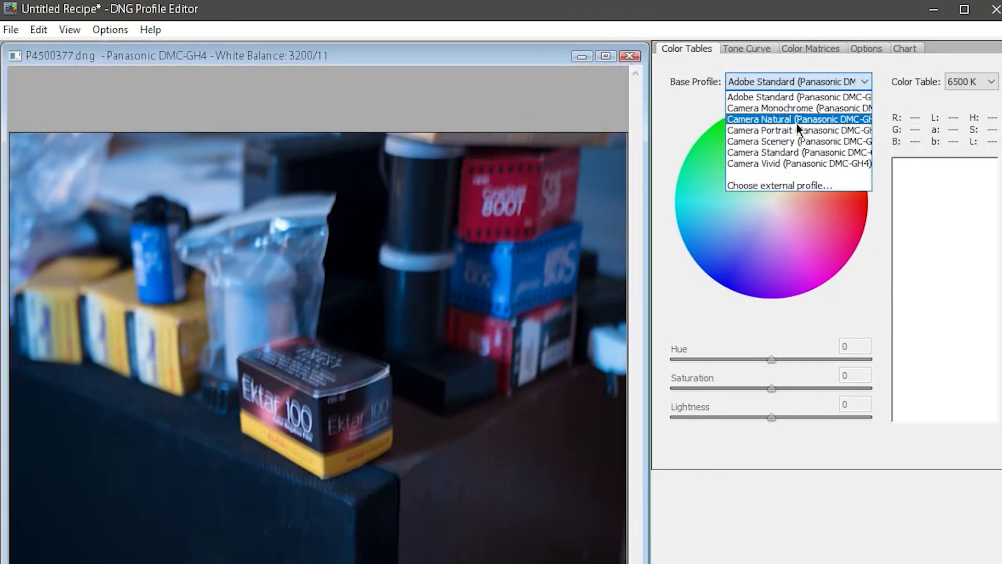
mouse_move(798, 127)
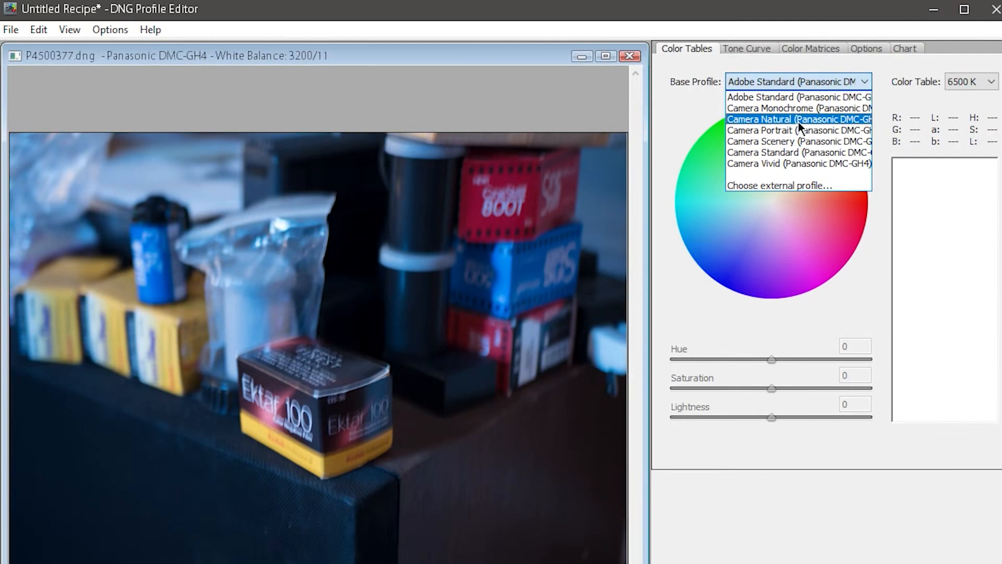
click(799, 119)
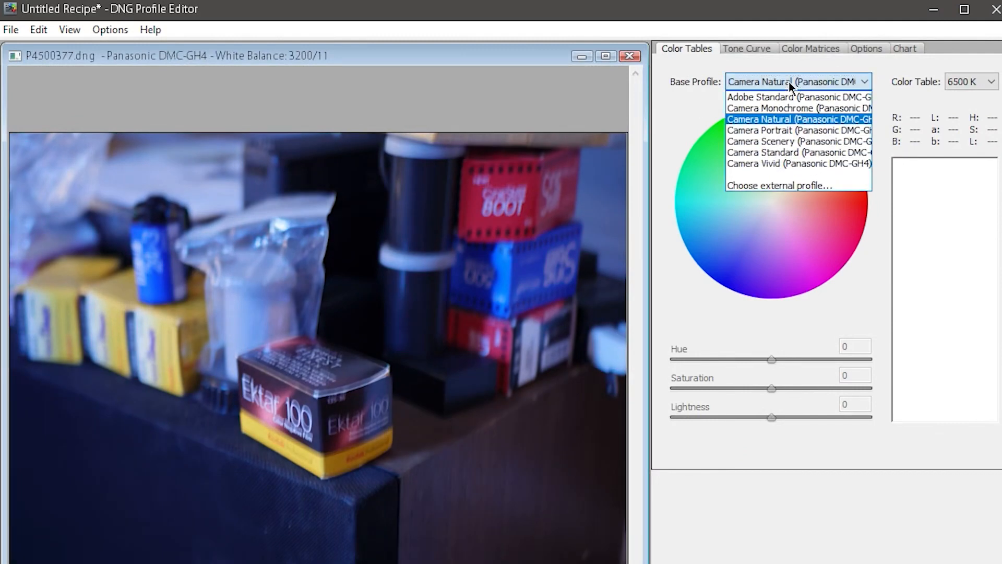
click(798, 97)
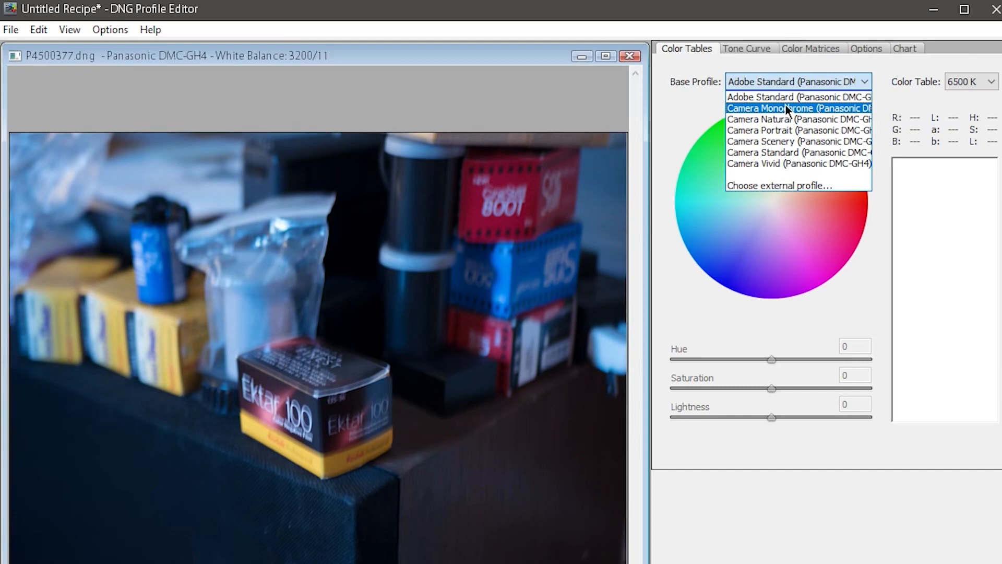
click(798, 107)
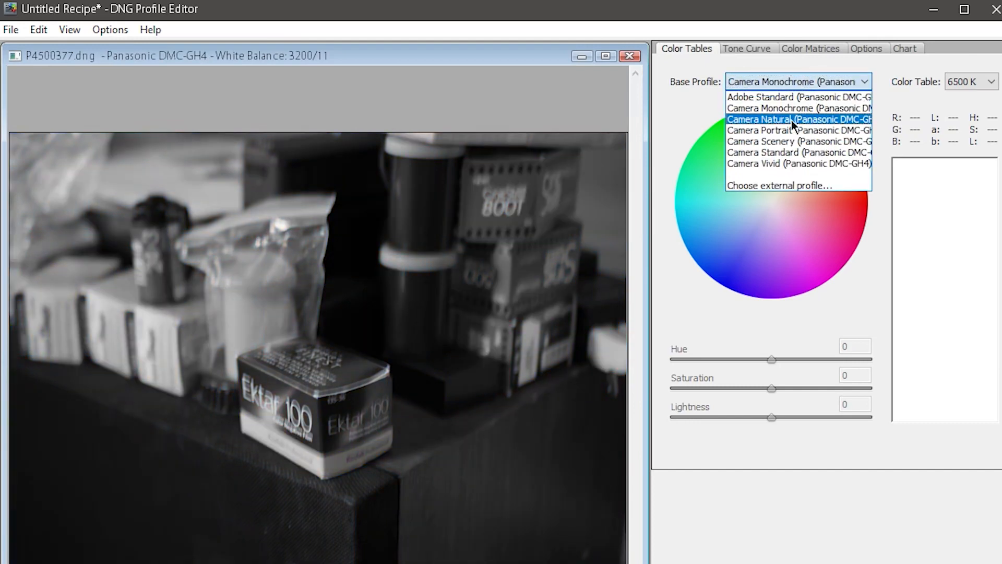
Compare Natural, Monochrome, Portrait and Scenery looks, settling on Camera Vivid as base profile.
click(795, 119)
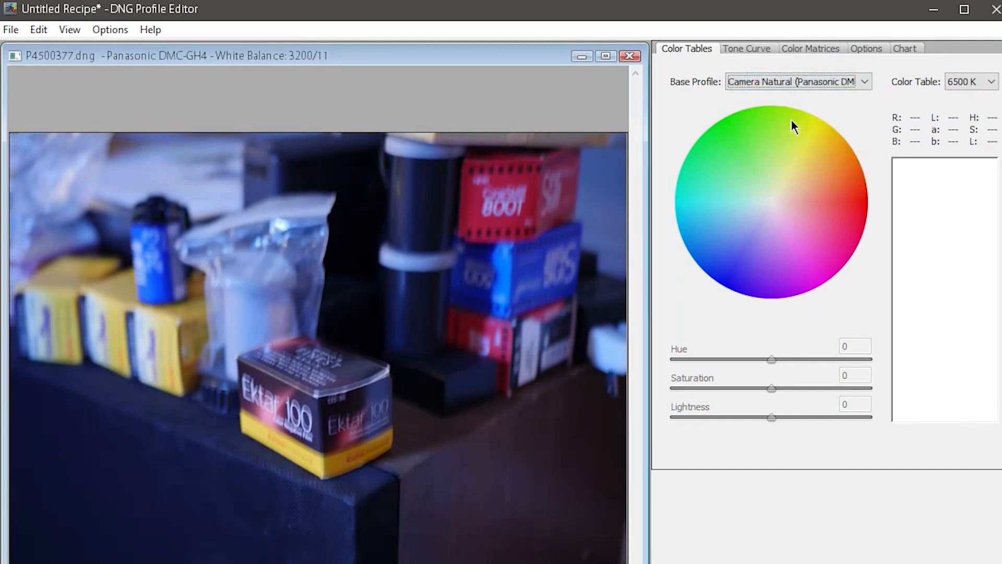
click(795, 81)
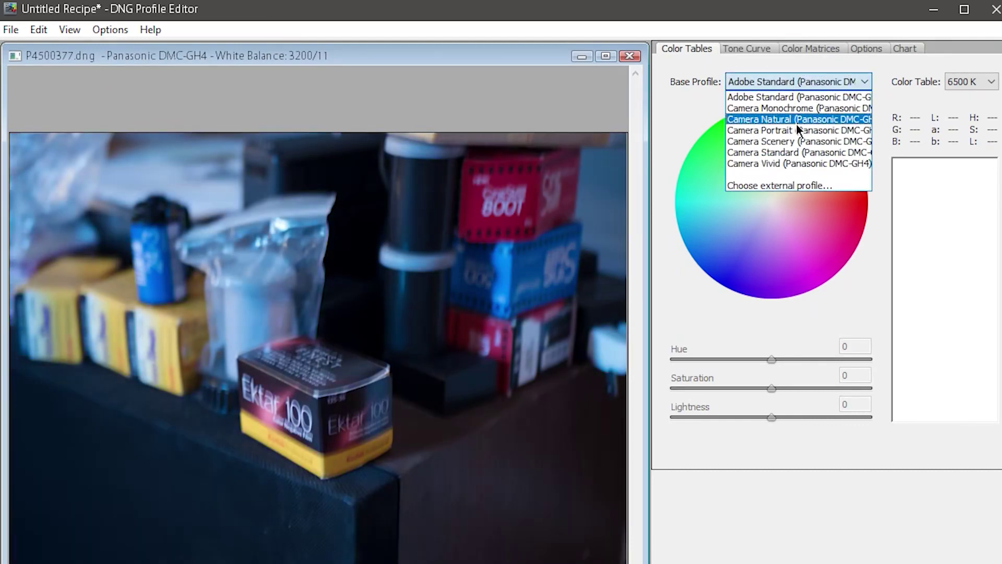
click(799, 107)
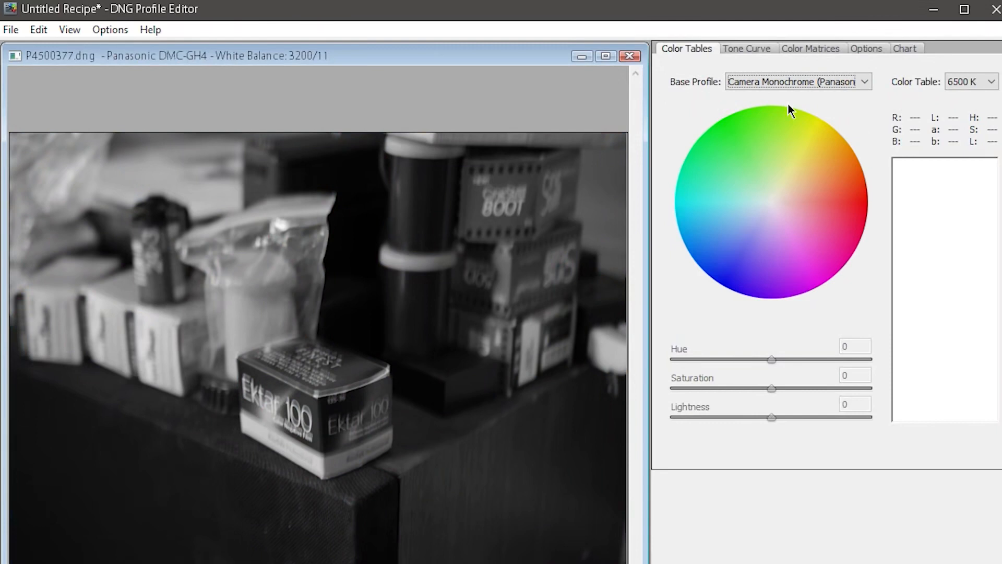
click(796, 81)
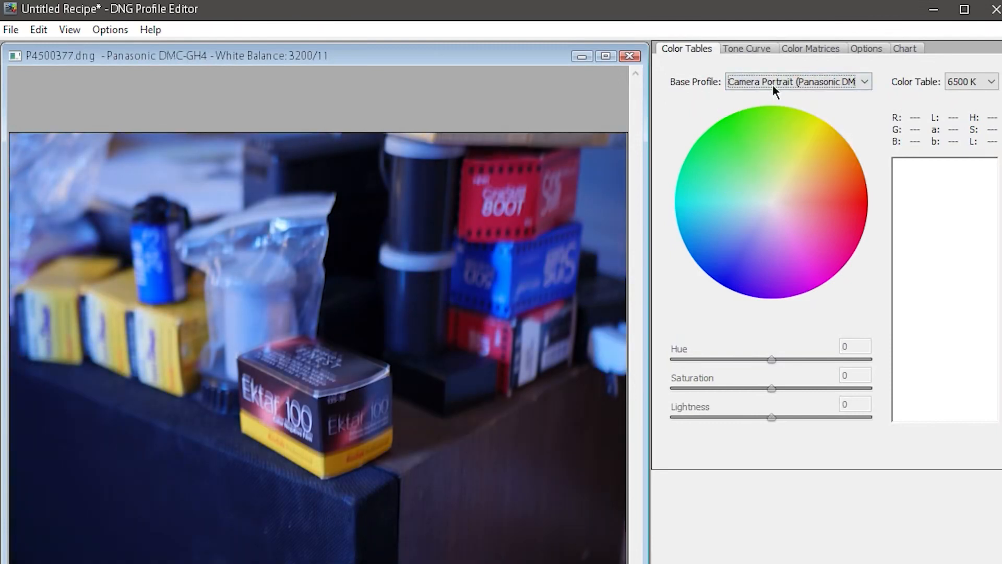
click(797, 81)
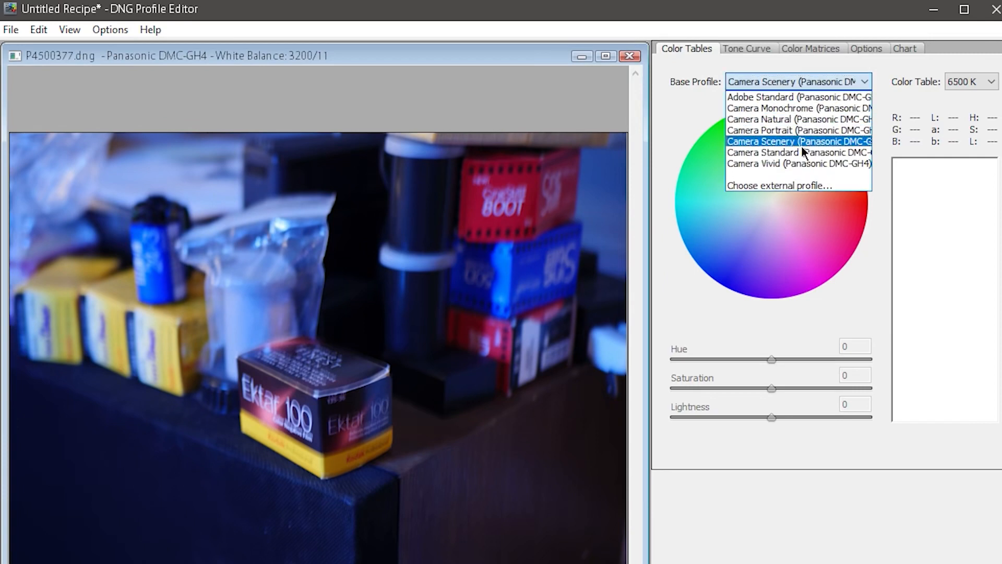
click(798, 164)
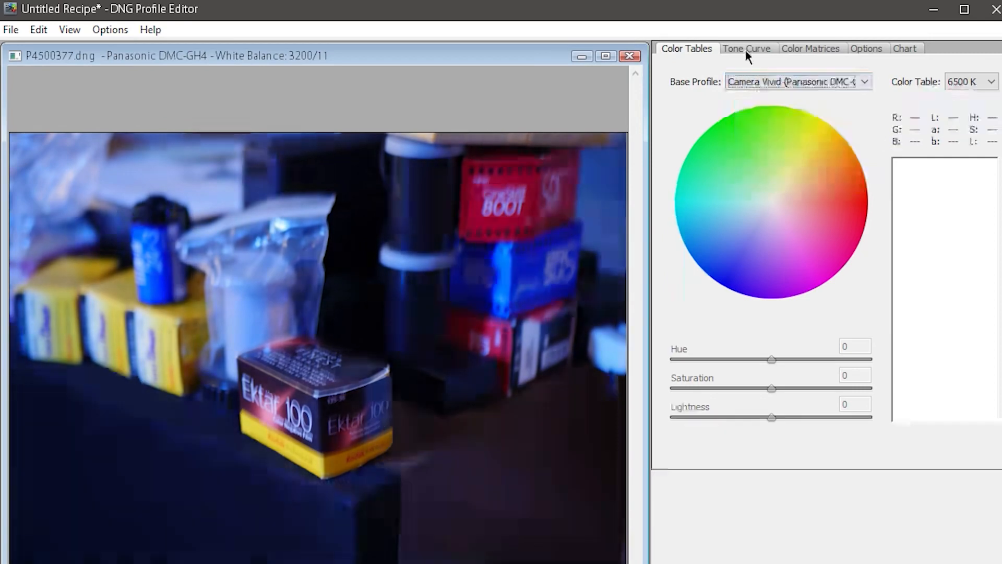
Show the base tone curve on the graph and set it to Camera Raw Default.
click(746, 49)
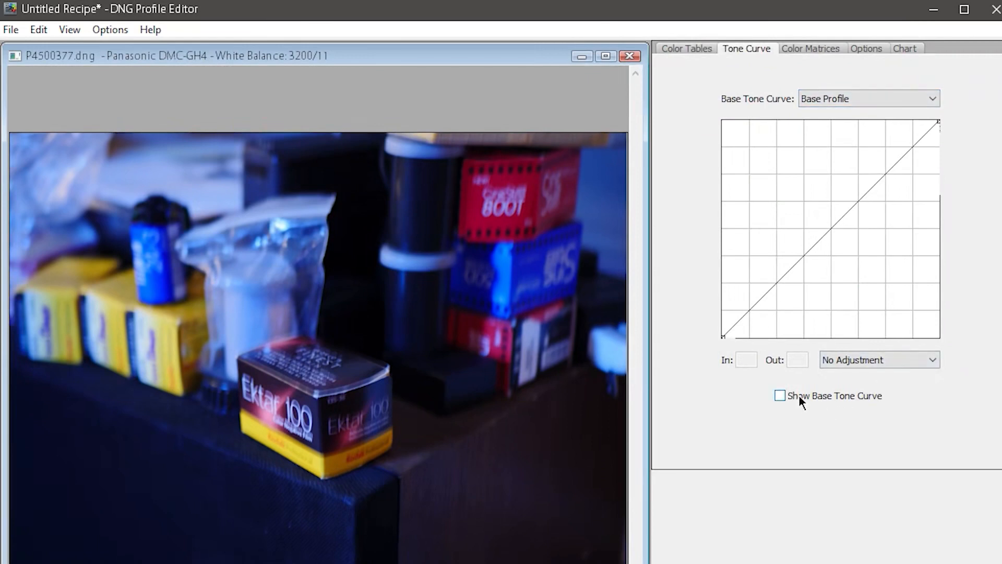
click(779, 394)
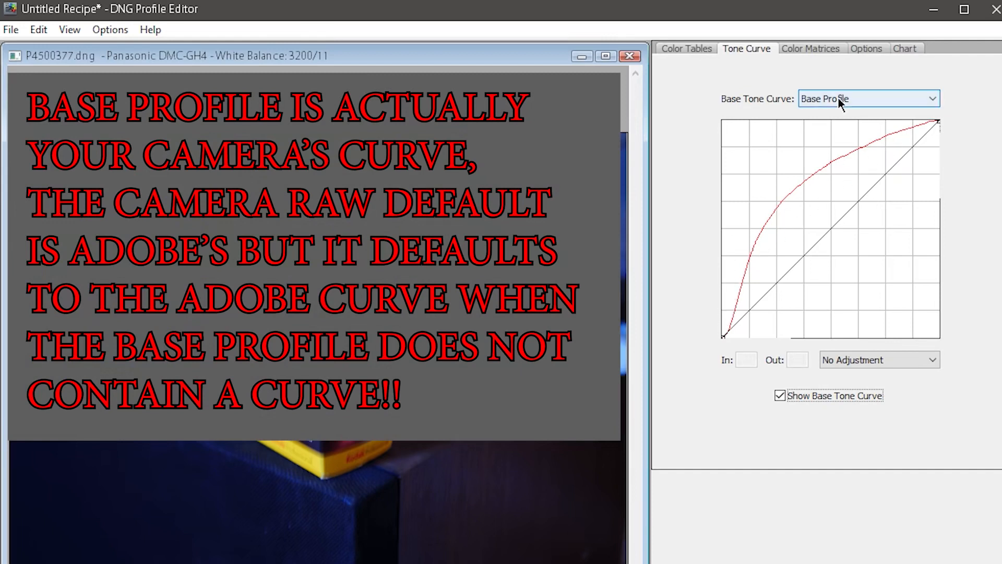
click(934, 98)
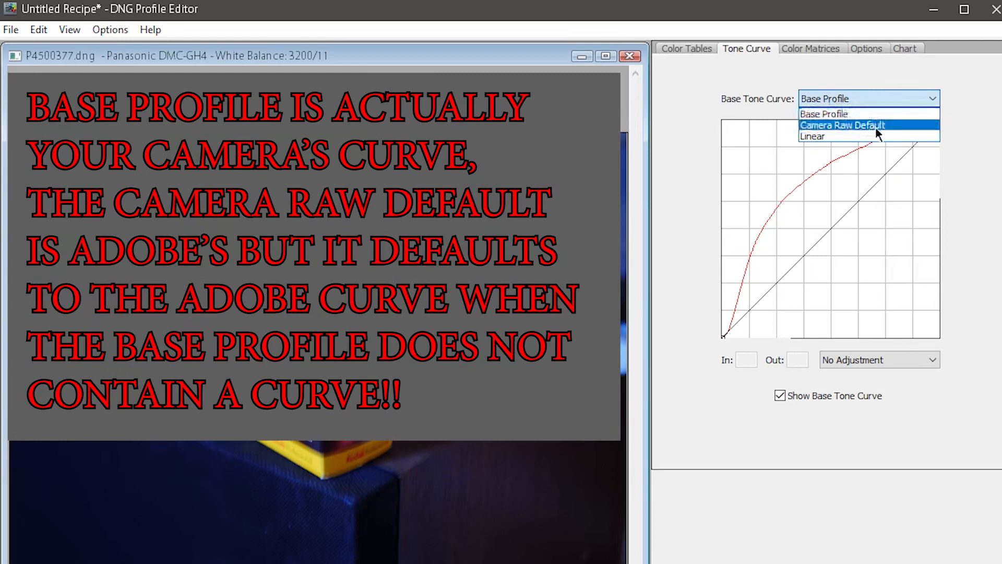
click(842, 124)
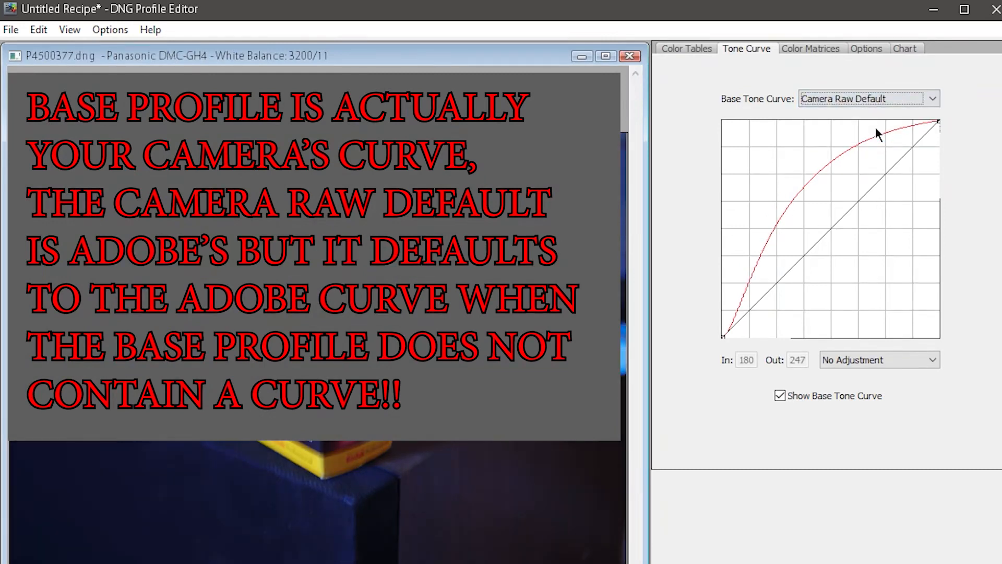
click(10, 29)
text(gh4_natural_line)
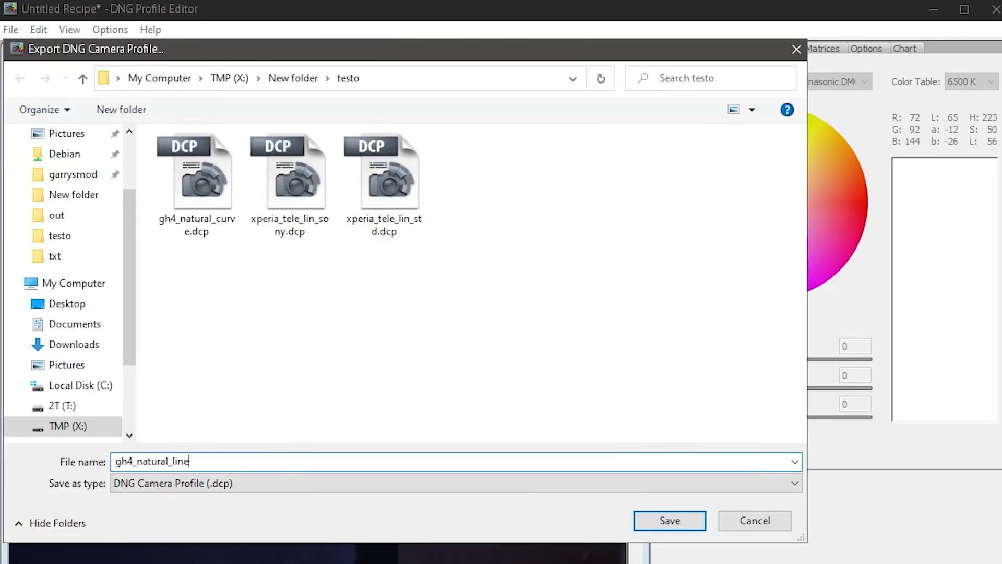
Save the exported GH4 profile and dismiss the success message.
click(668, 520)
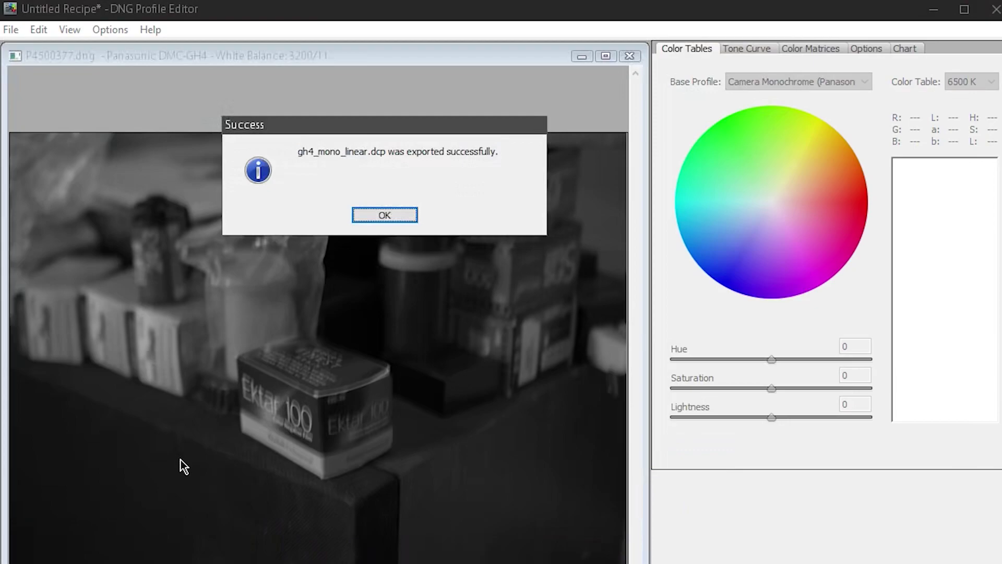
click(384, 215)
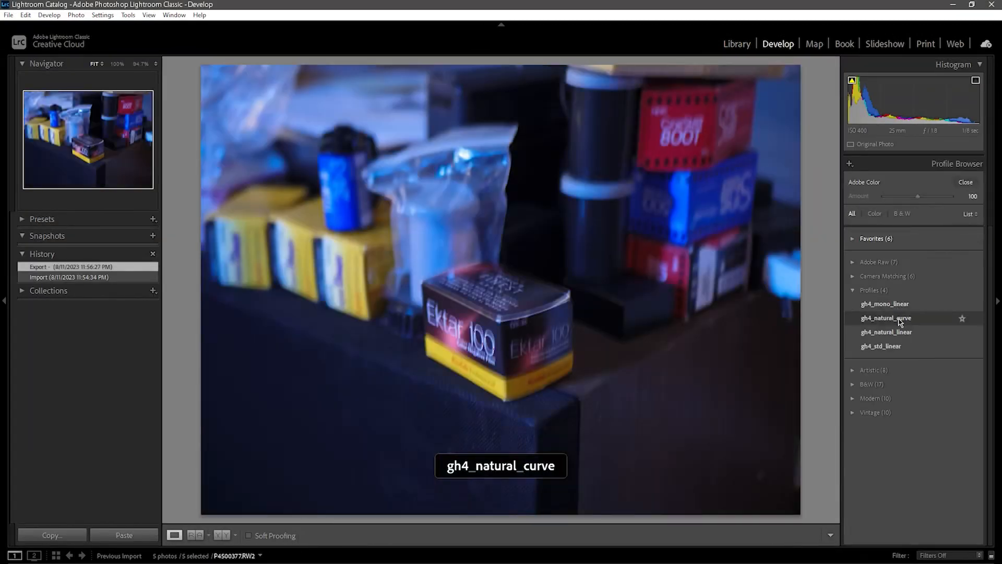
Apply the xperia_tele_lin_std profile to the street photo, then return to the building photo.
click(736, 44)
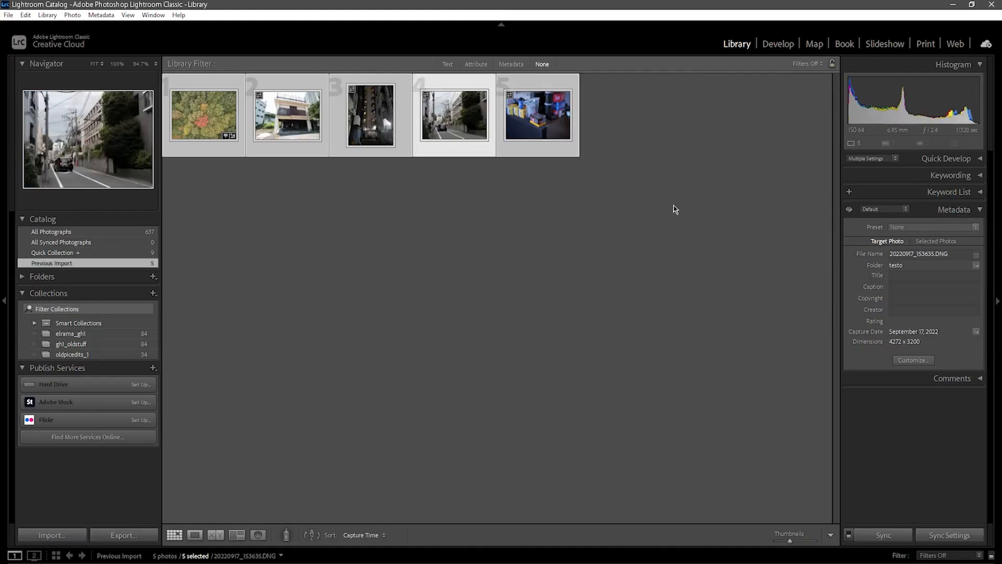
click(777, 44)
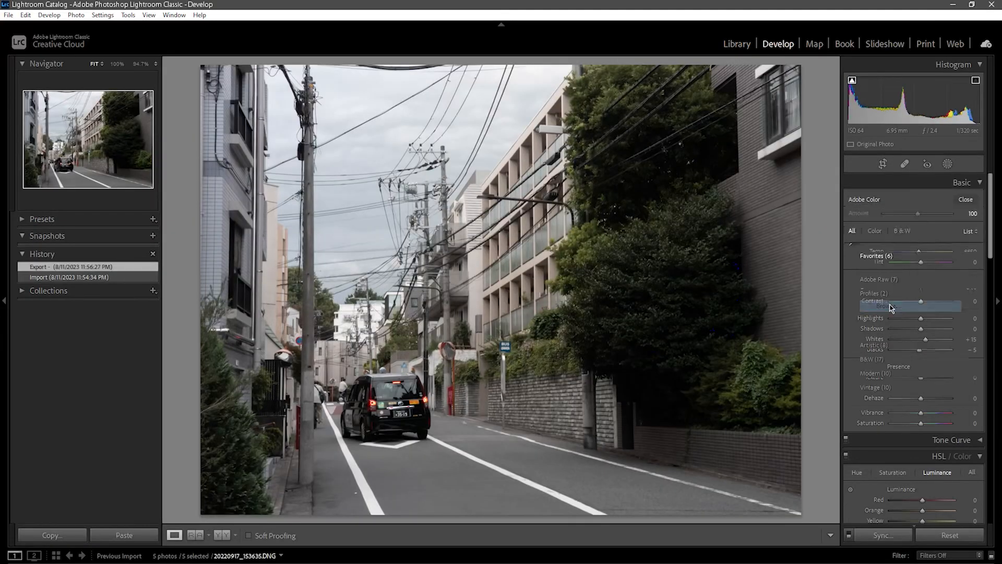
click(887, 304)
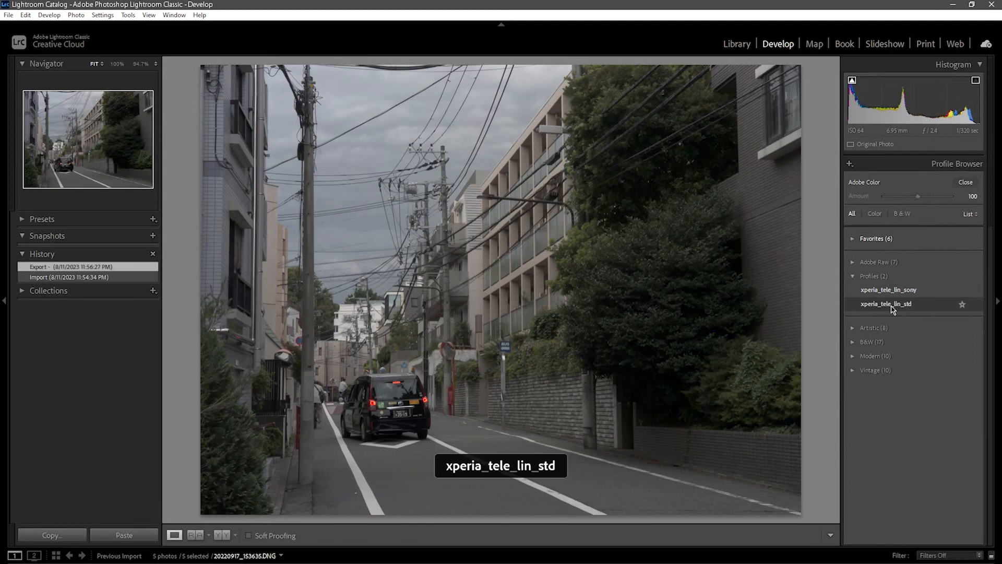
click(736, 44)
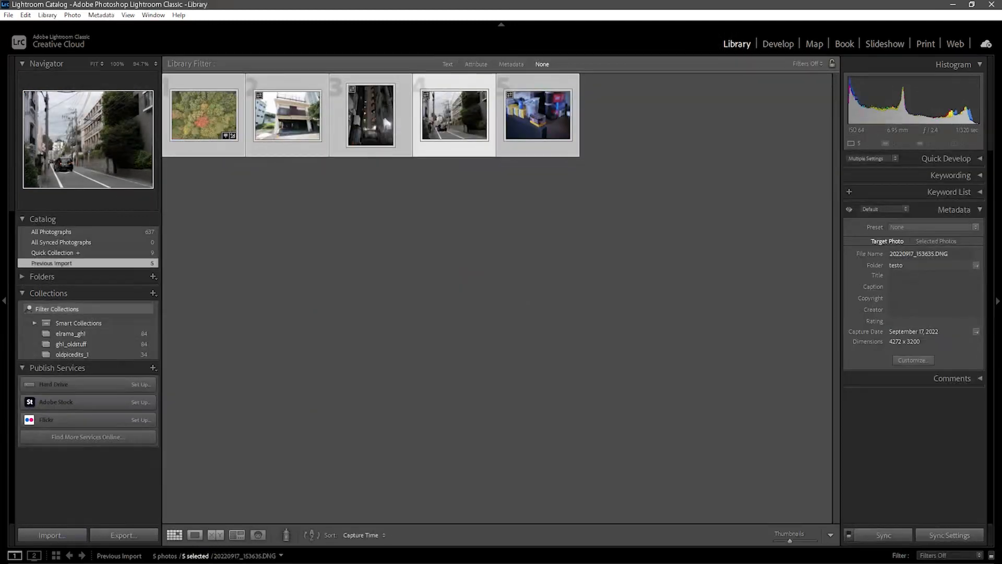
click(777, 44)
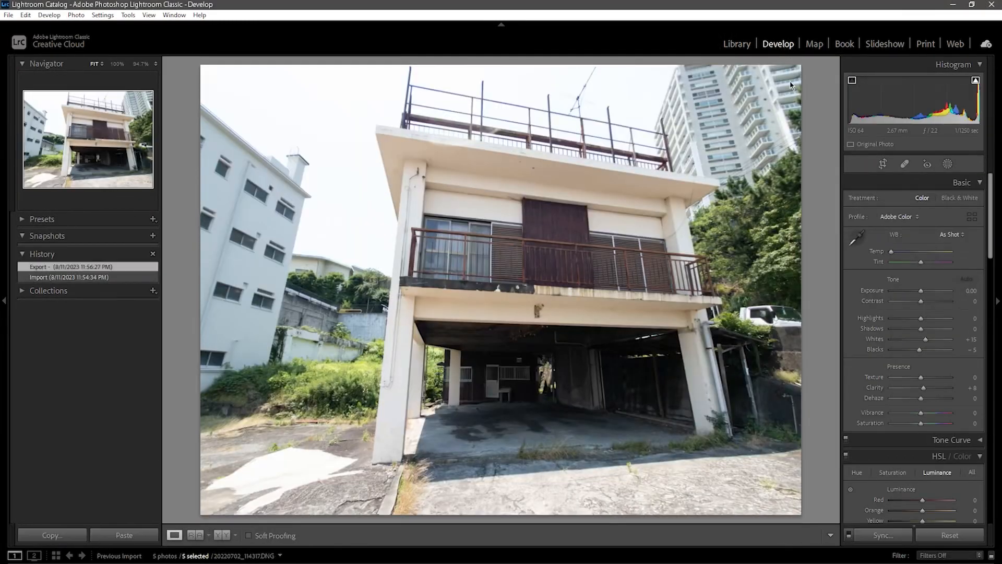
Browse the Profile Browser's Favorites and Artistic groups, expanding and collapsing each.
click(971, 216)
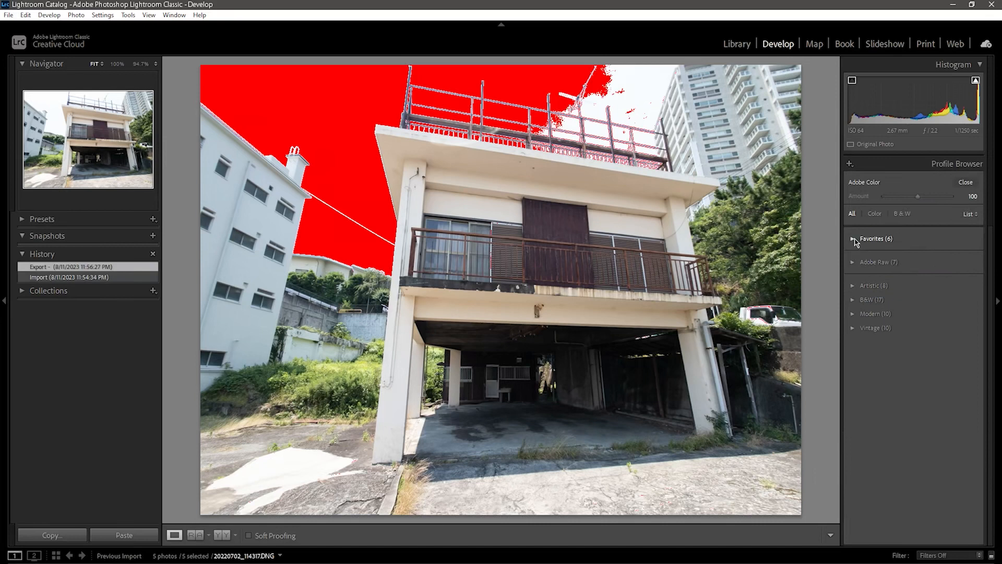
click(876, 238)
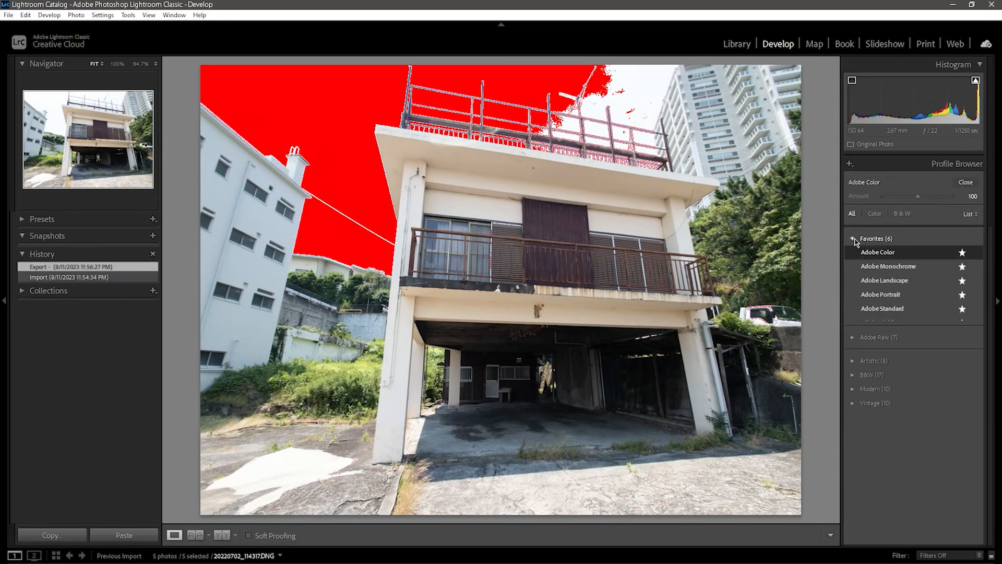
click(853, 238)
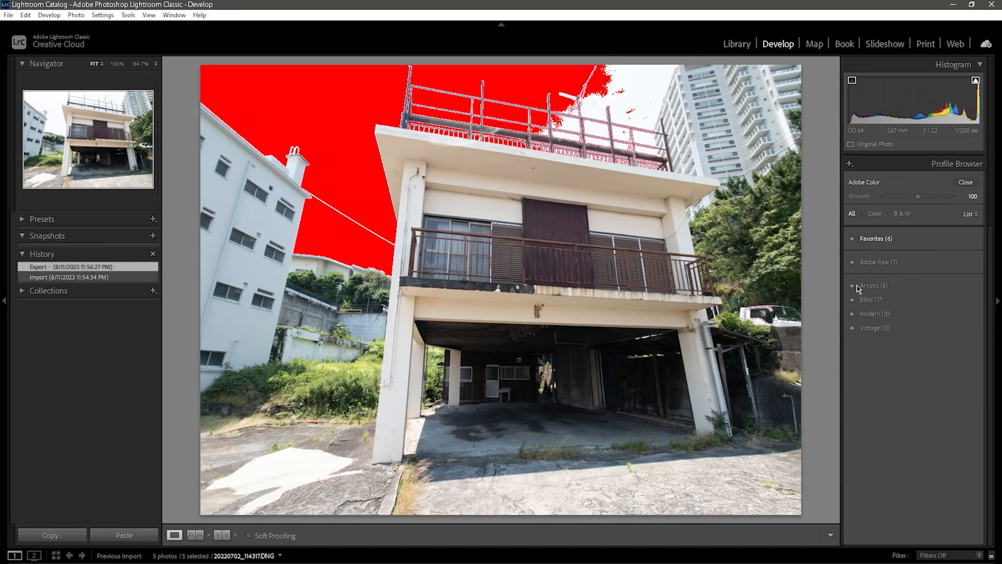
click(873, 285)
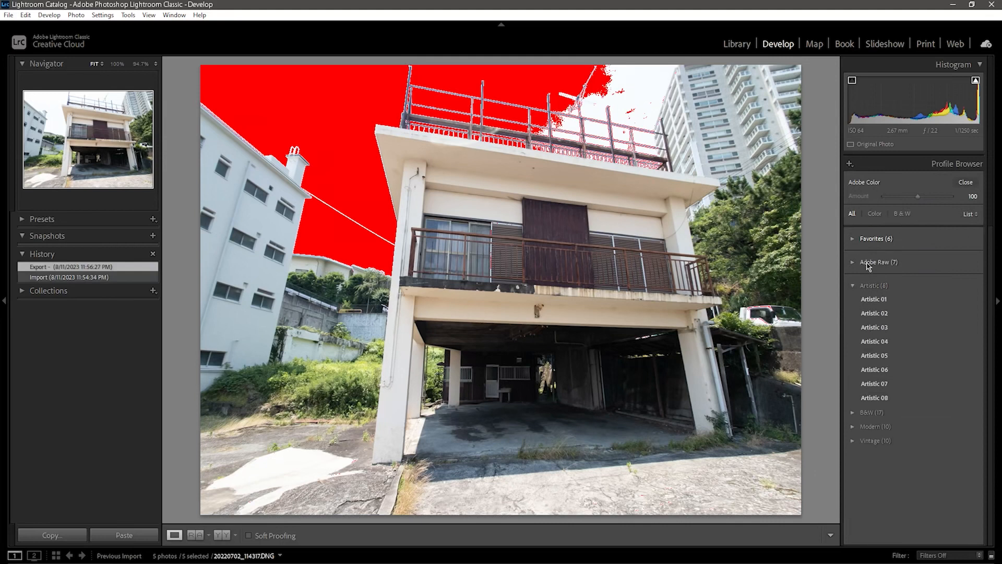
click(873, 285)
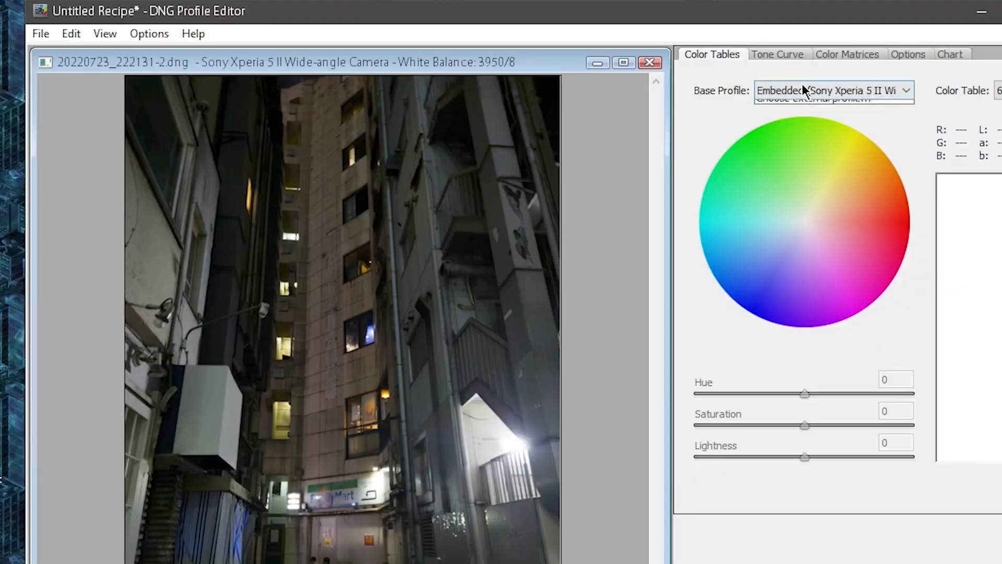
Check the base tone curve, then export the Sony Xperia 5 II wide-angle camera profile.
click(777, 53)
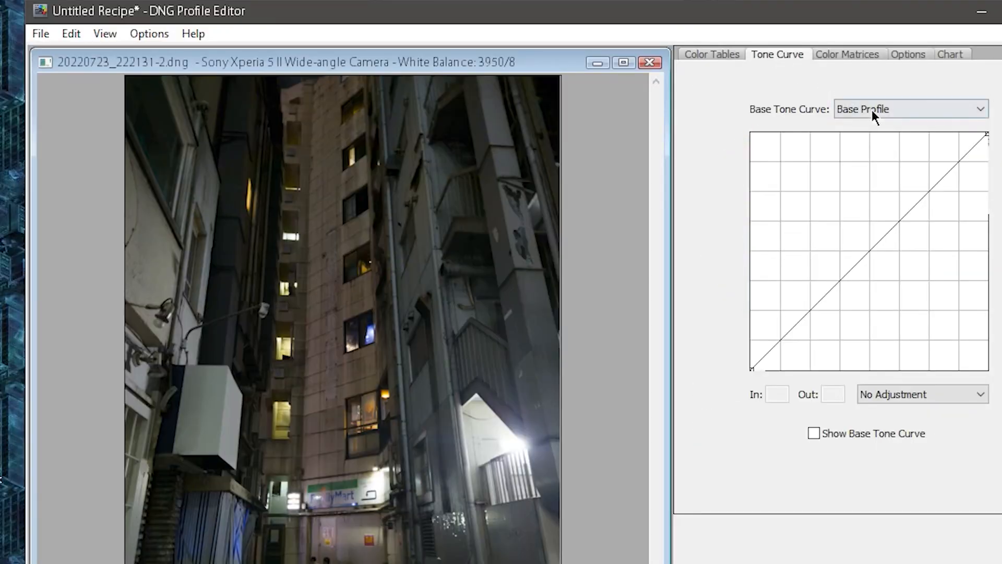
click(40, 34)
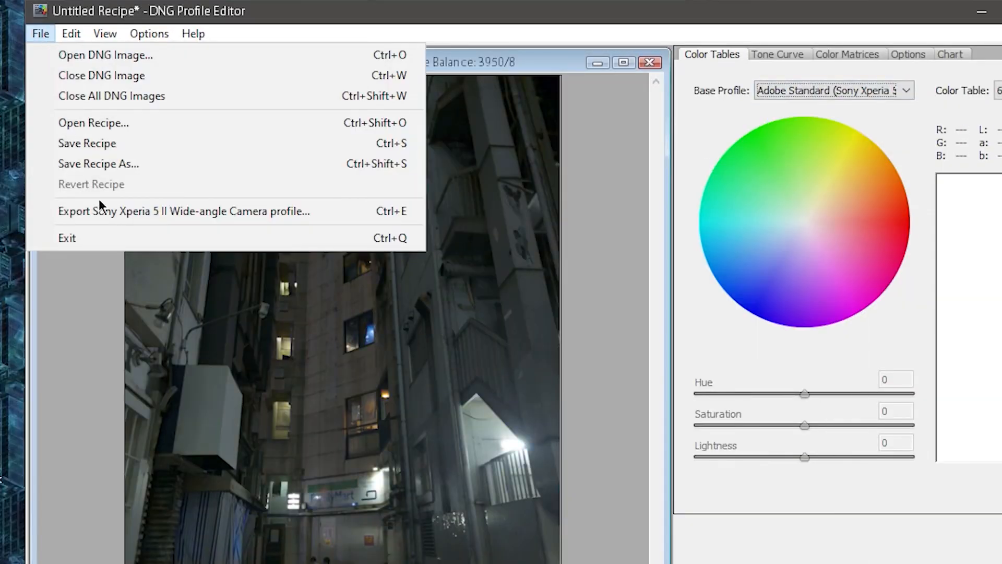
click(105, 56)
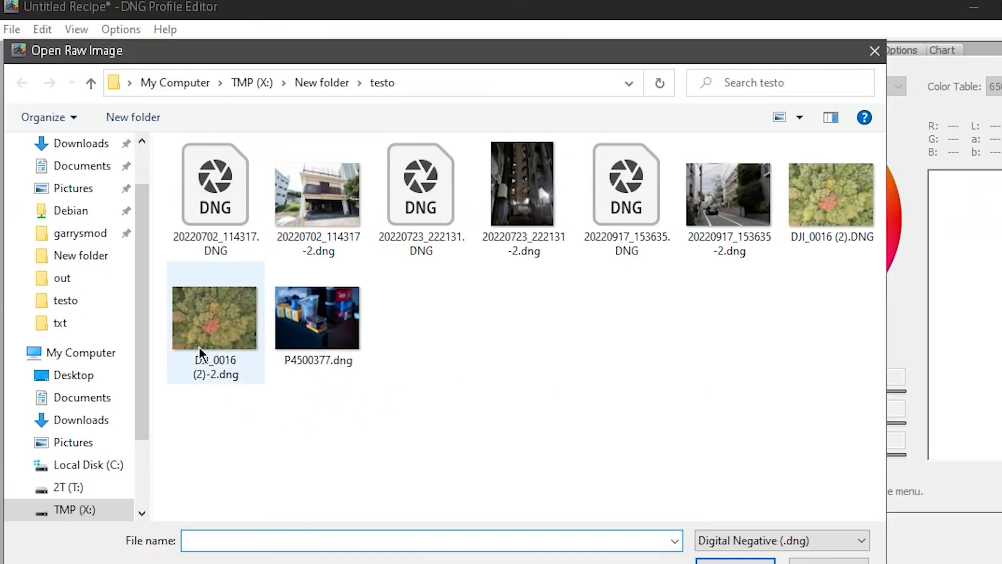
Load DJI_0016 (2)-2.dng and toggle between dji_linear and Embedded base profiles, keeping Embedded.
click(215, 317)
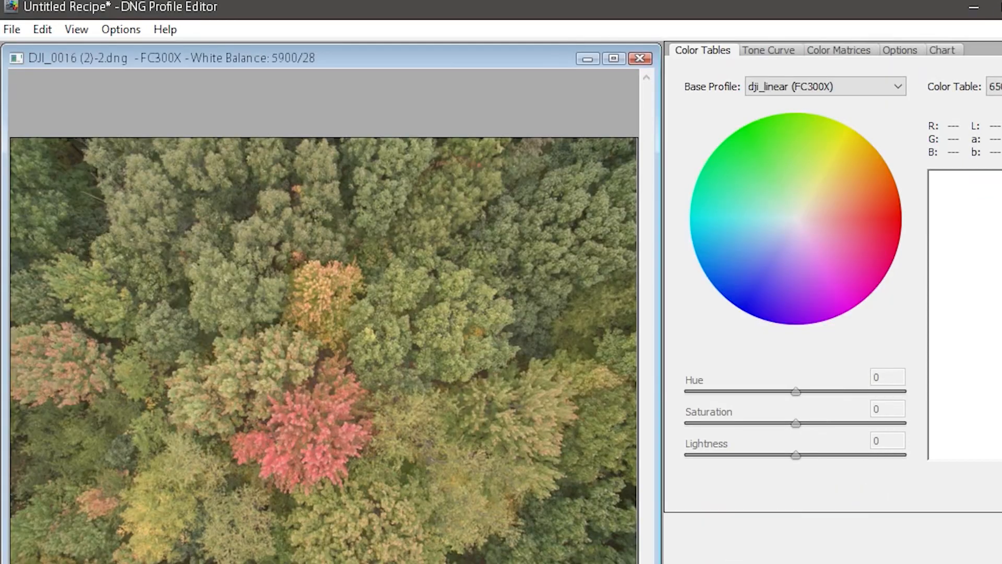
mouse_move(693, 469)
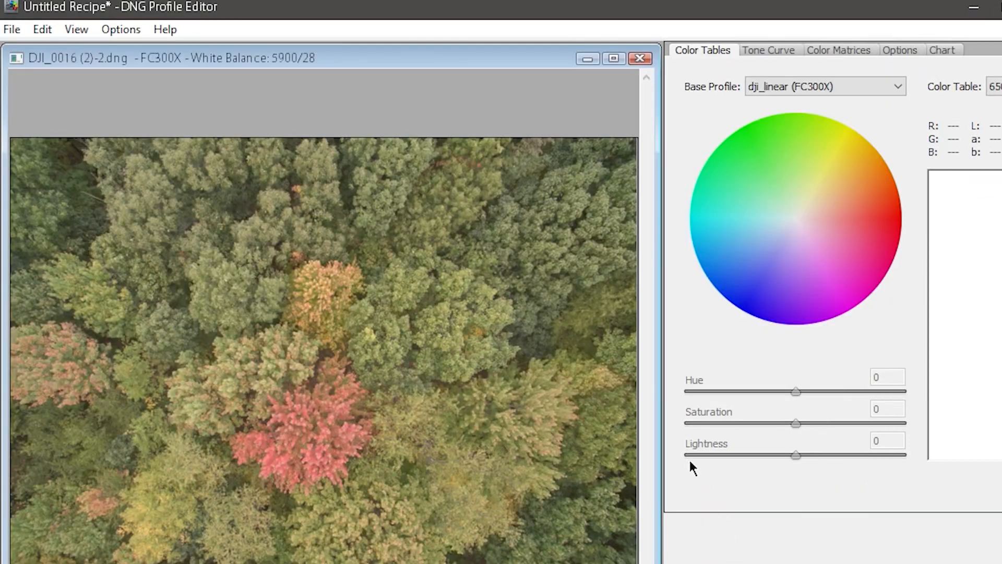
click(321, 248)
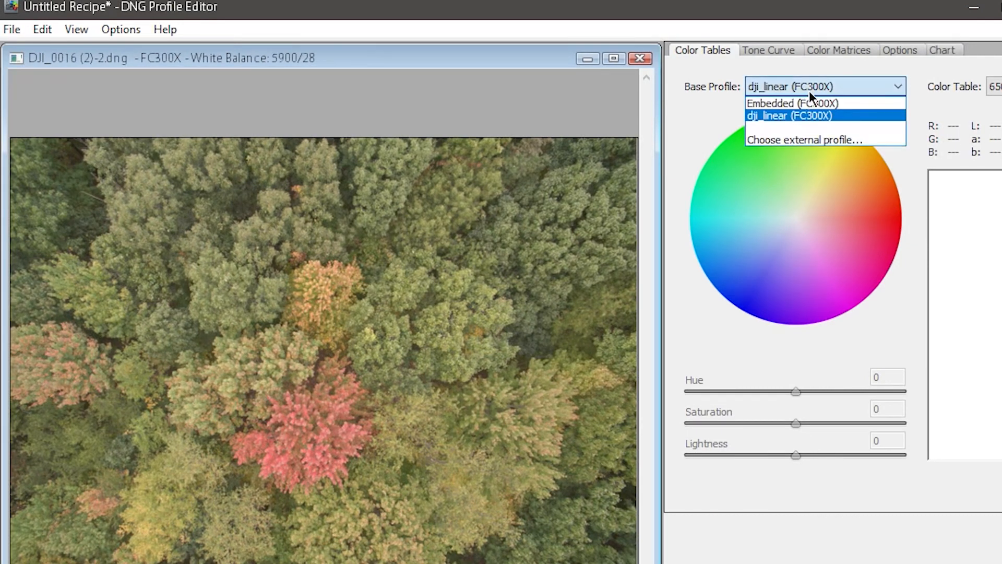
click(792, 104)
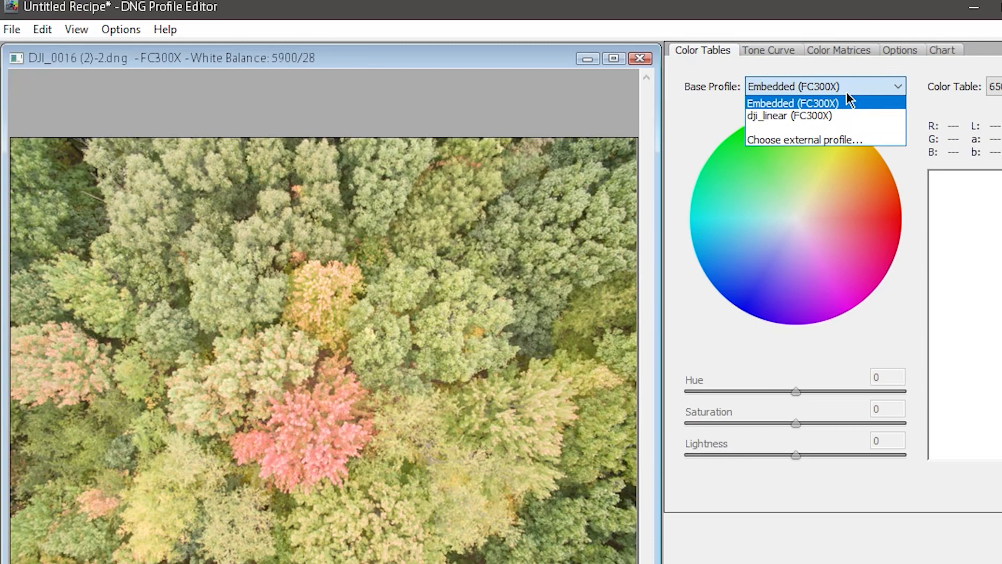
click(790, 115)
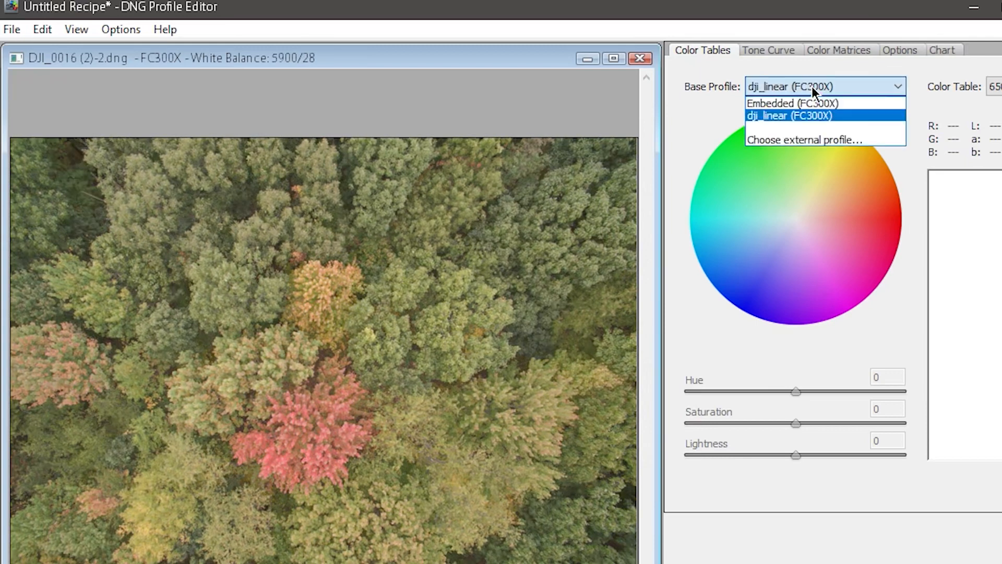
click(792, 103)
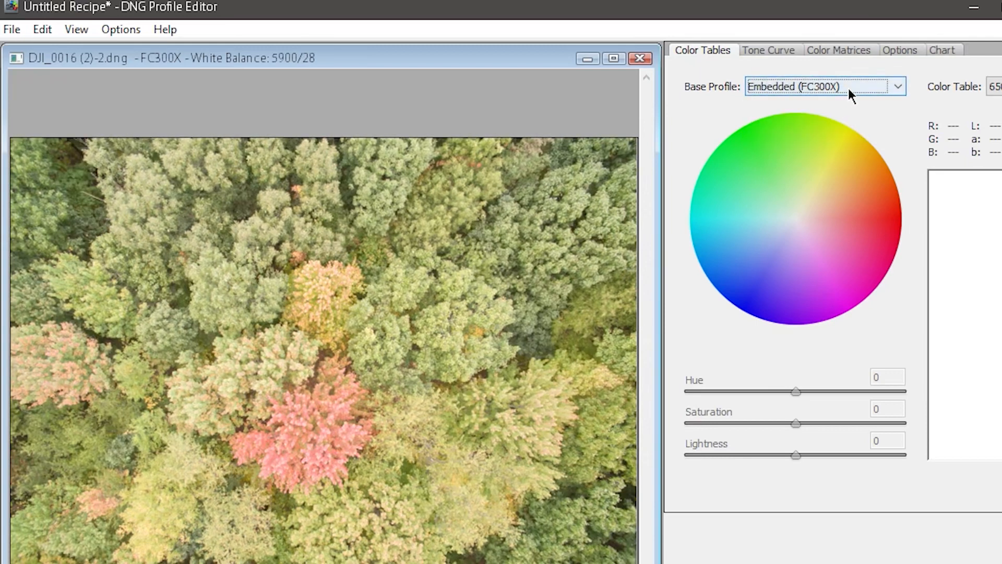
mouse_move(821, 110)
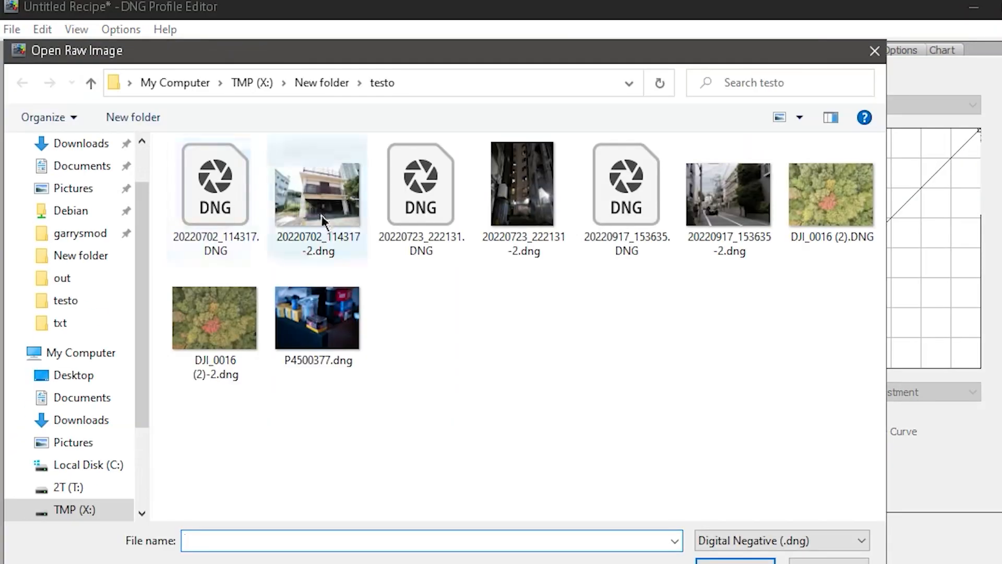
Try gh4_std_linear, gh4_natural_linear and Adobe Standard, settling on GH4 Camera Natural for the drone photo.
click(215, 317)
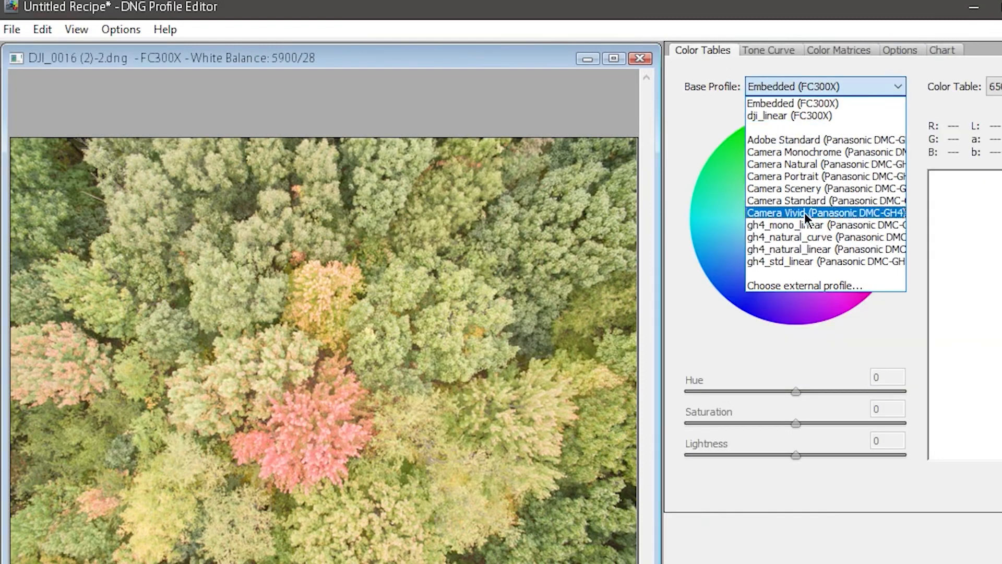
click(825, 237)
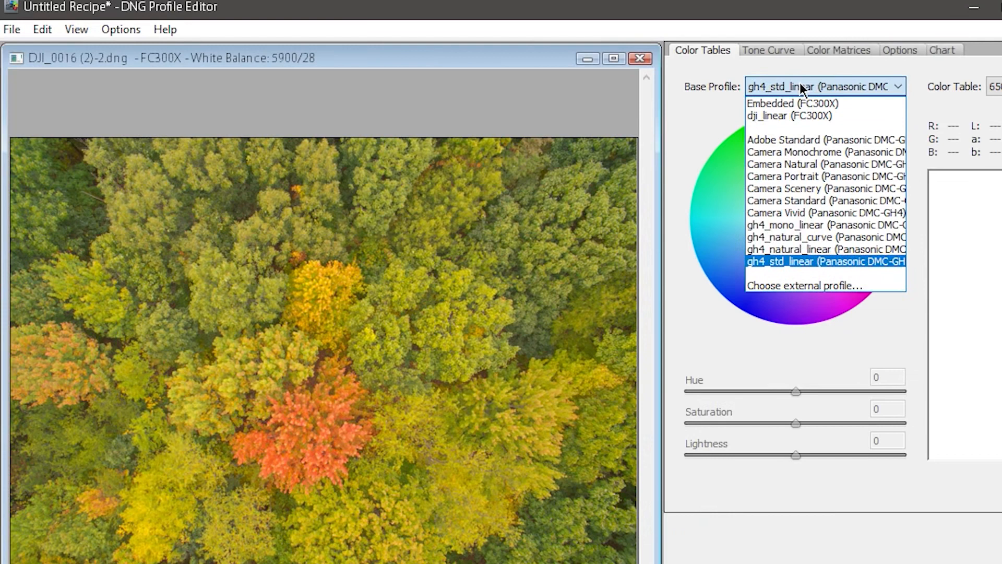
click(819, 249)
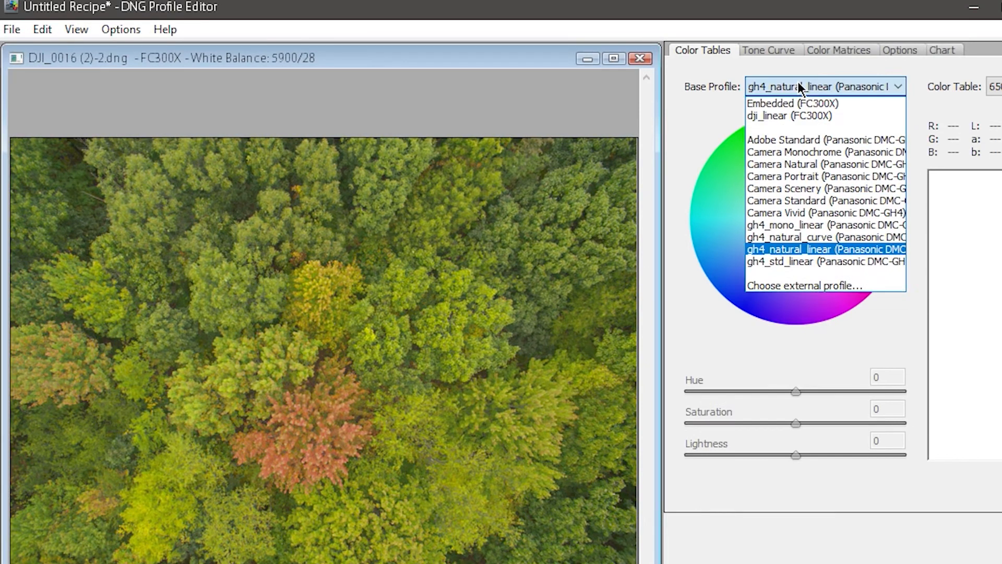
click(827, 175)
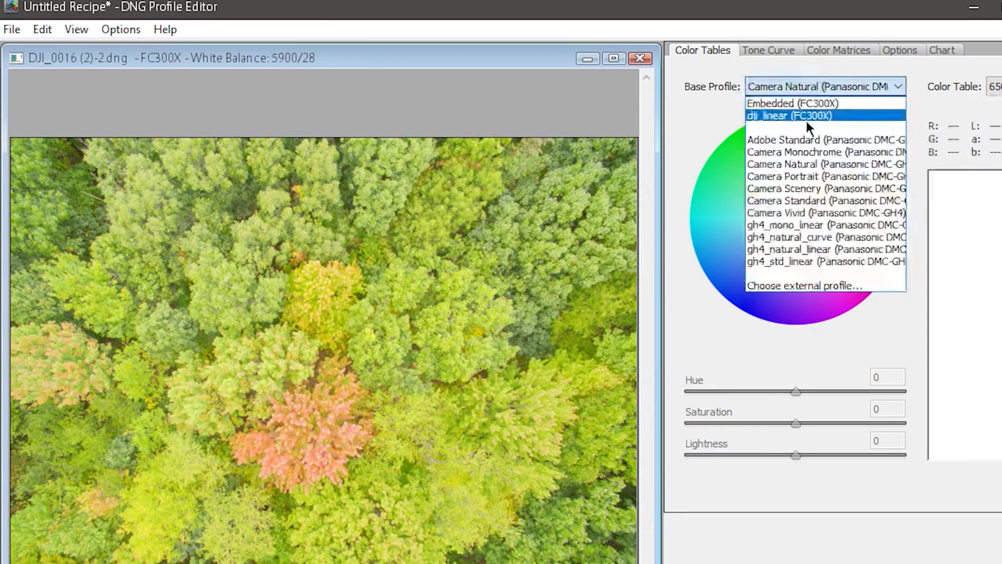
click(824, 140)
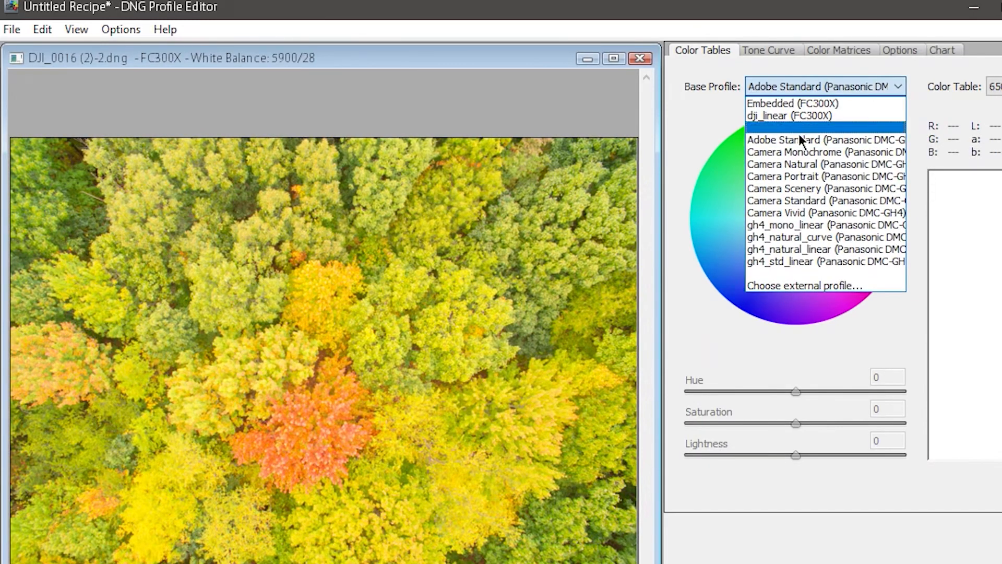
click(824, 164)
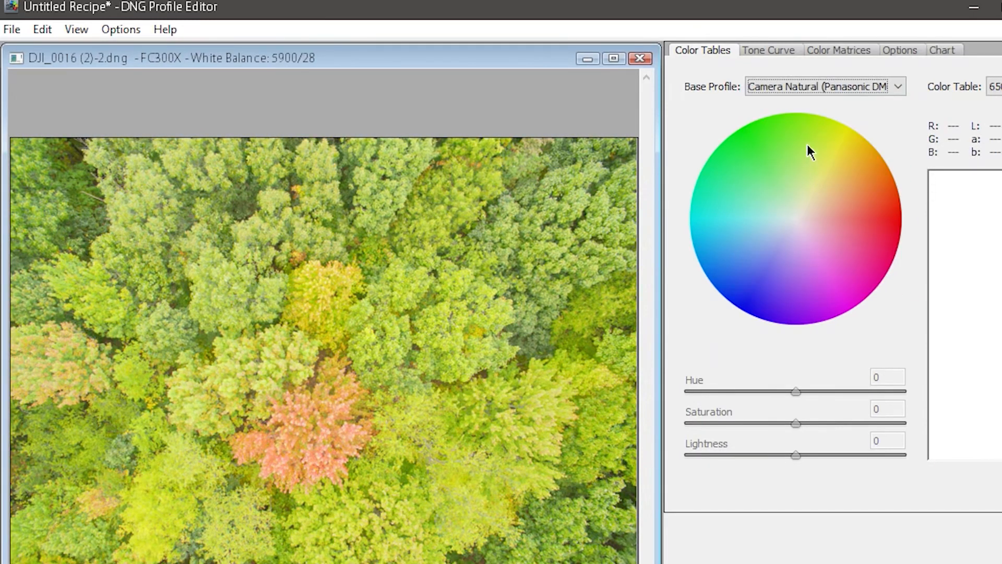
mouse_move(779, 72)
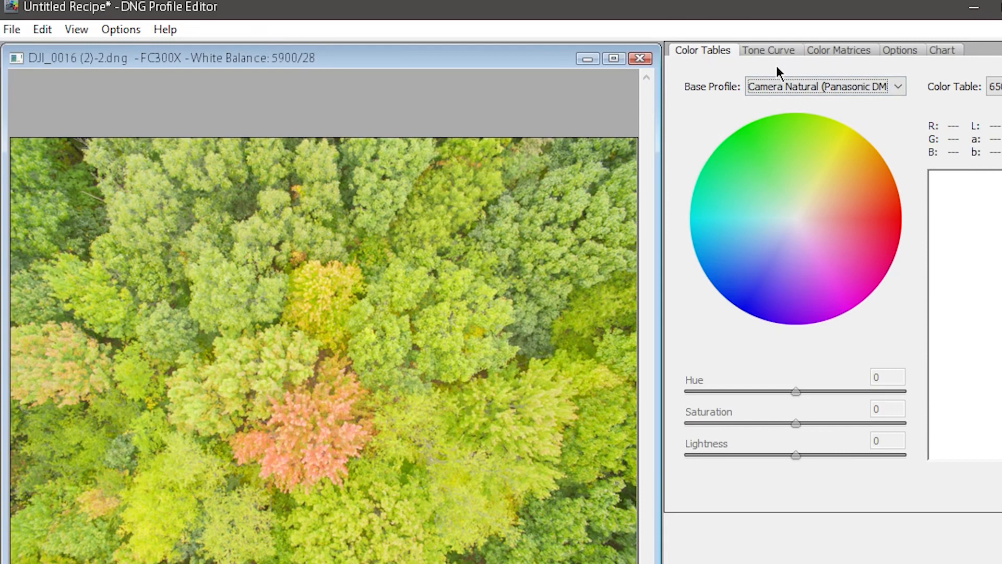
mouse_move(779, 76)
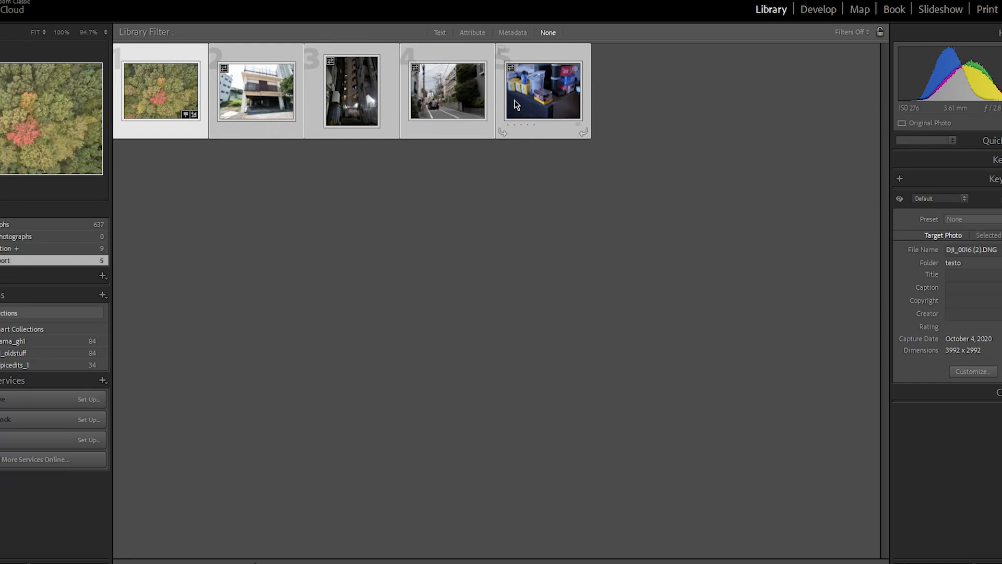
Reveal the photo actions menu with Export available for the imported photos.
right_click(542, 91)
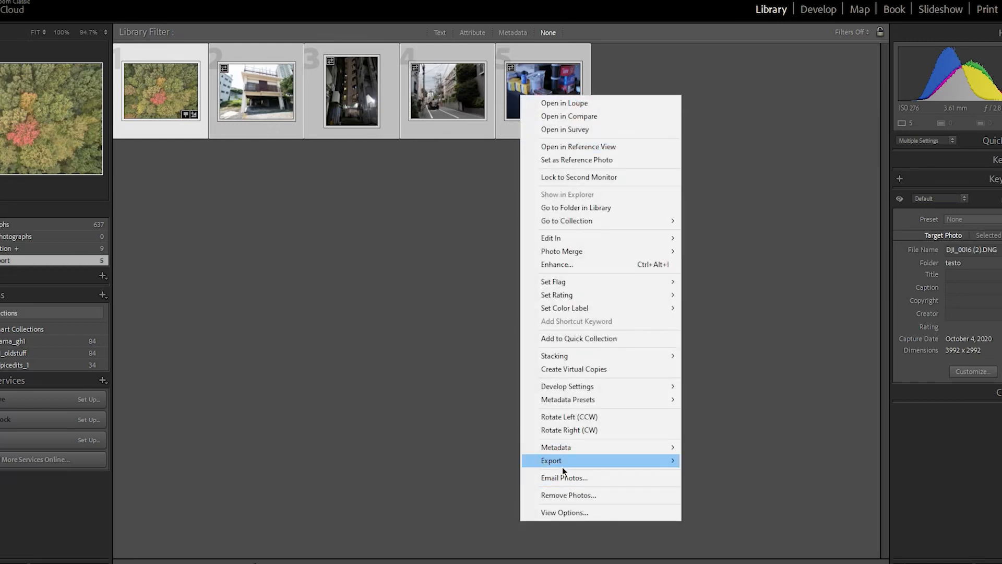